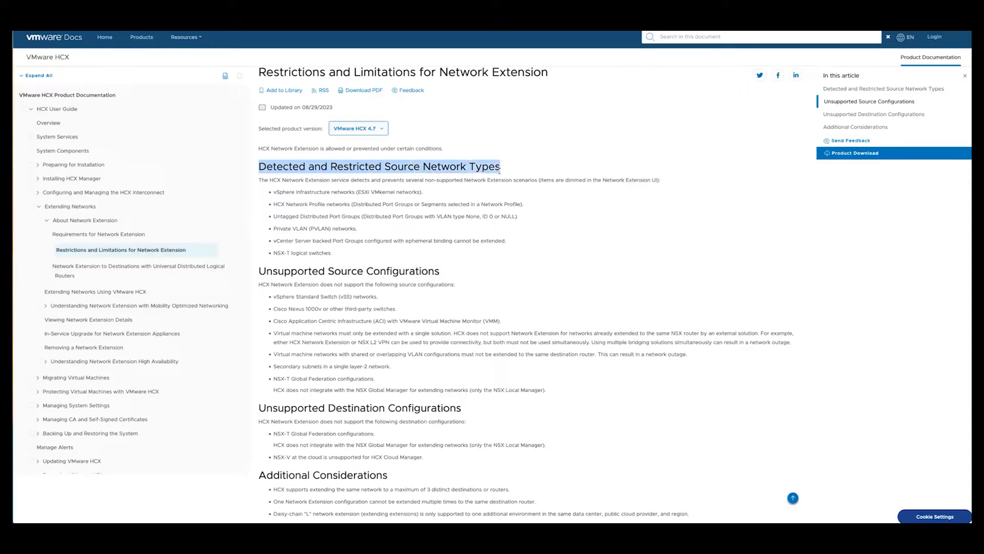
pyautogui.moveTo(428, 227)
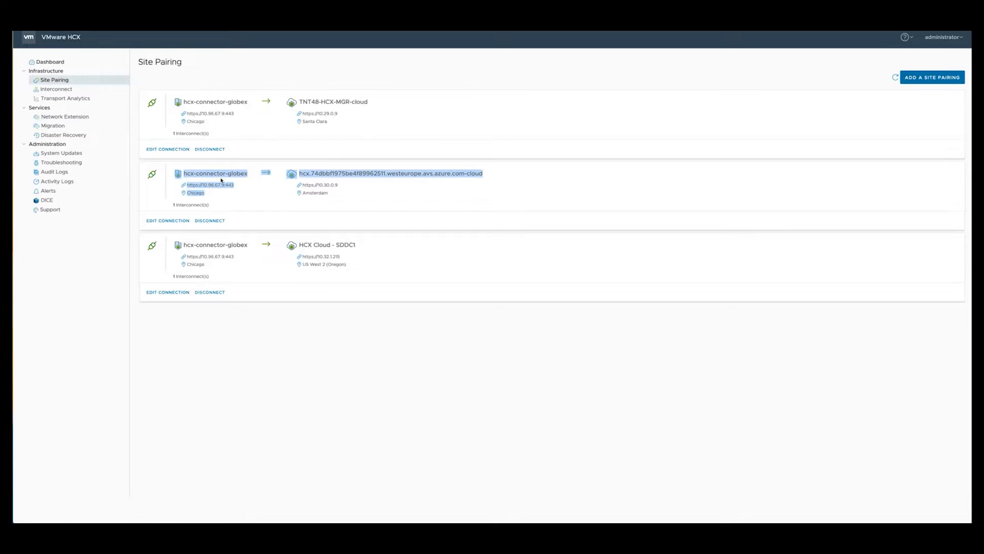
pyautogui.moveTo(335, 184)
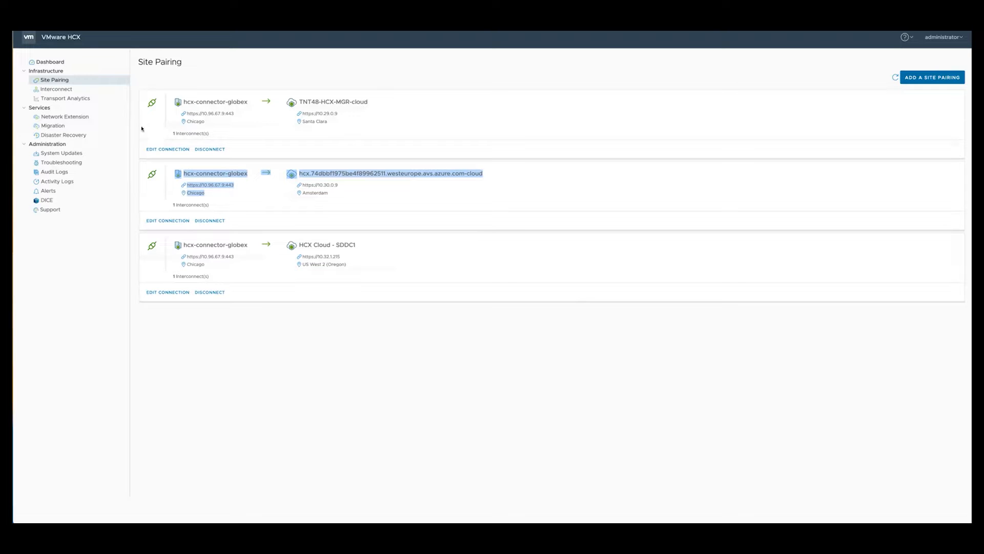
pyautogui.moveTo(65, 98)
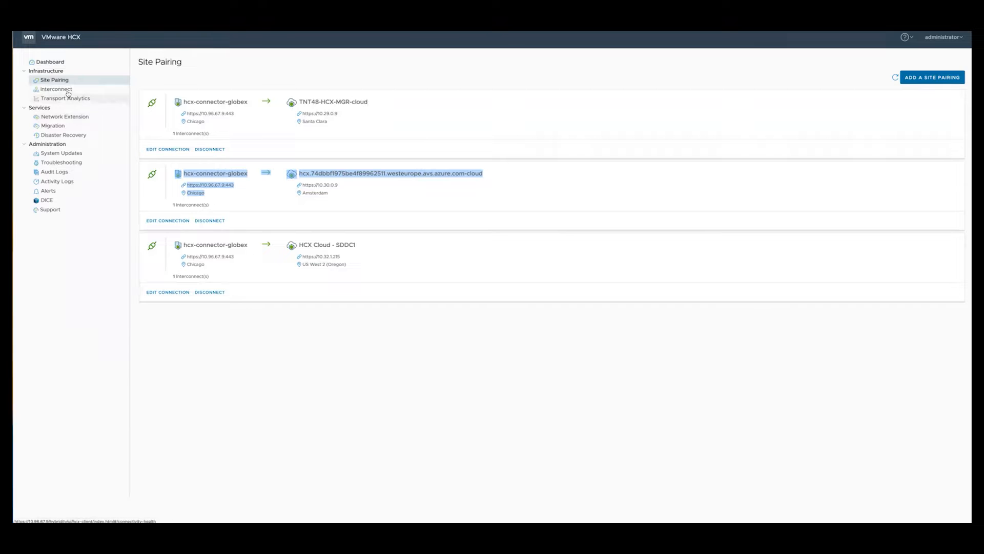
# Step: Show the Interconnect Service Mesh page with its three site-pairing meshes
pyautogui.click(55, 88)
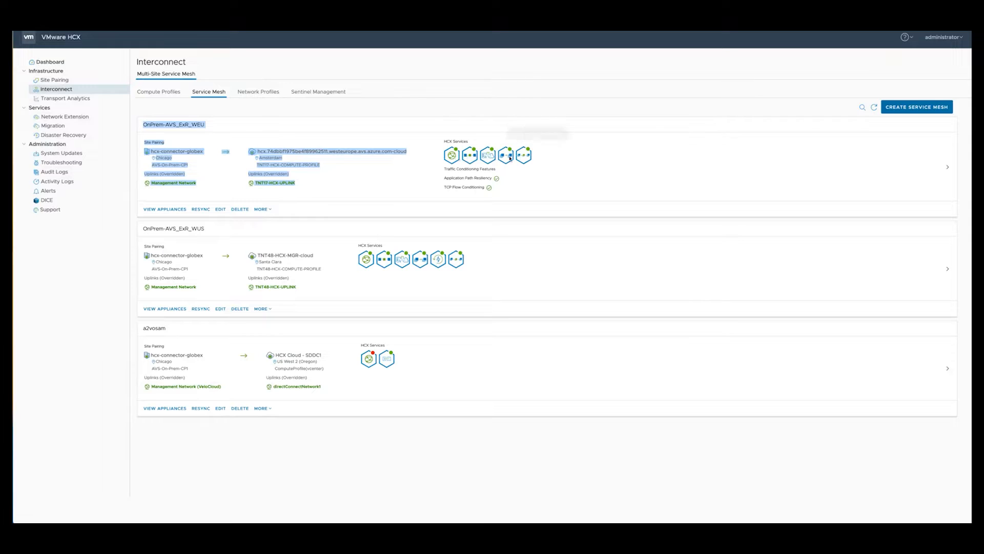
pyautogui.moveTo(470, 155)
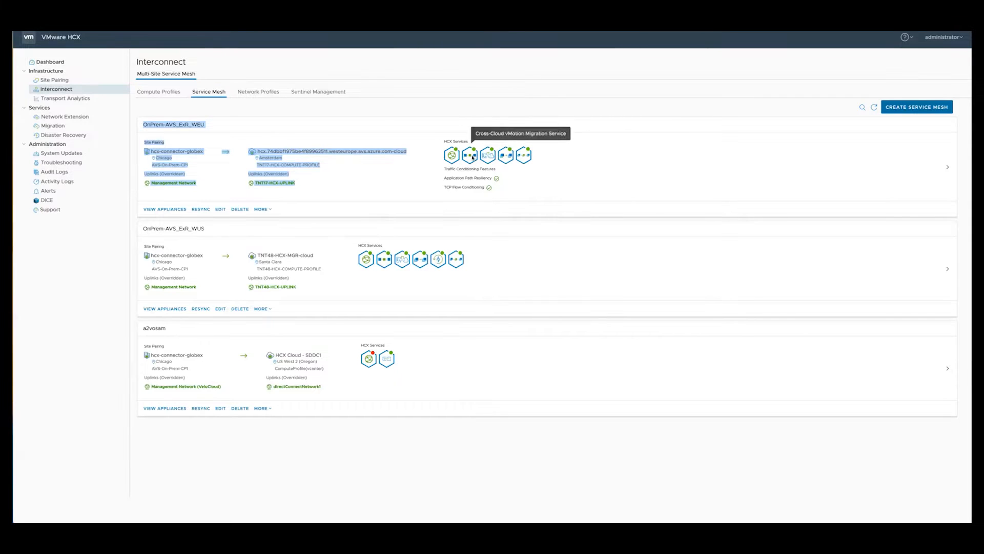
pyautogui.moveTo(489, 154)
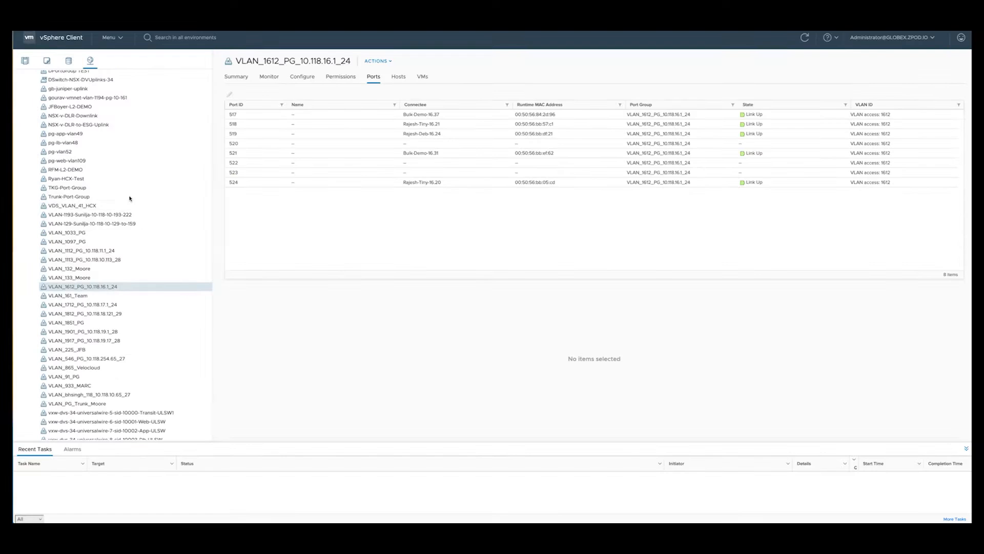
pyautogui.moveTo(180, 204)
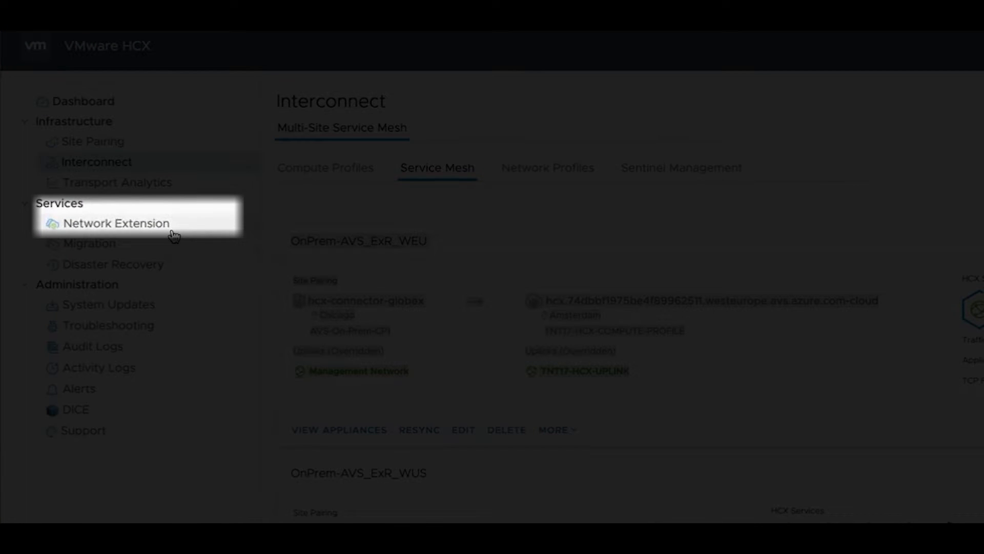
# Step: Choose VLAN_1612_PG_10.118.16.1_24 for a new network extension and continue to its settings
pyautogui.click(114, 223)
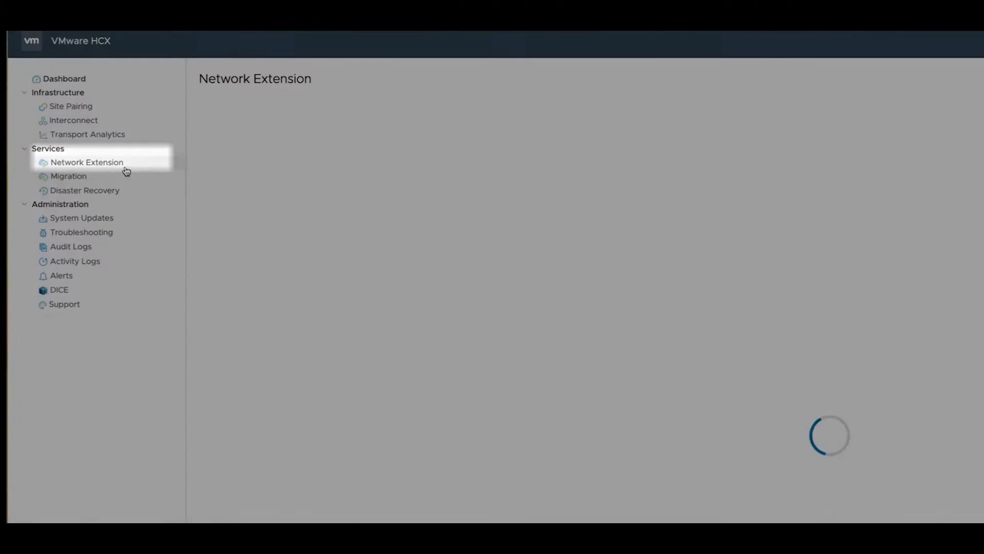
pyautogui.click(87, 162)
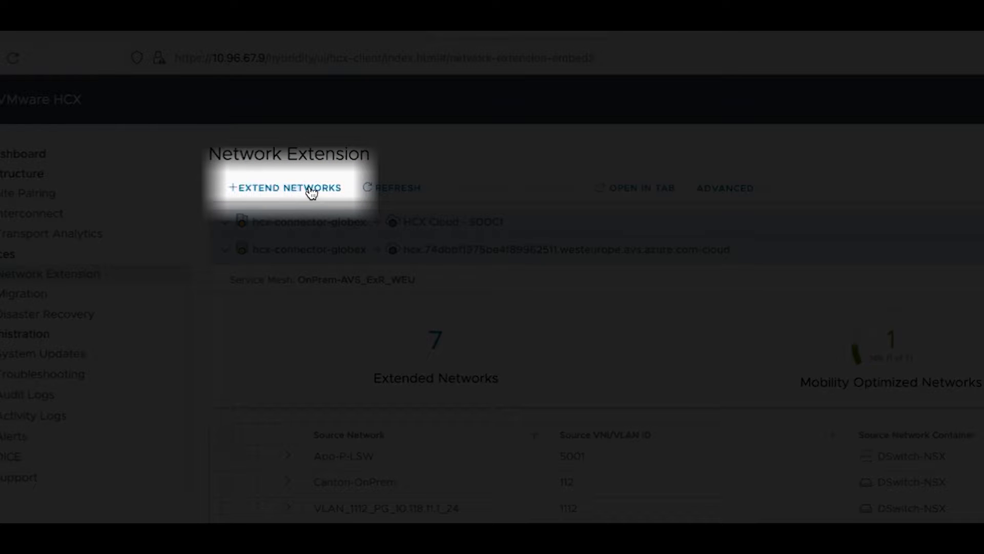
pyautogui.click(283, 188)
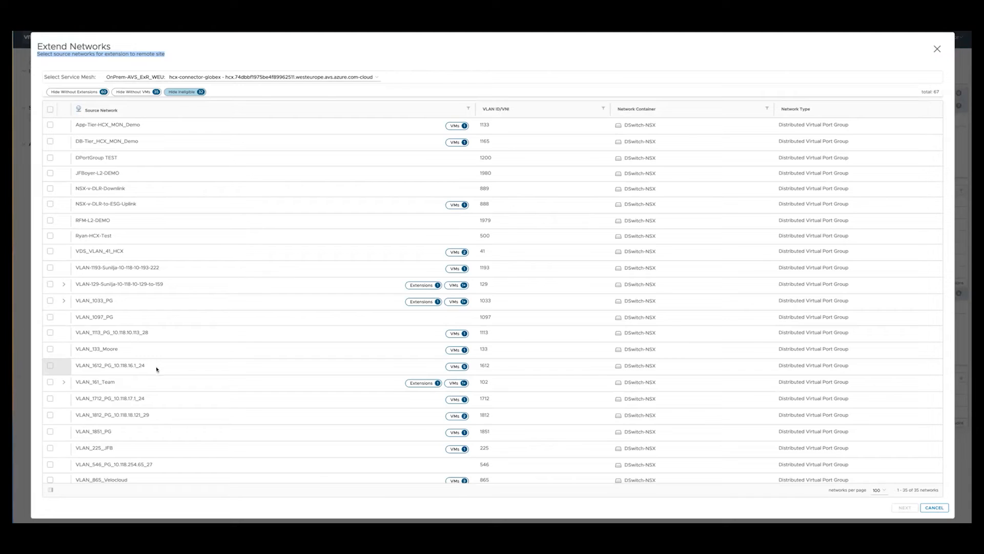
pyautogui.doubleClick(110, 364)
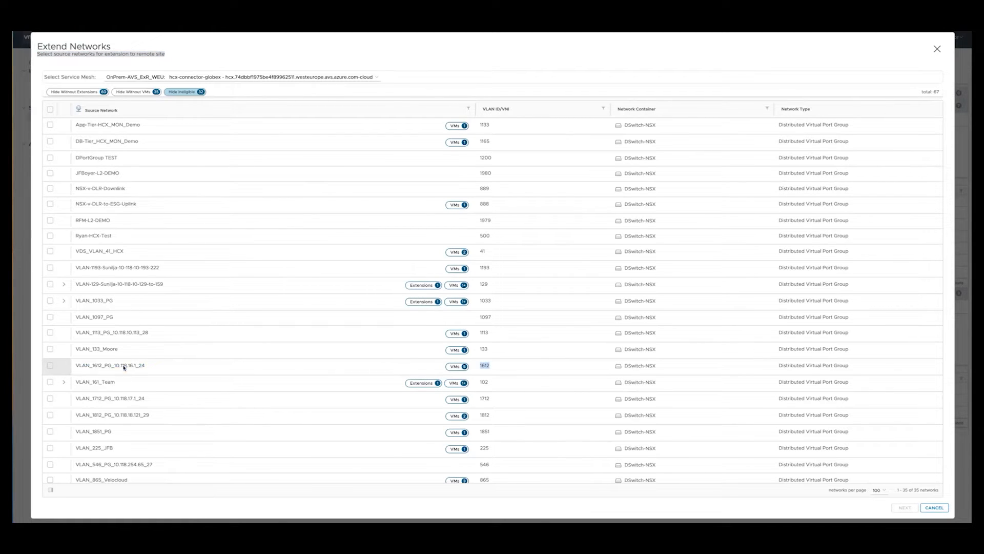
pyautogui.click(50, 365)
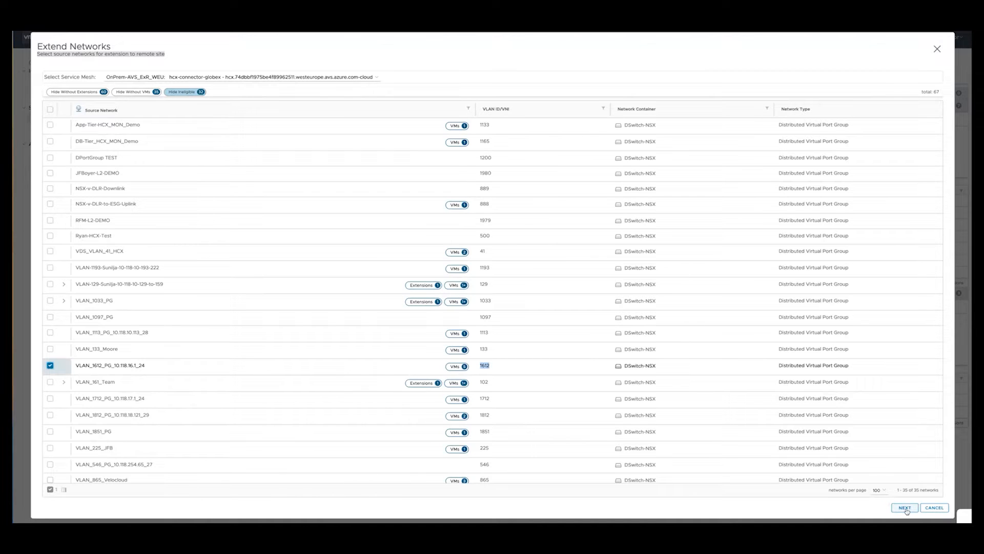
pyautogui.click(904, 507)
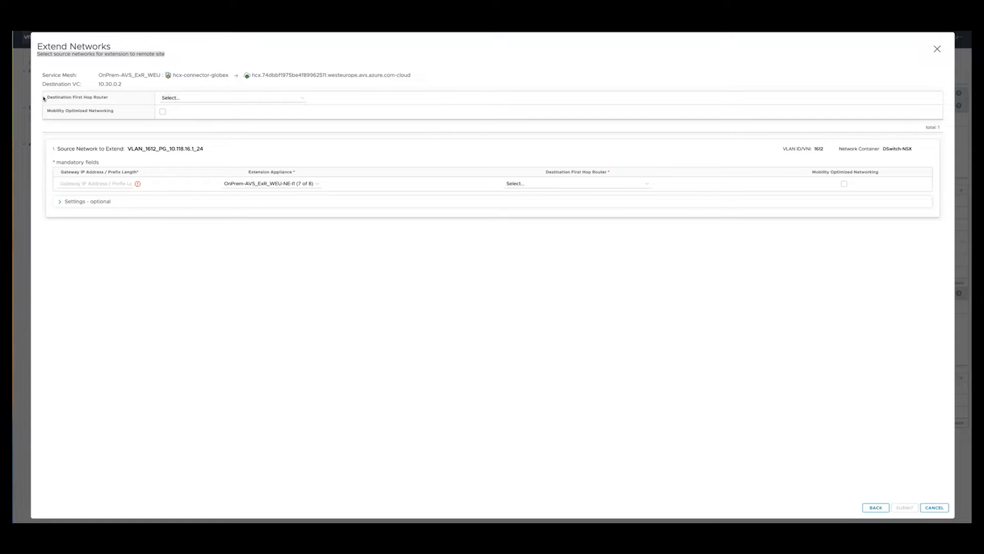
# Step: Extend VLAN 1612 via router TNT17-T1, gateway 10.118.16.1/24, using the West Europe appliance
pyautogui.doubleClick(78, 97)
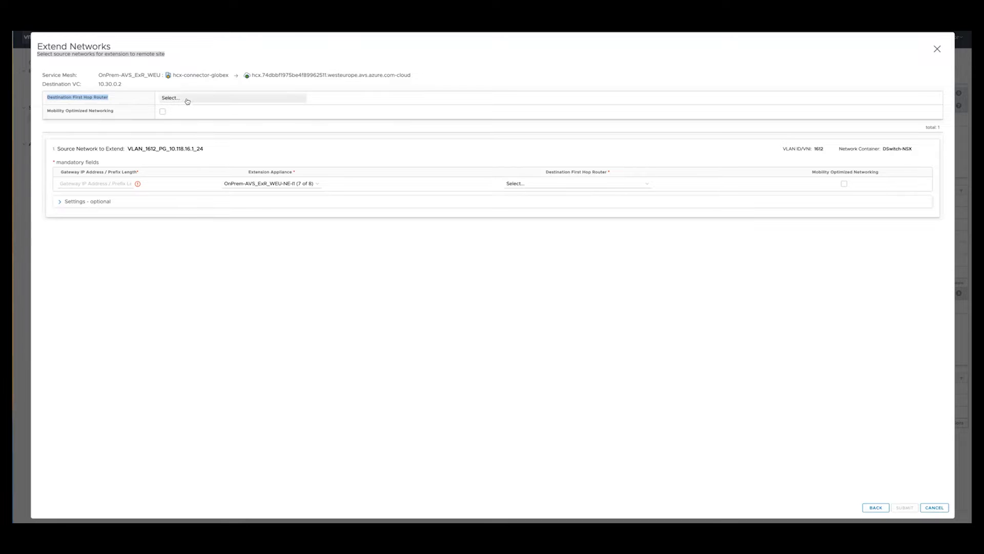
pyautogui.click(230, 97)
pyautogui.write('10.118.1')
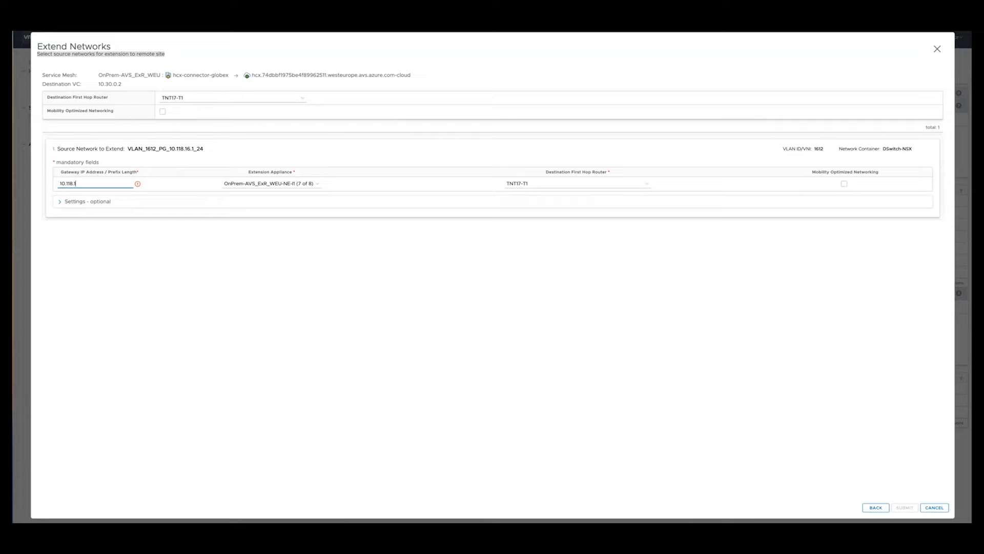
pyautogui.write('6.1')
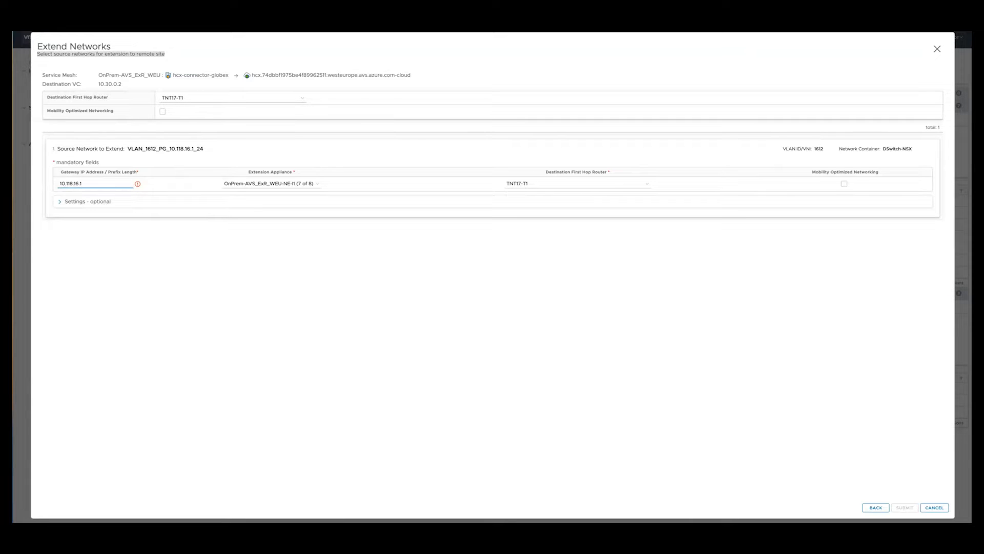
pyautogui.write('/24')
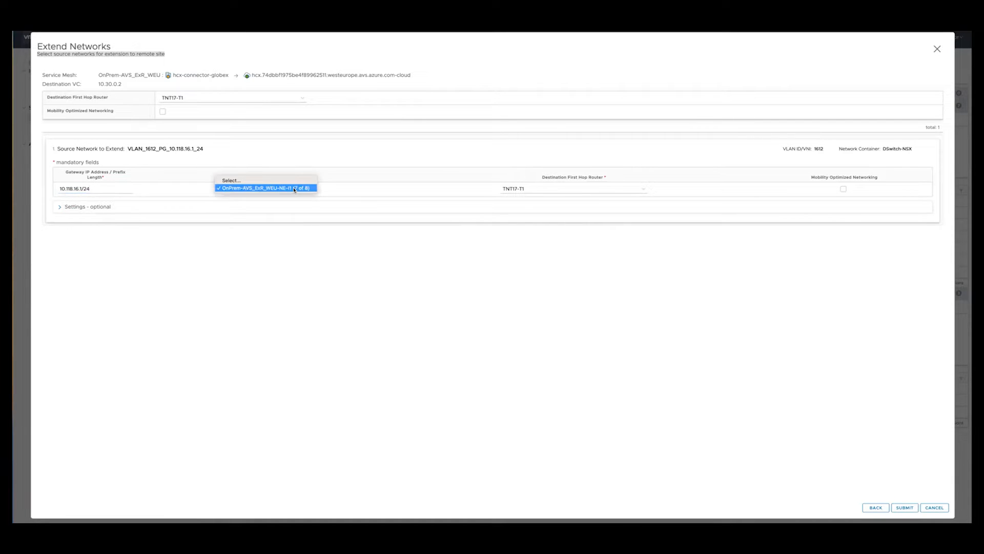
pyautogui.click(265, 188)
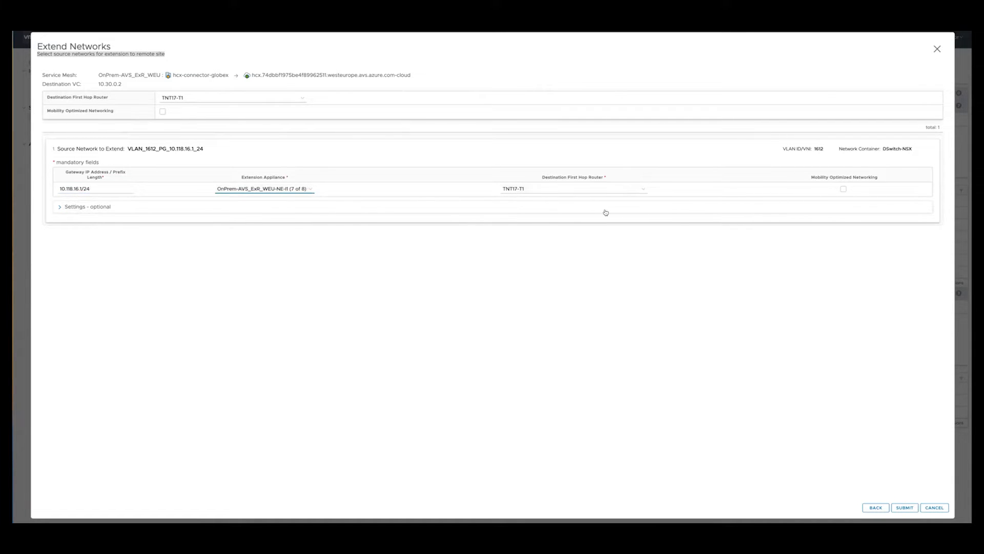
pyautogui.moveTo(897, 496)
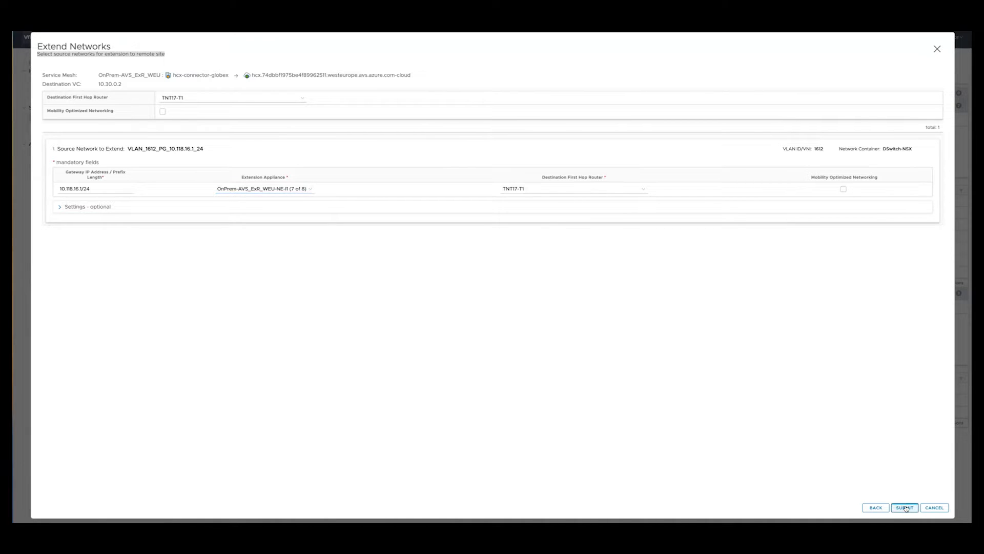
pyautogui.click(904, 507)
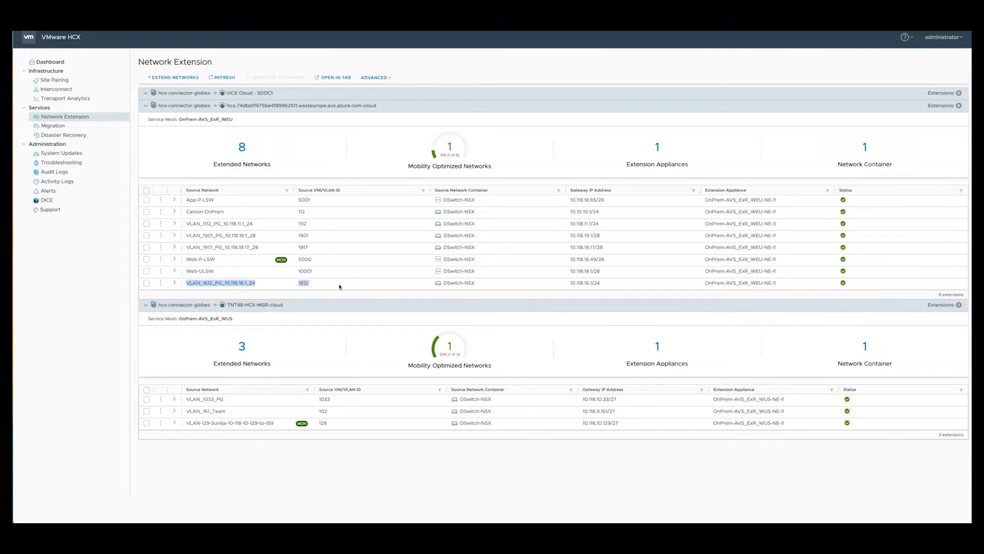
pyautogui.click(175, 282)
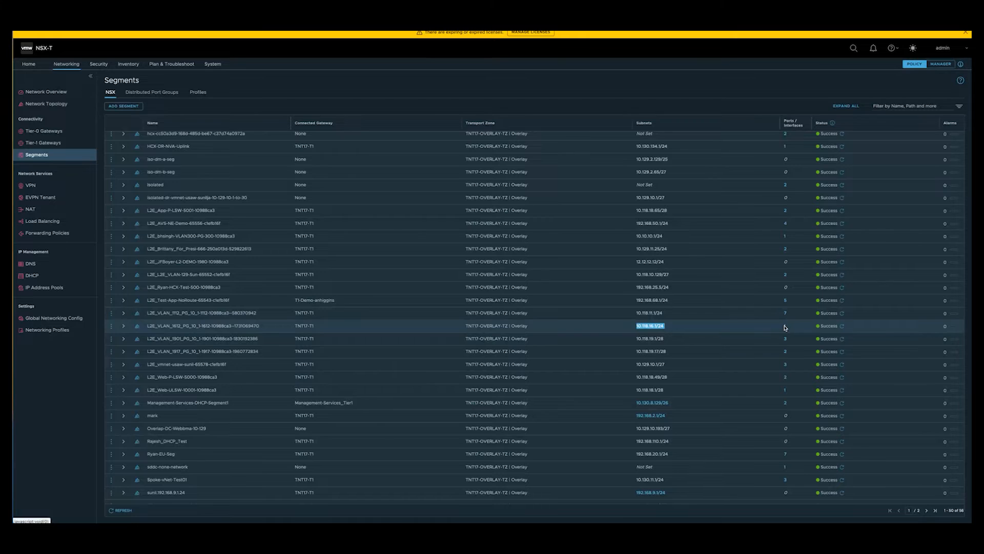
# Step: Inspect L2E_VLAN_1612's extension appliance port and its Off TNT17-T1 gateway connectivity
pyautogui.click(785, 325)
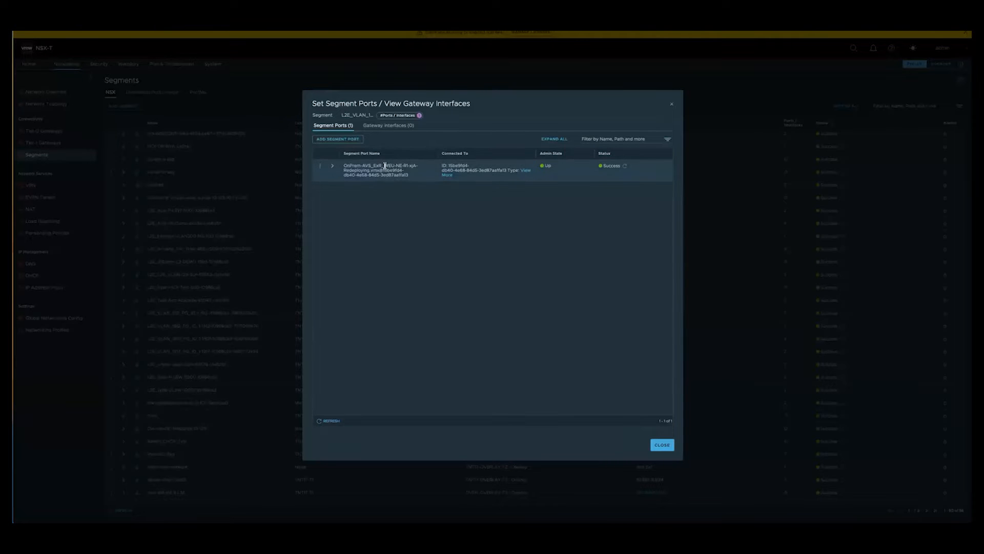
pyautogui.doubleClick(397, 170)
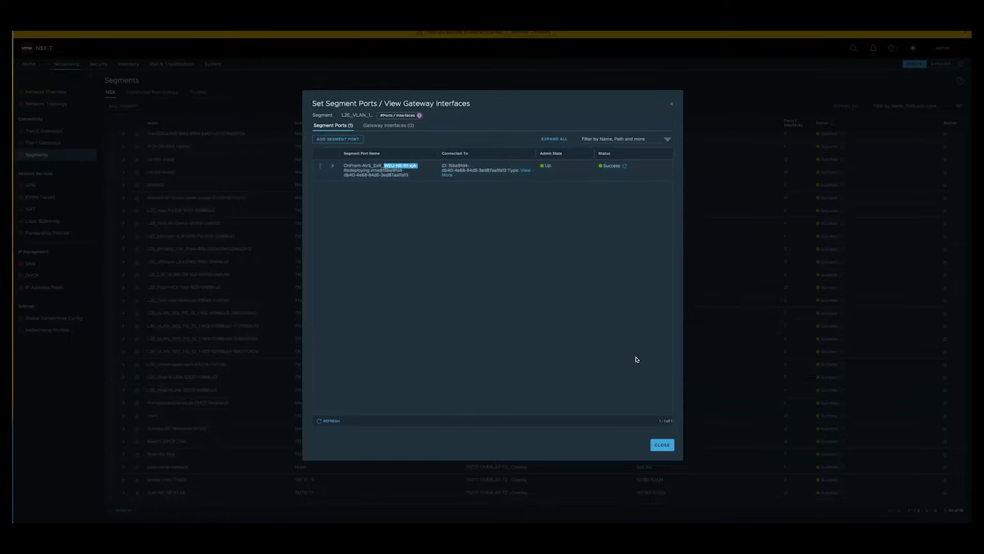
pyautogui.click(660, 444)
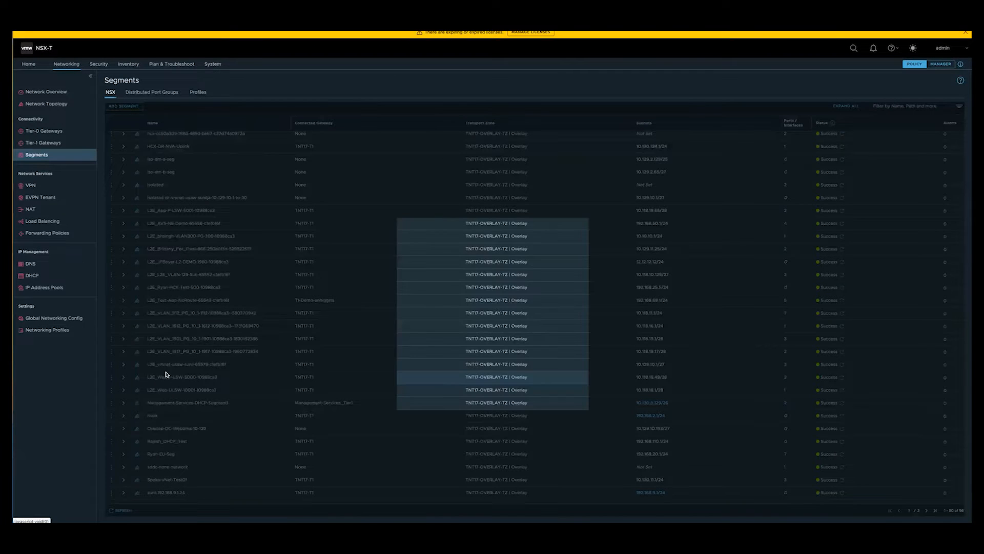
pyautogui.click(123, 325)
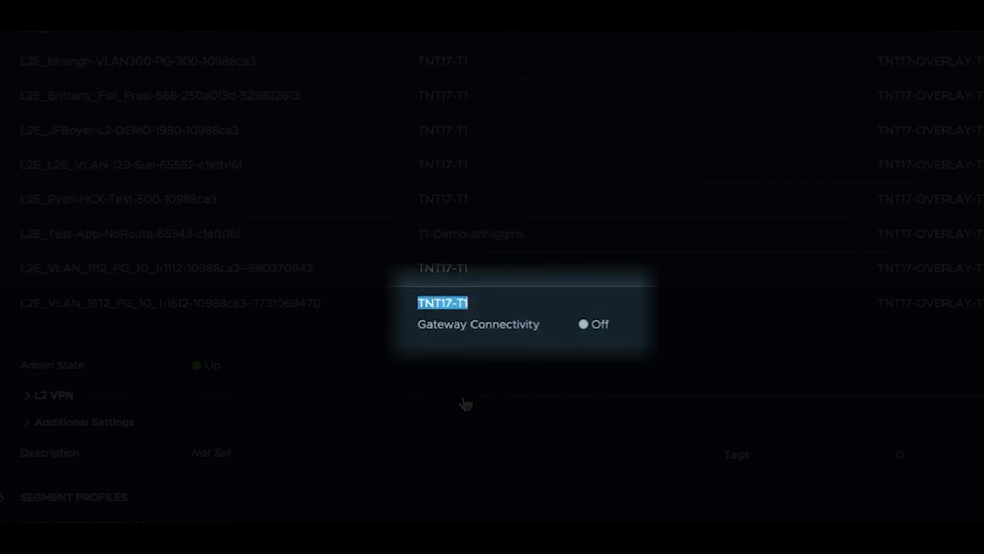
pyautogui.moveTo(440, 344)
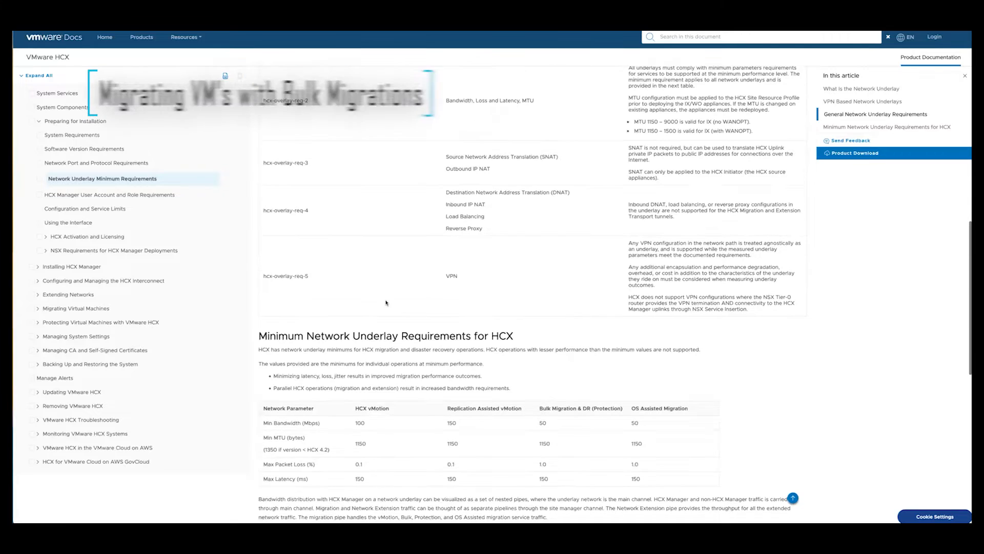
# Step: Review the Windows and Linux tables of guest OS types for guest customization
pyautogui.scroll(-3)
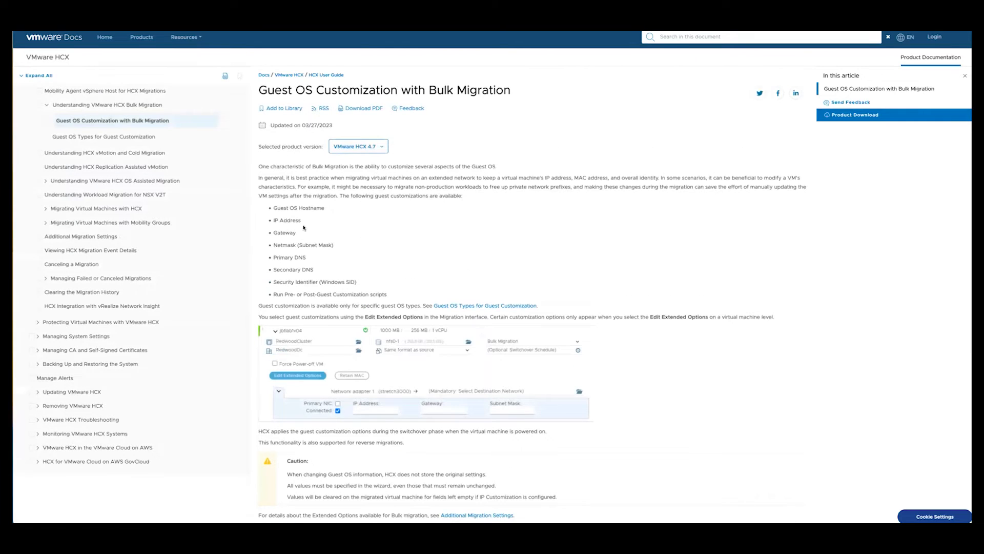
pyautogui.moveTo(315, 231)
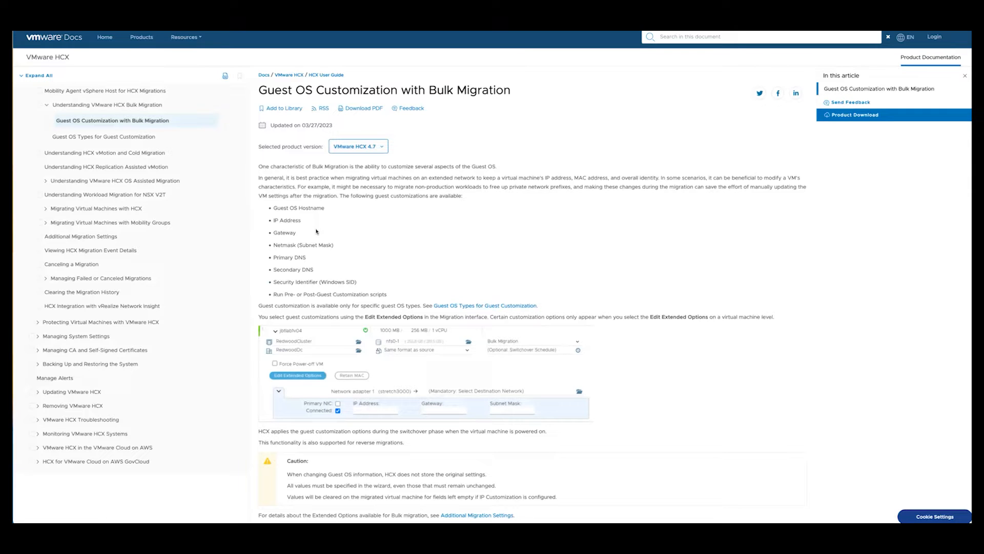
pyautogui.click(102, 136)
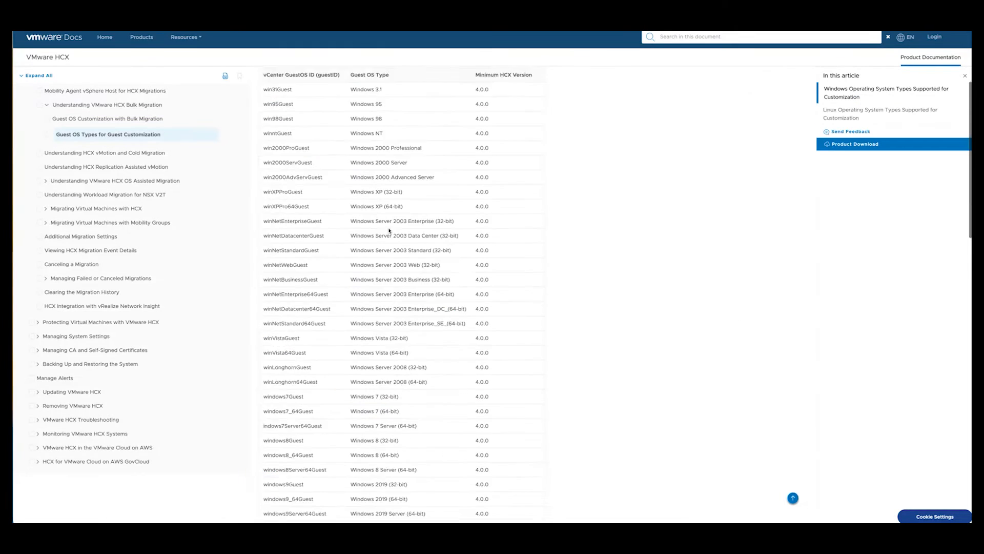
pyautogui.scroll(-3)
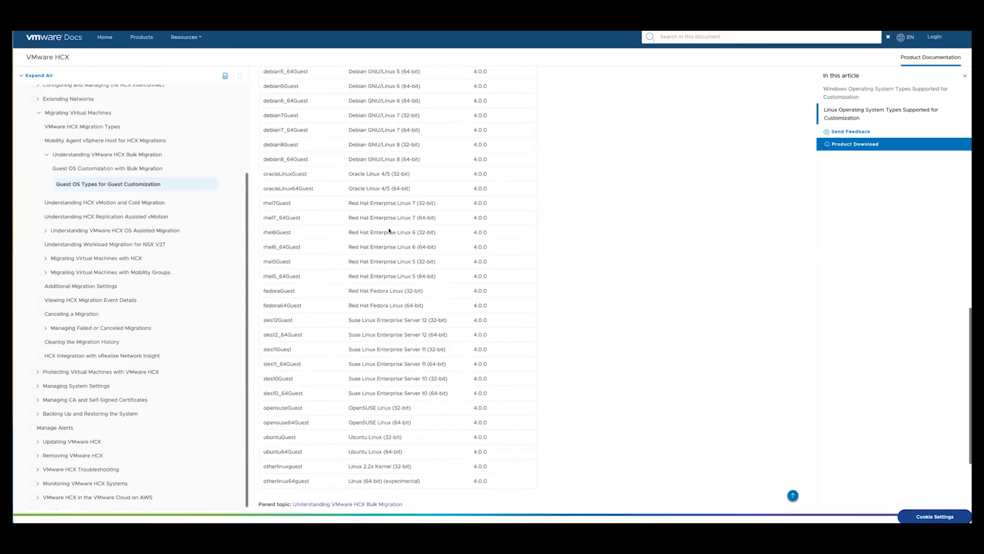
pyautogui.scroll(3)
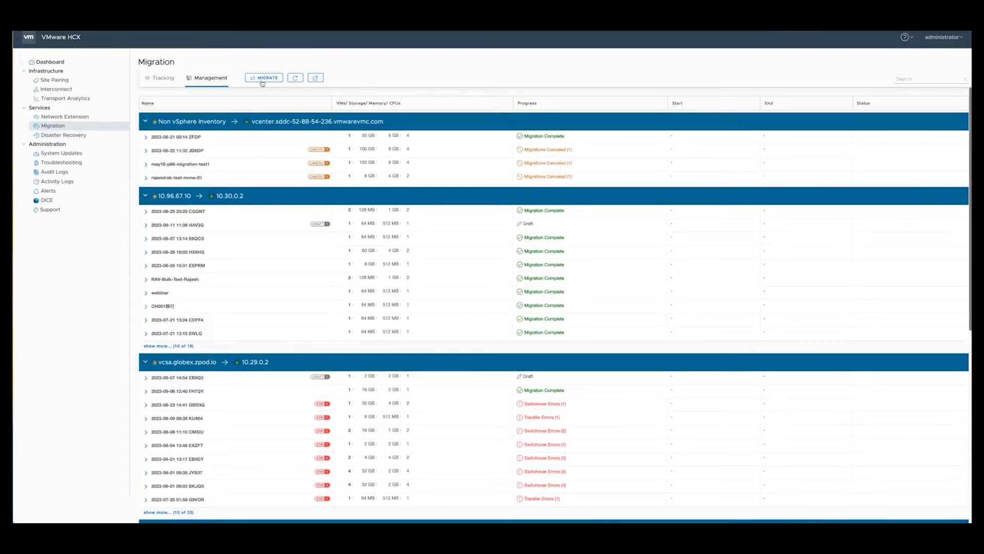
# Step: Start a migration to West Europe AVS and select both Bulk-Demo VMs
pyautogui.click(262, 77)
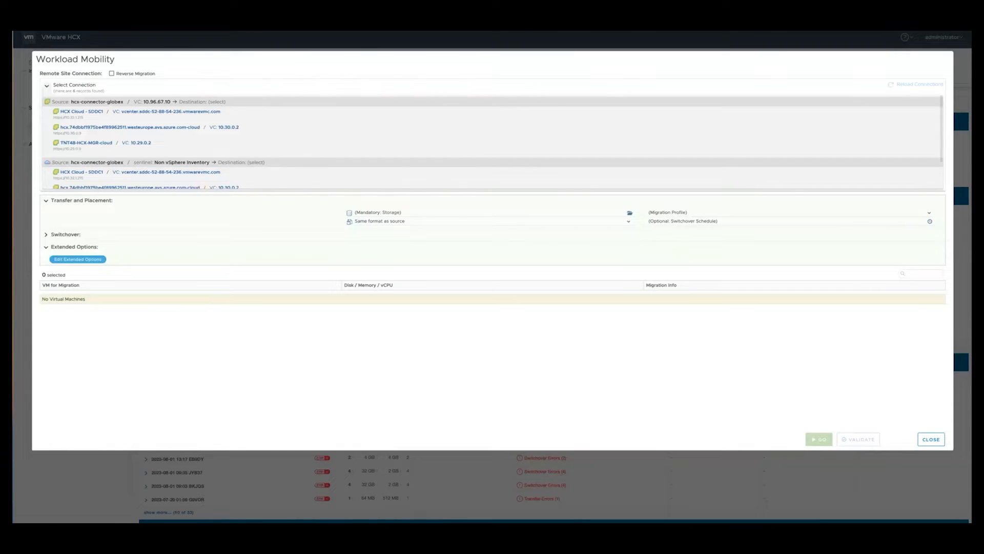
pyautogui.click(145, 126)
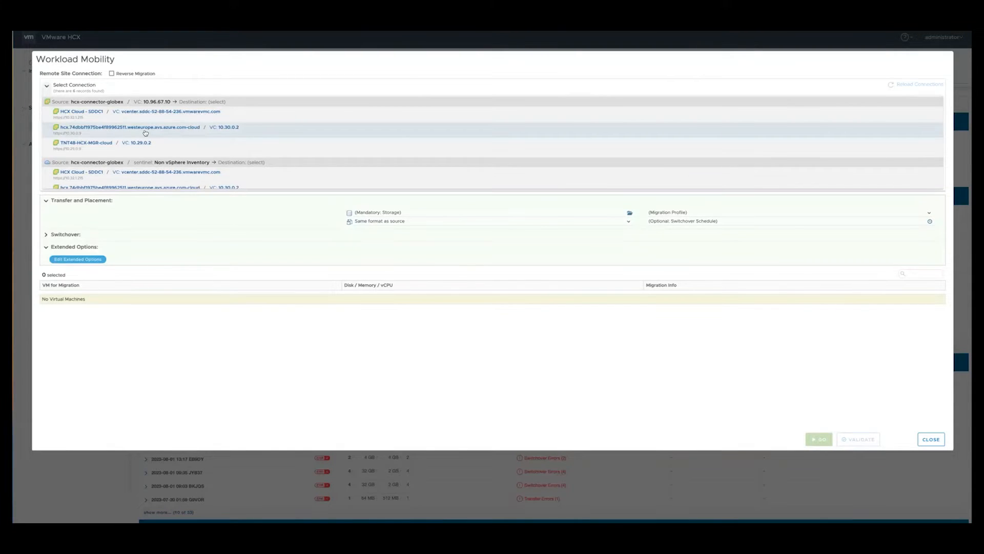
pyautogui.click(131, 127)
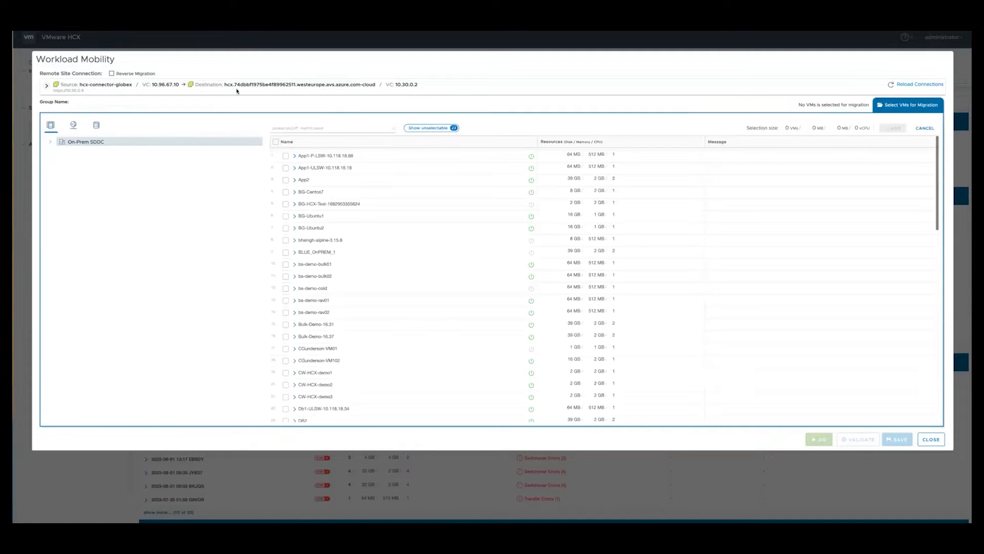
pyautogui.write('B')
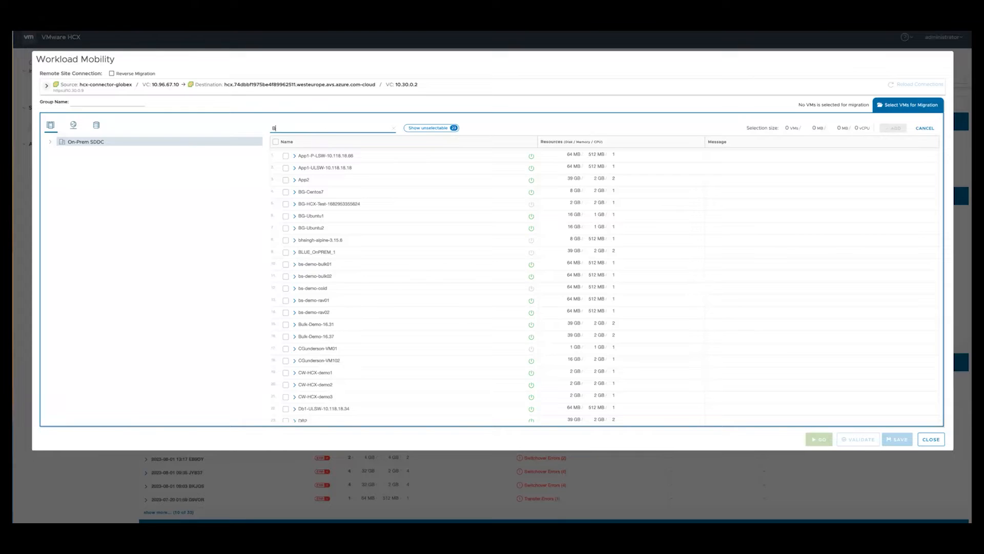
pyautogui.write('ulk')
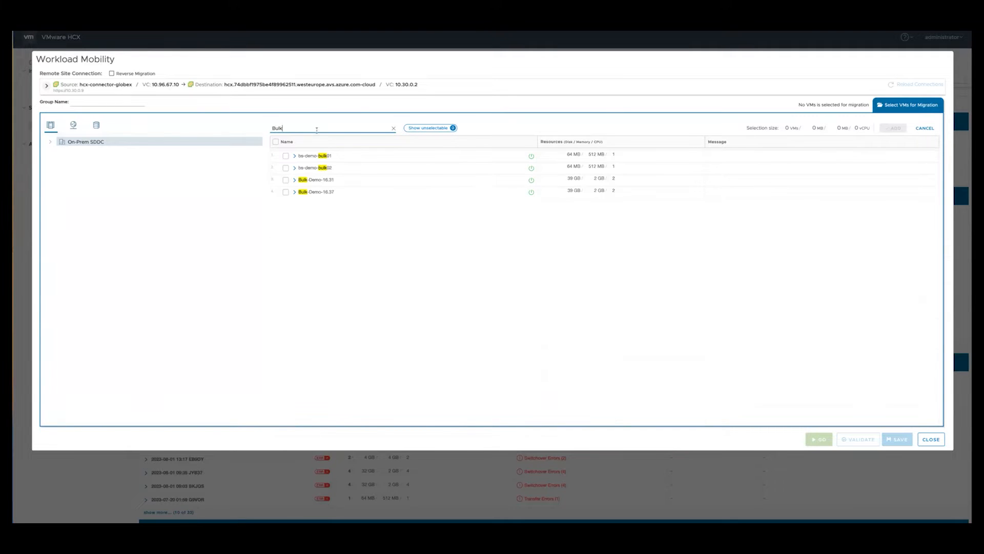
pyautogui.click(285, 191)
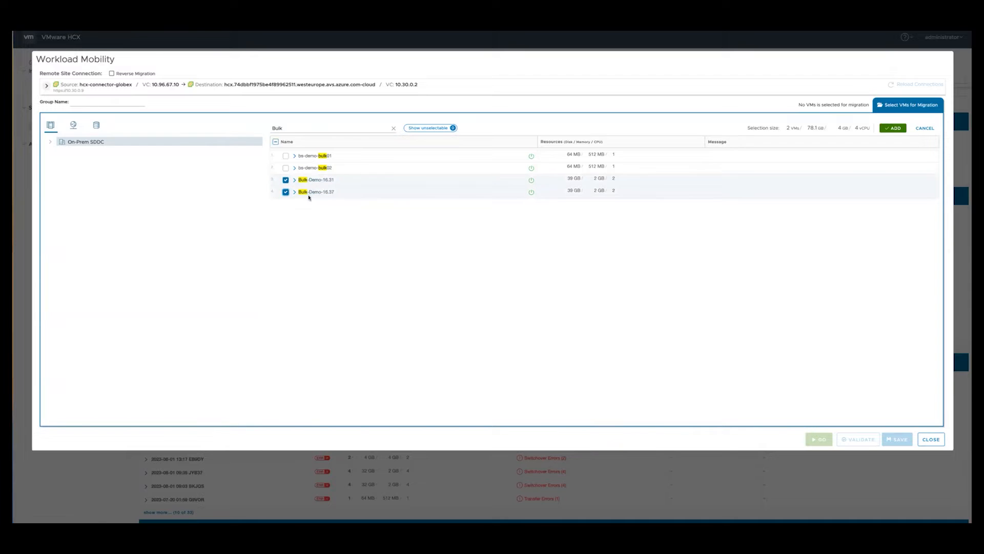
# Step: Name the migration group Bulk-Migration-Demo and add the selected VMs
pyautogui.click(107, 102)
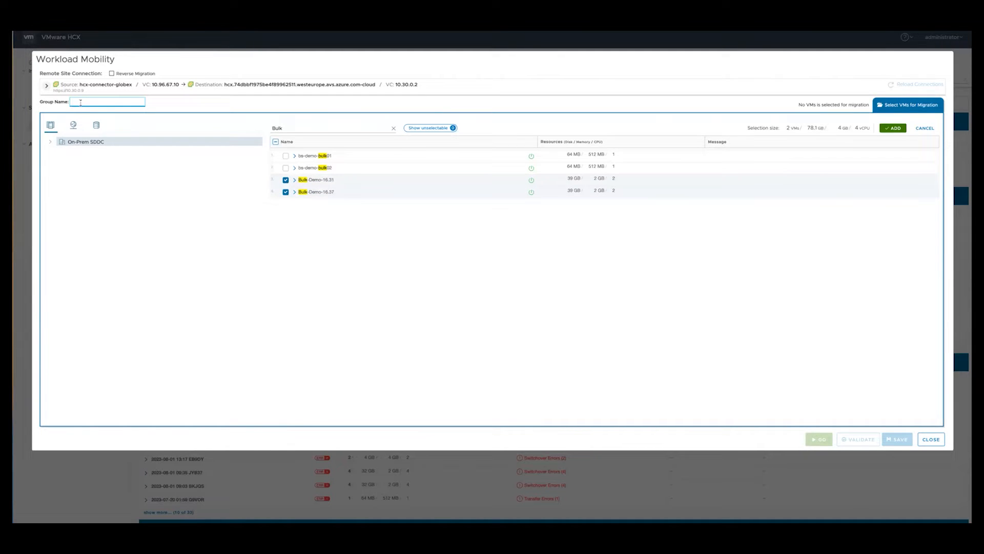
pyautogui.write('Bulk-')
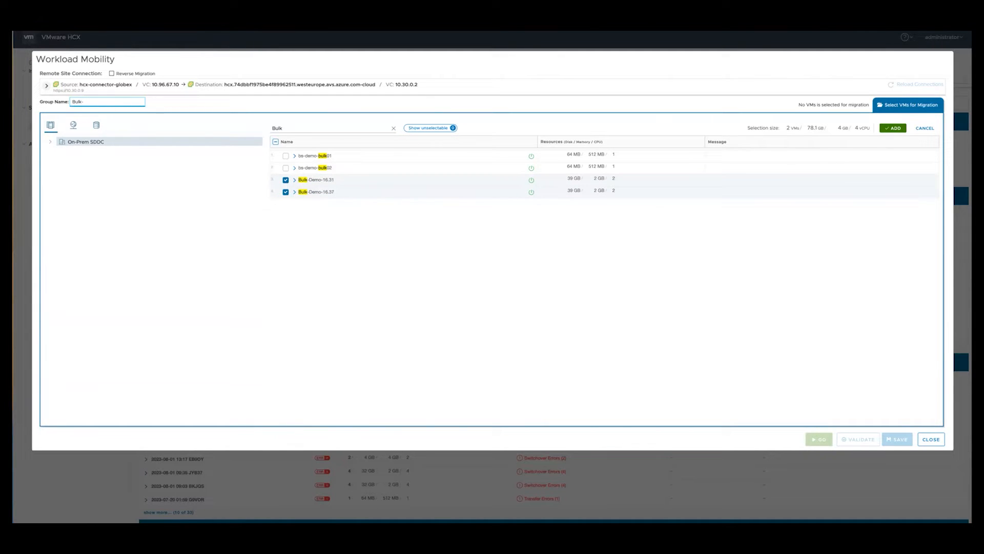
pyautogui.write('Mo')
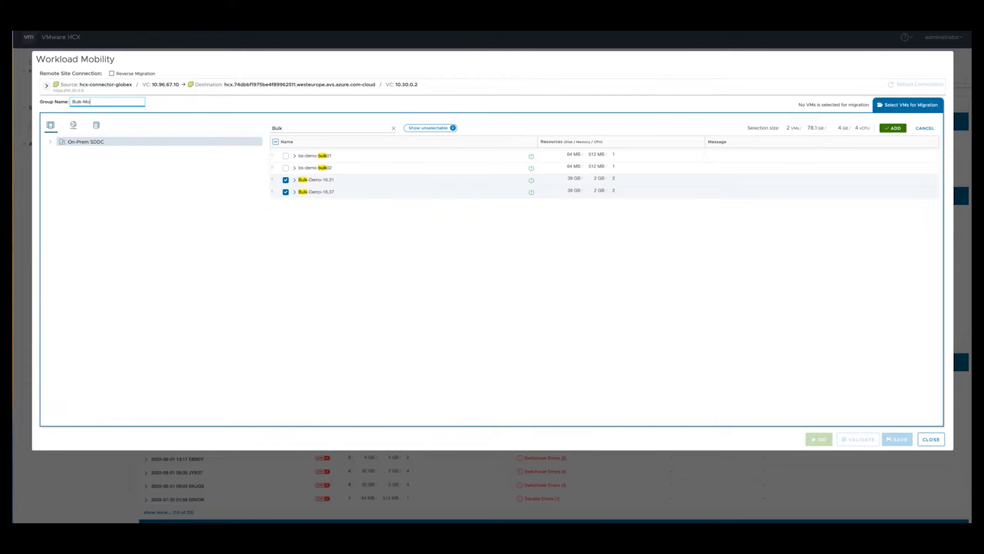
pyautogui.write('Migration-')
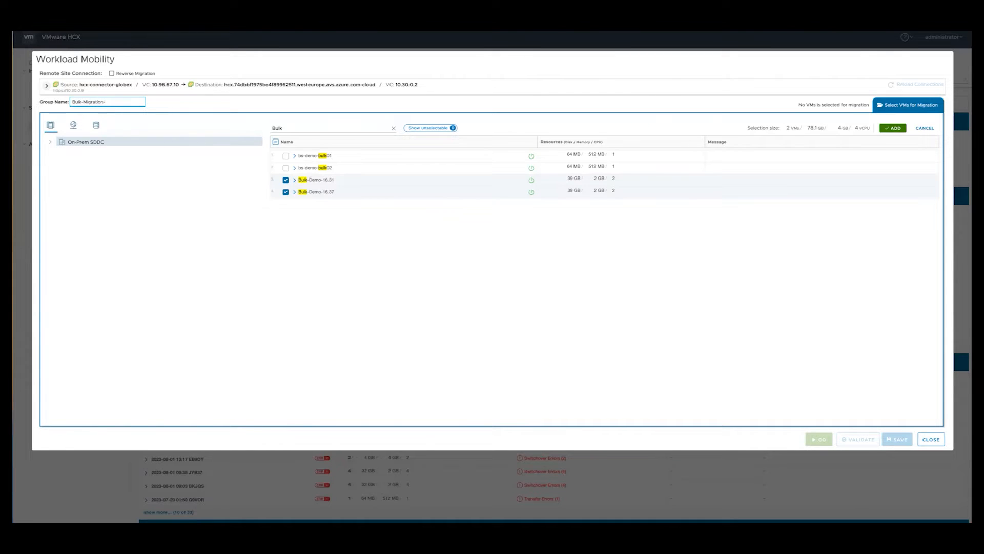
pyautogui.write('Demp')
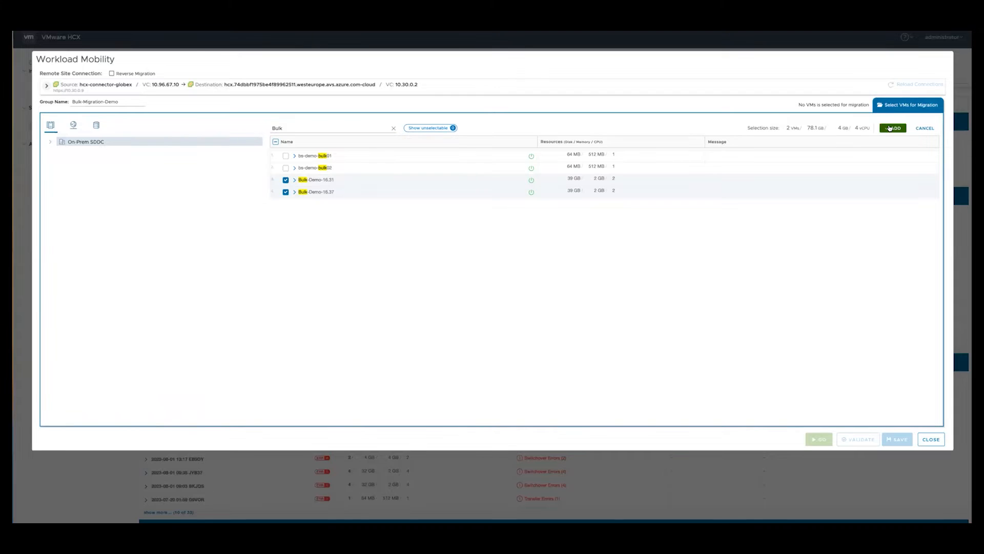
pyautogui.click(892, 129)
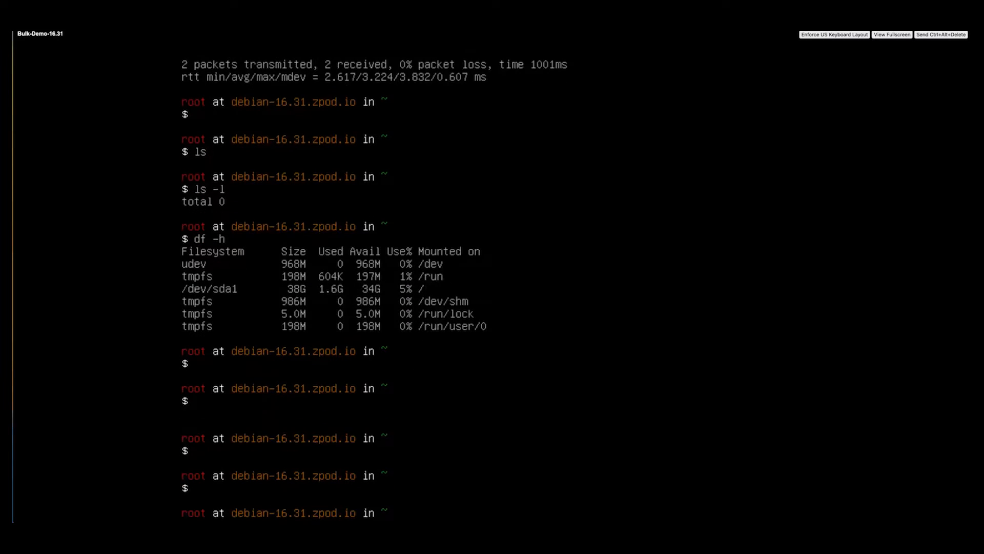
# Step: Show Bulk-Demo-16.31's IP address with 'ip a' and ping gateway 10.118.16.1
pyautogui.write('ip a')
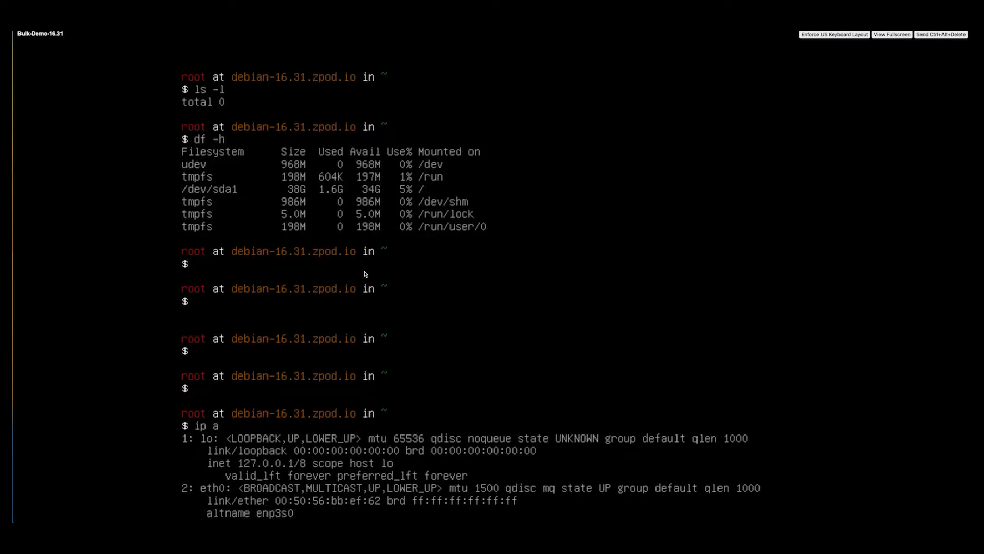
pyautogui.scroll(-3)
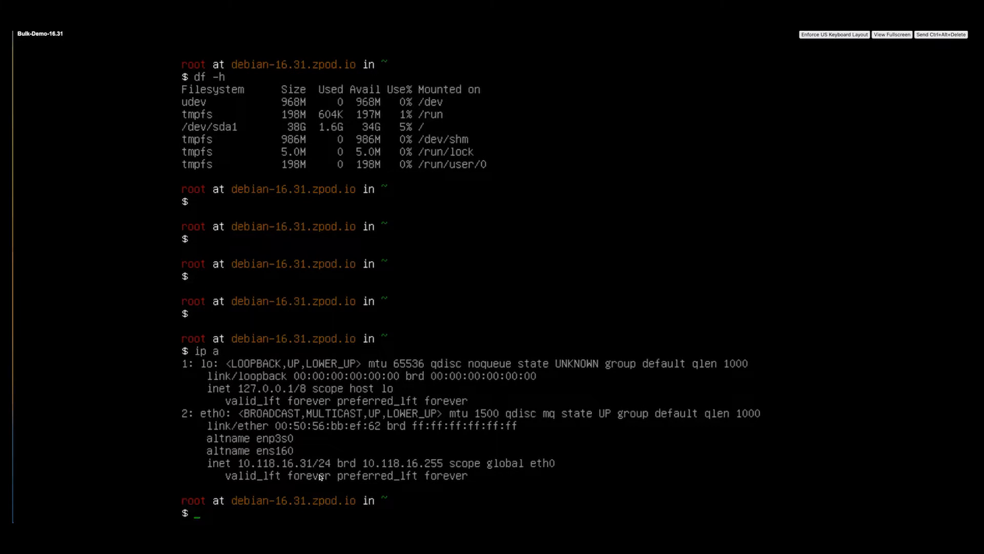
pyautogui.write('ping 10.')
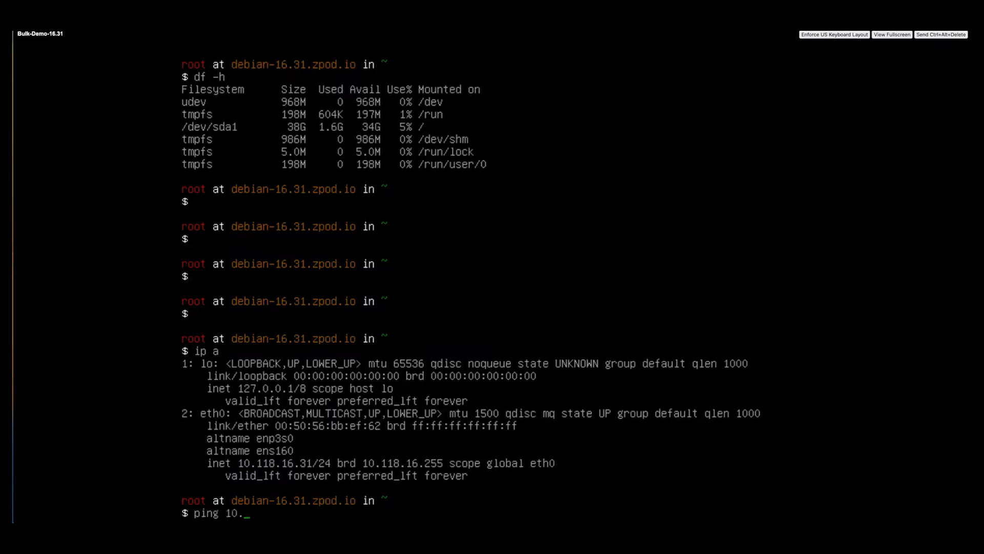
pyautogui.write('118.16.1')
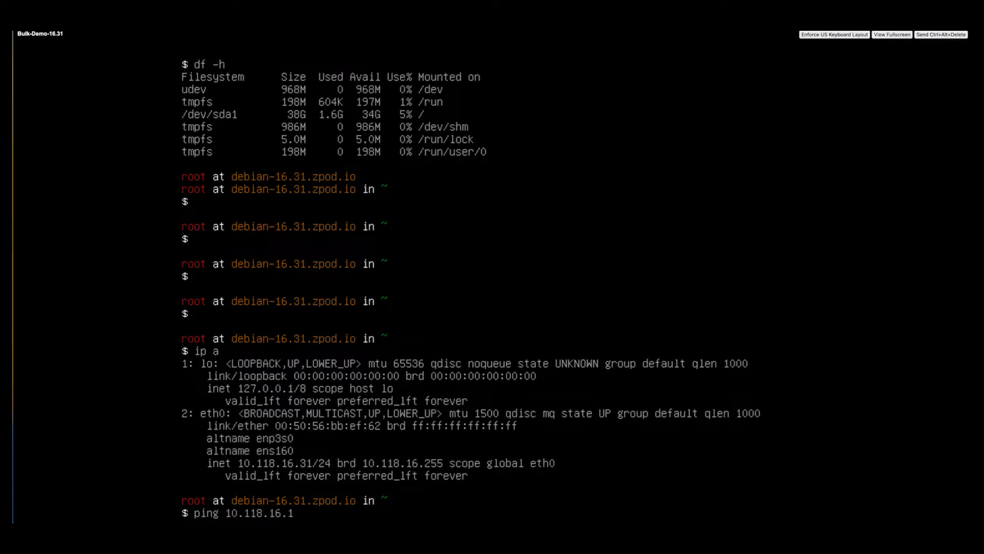
pyautogui.press('Return')
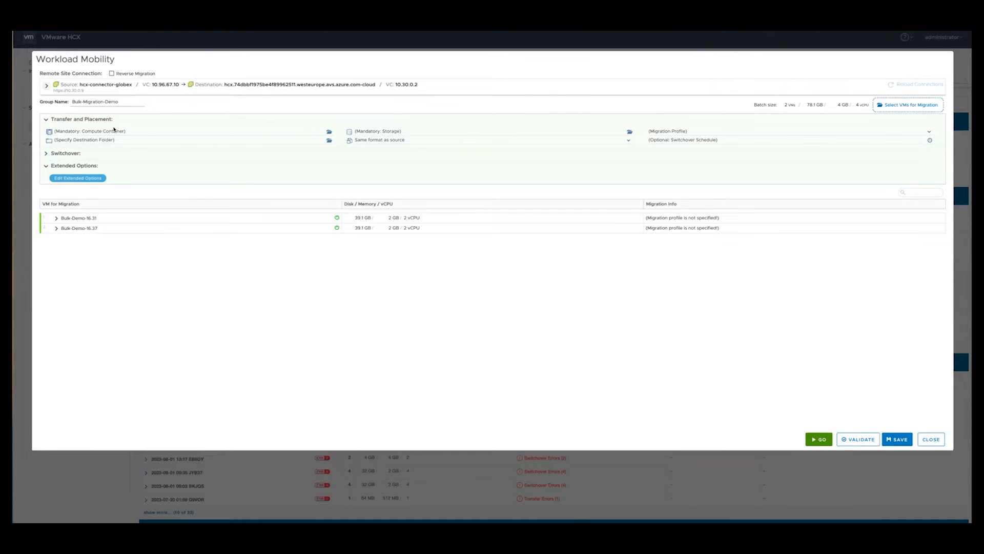
# Step: Place the group on rajesh compute and folder, vsanDatastore, Thin Provision, with Bulk Migration profile
pyautogui.click(329, 132)
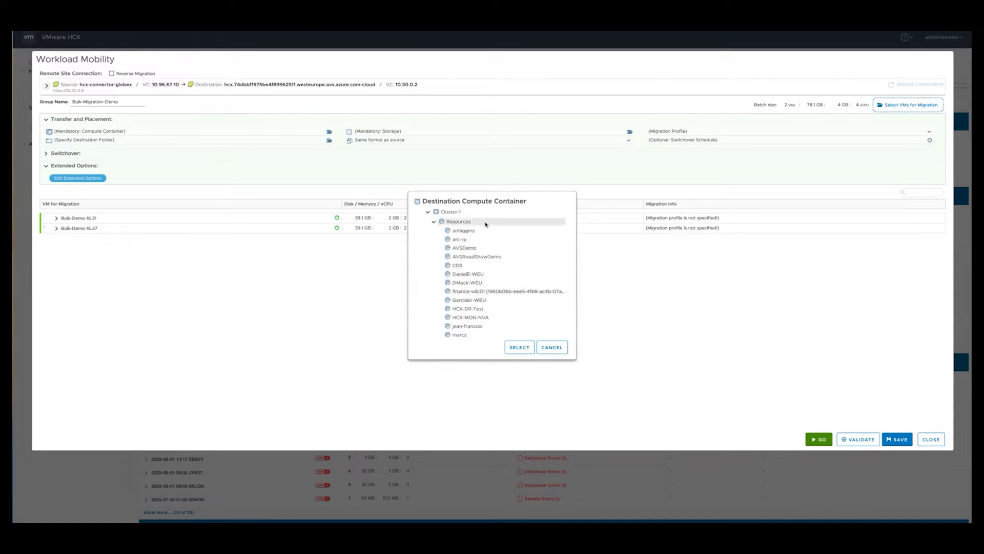
pyautogui.scroll(-3)
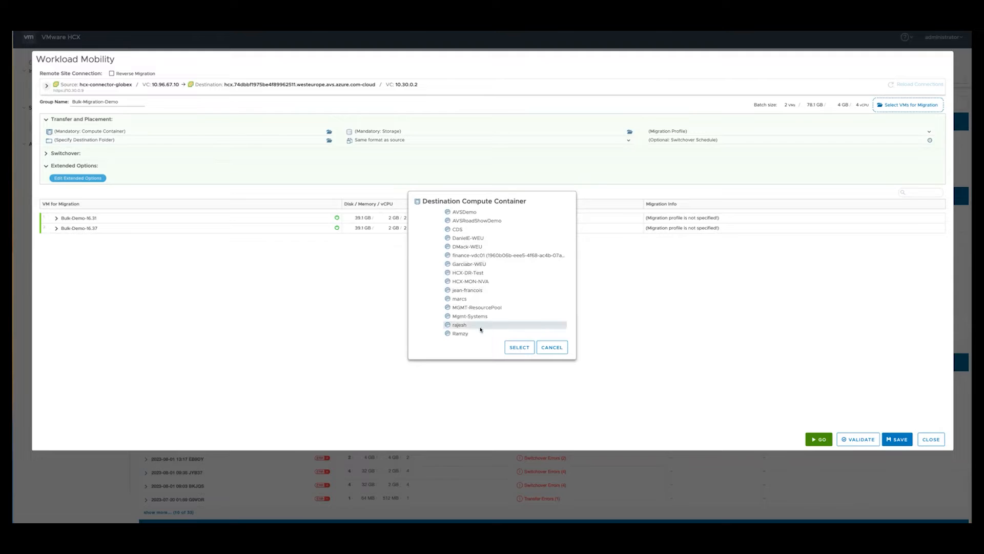
pyautogui.click(519, 347)
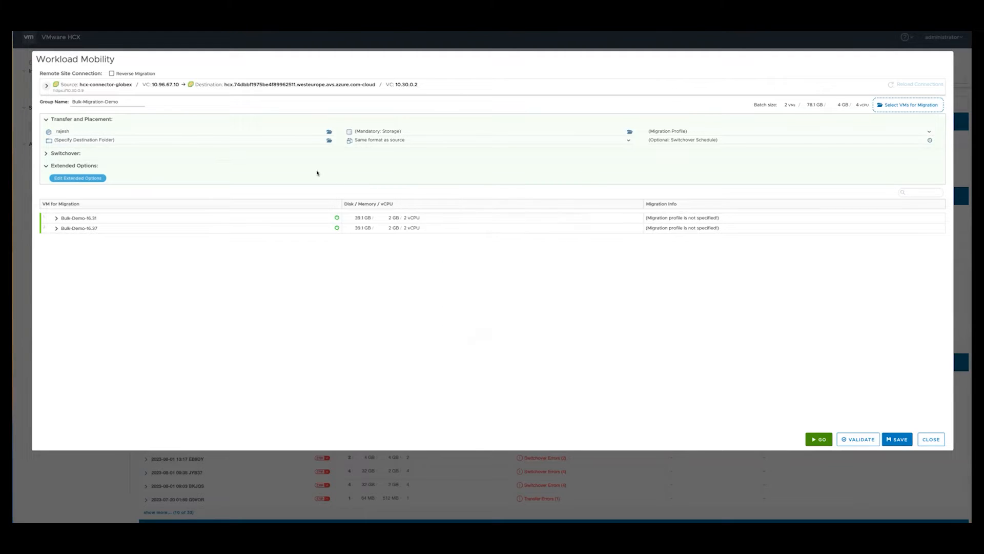
pyautogui.click(629, 131)
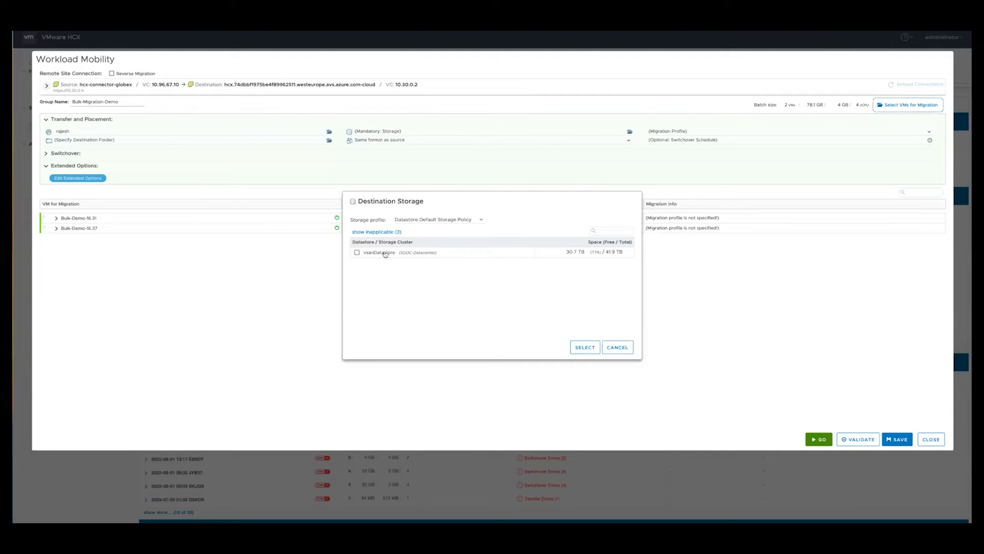
pyautogui.click(356, 251)
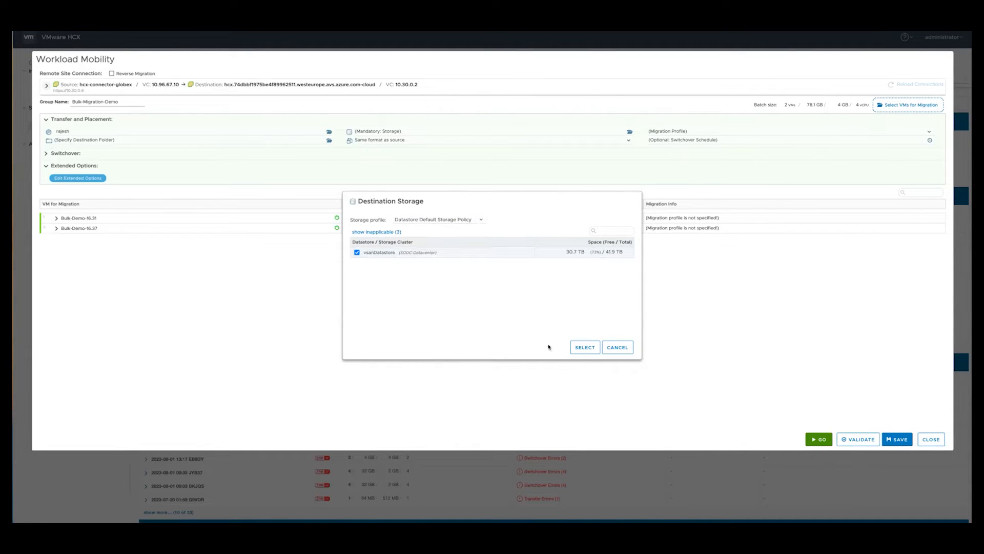
pyautogui.click(584, 347)
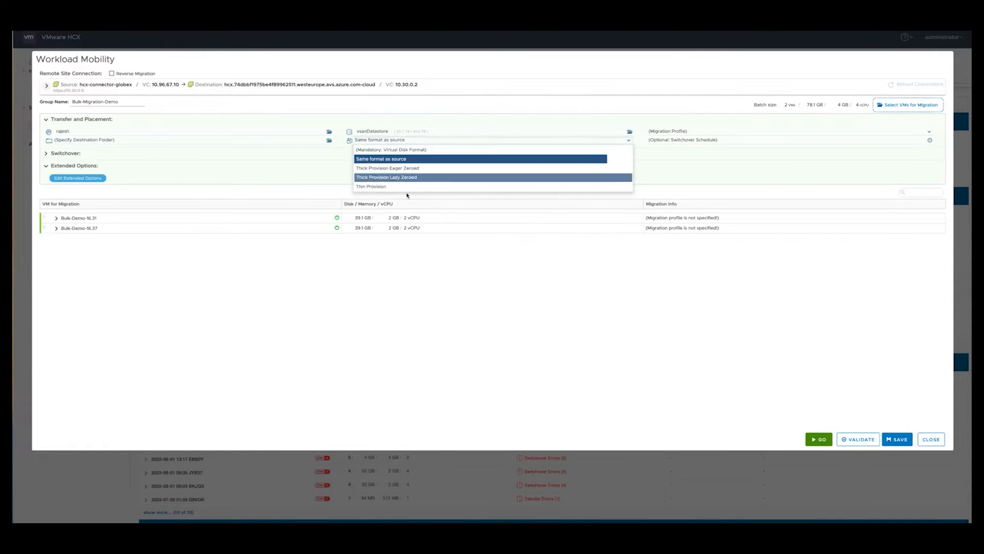
pyautogui.click(371, 185)
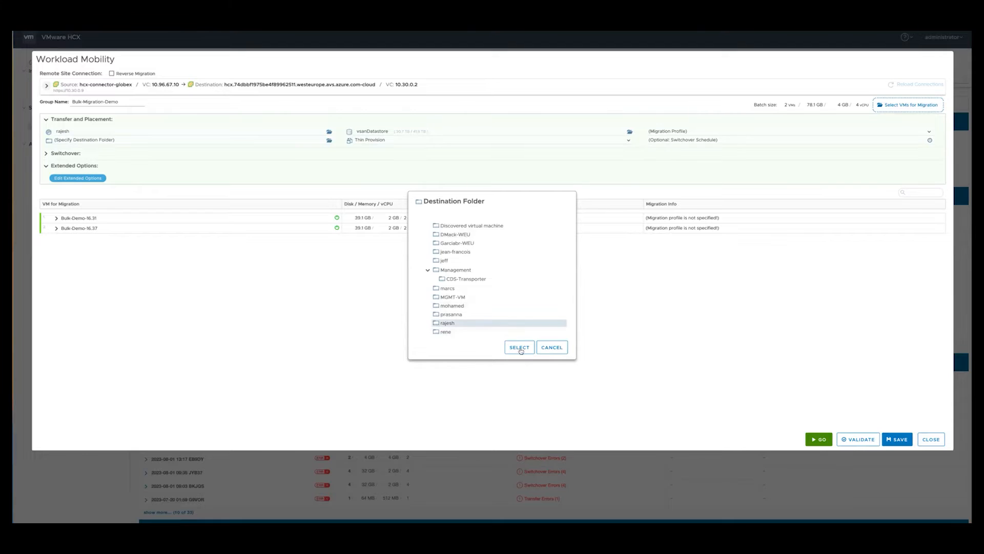
pyautogui.click(519, 347)
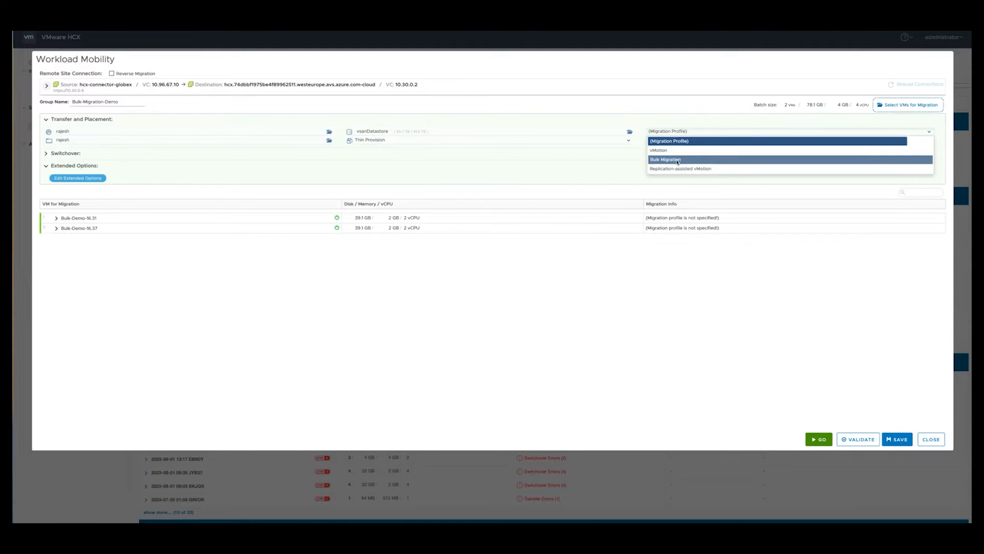
pyautogui.click(666, 159)
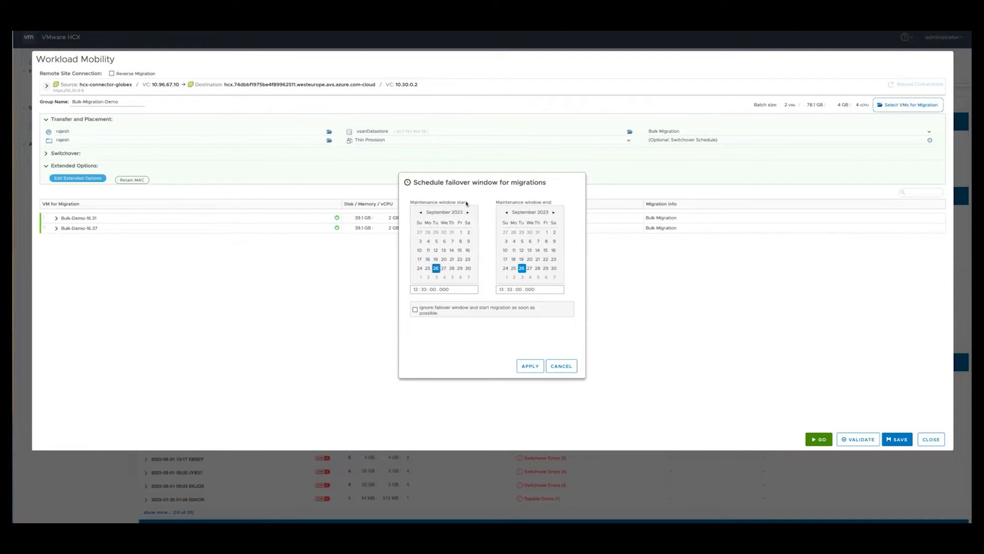
# Step: Set the switchover window to 09/30/2023 12:33–1:33 PM and expand the Switchover options
pyautogui.click(468, 268)
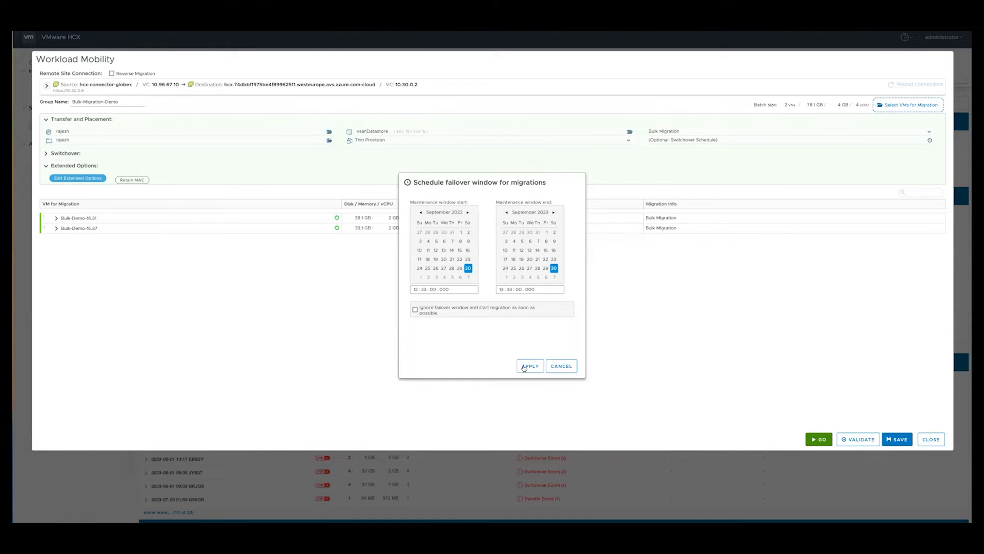
pyautogui.click(530, 366)
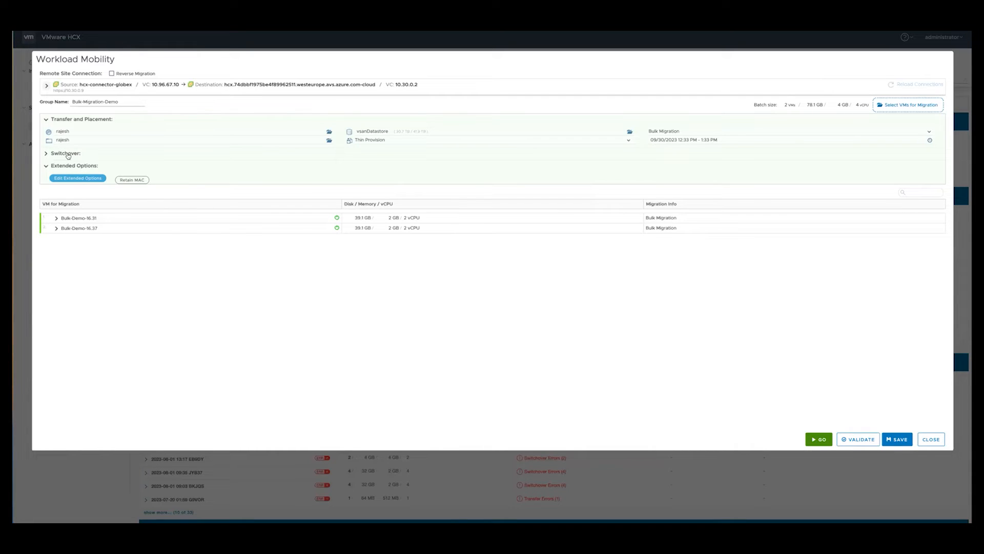
pyautogui.click(65, 153)
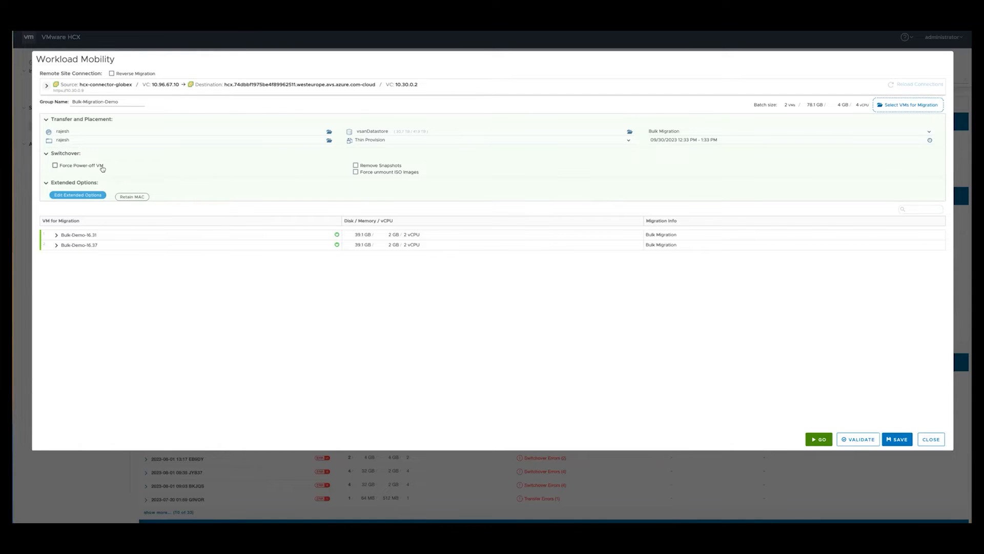
pyautogui.moveTo(390, 176)
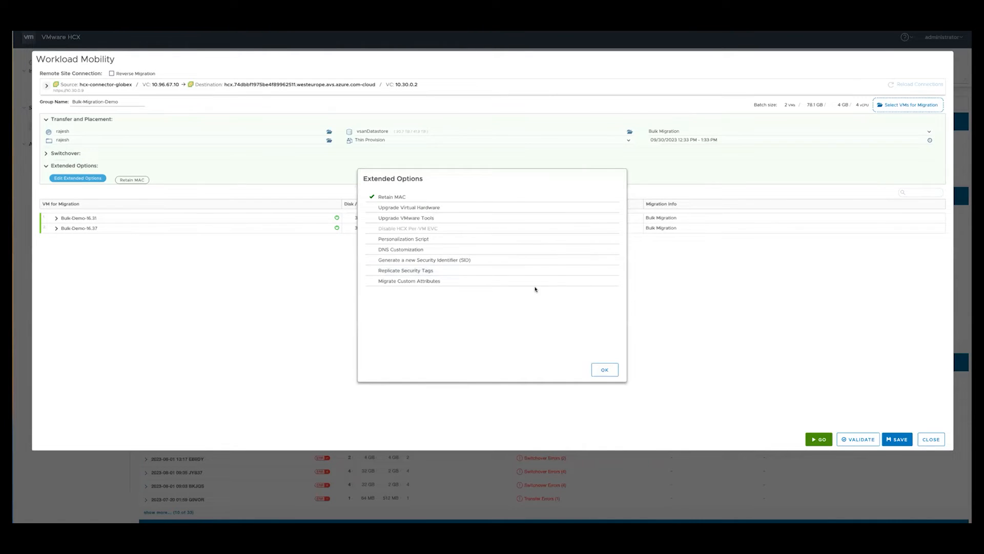
pyautogui.moveTo(436, 260)
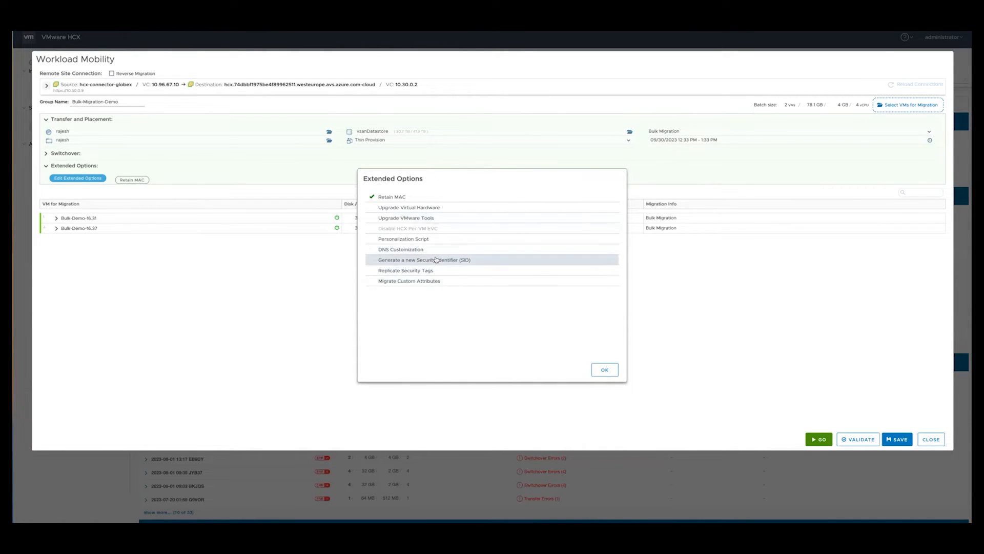
pyautogui.moveTo(442, 251)
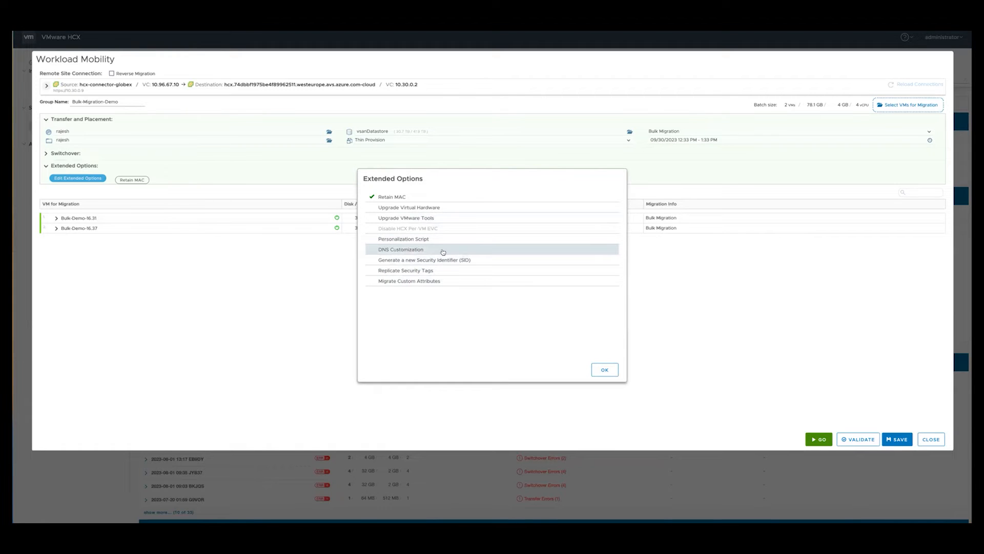
pyautogui.moveTo(409, 207)
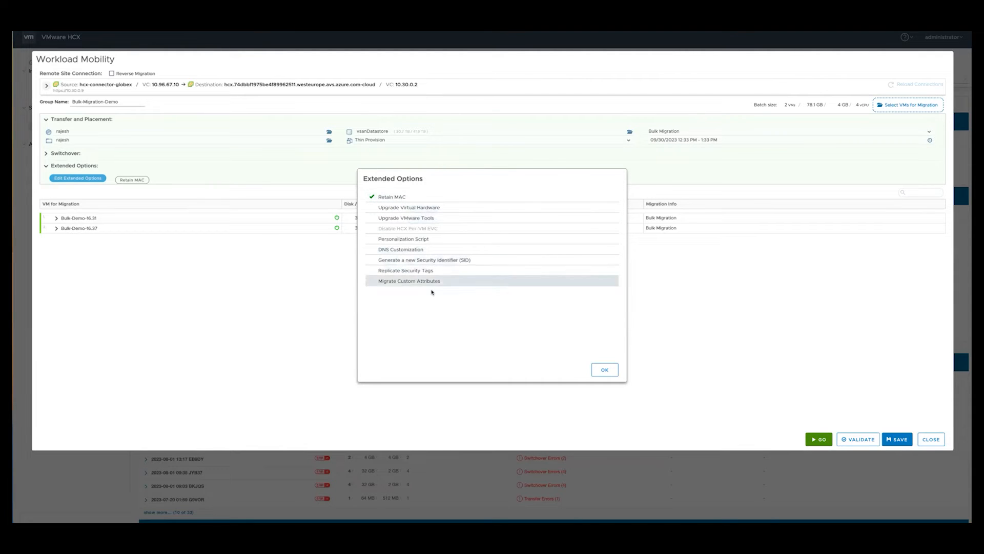
# Step: Apply Migrate Custom Attributes as an extended option, then expand Bulk-Demo-16.37's settings
pyautogui.click(409, 281)
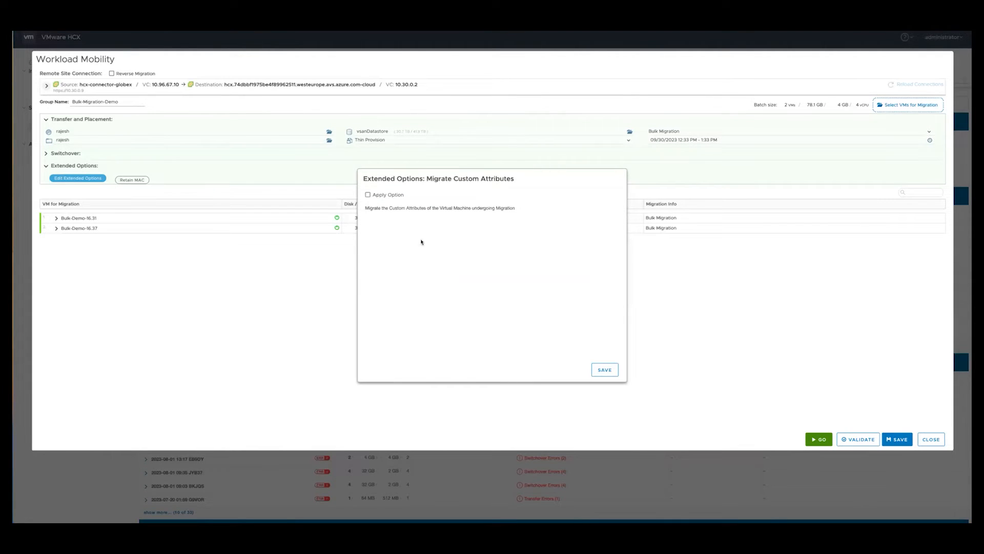
pyautogui.click(368, 195)
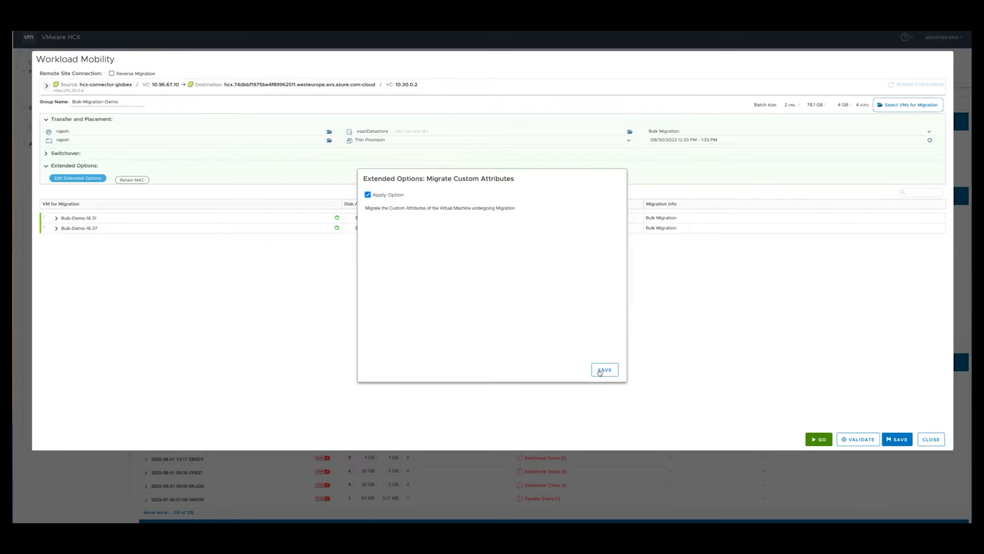
pyautogui.click(604, 369)
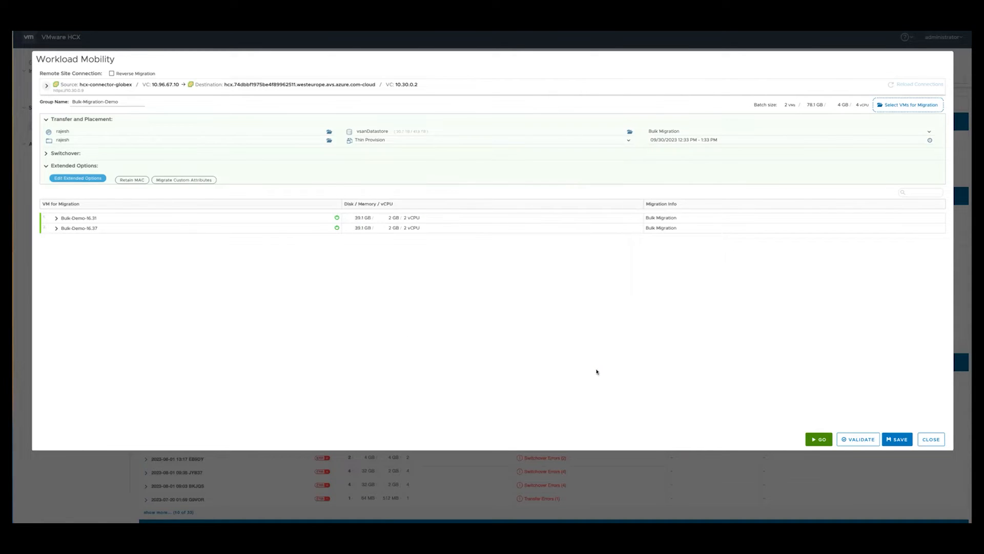
pyautogui.click(56, 228)
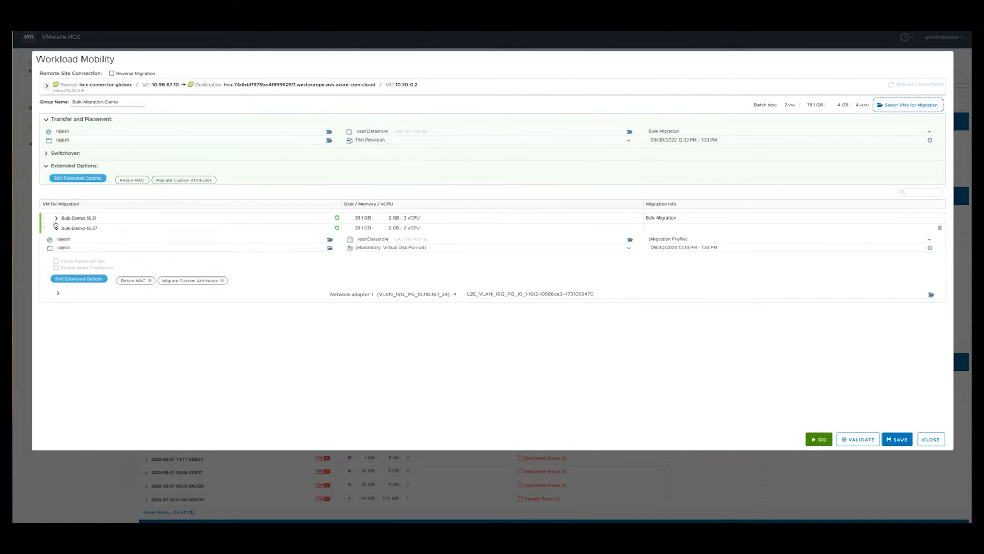
# Step: Review Bulk-Demo-16.31's per-VM settings, validate Bulk-Migration-Demo, and start its migration
pyautogui.click(57, 217)
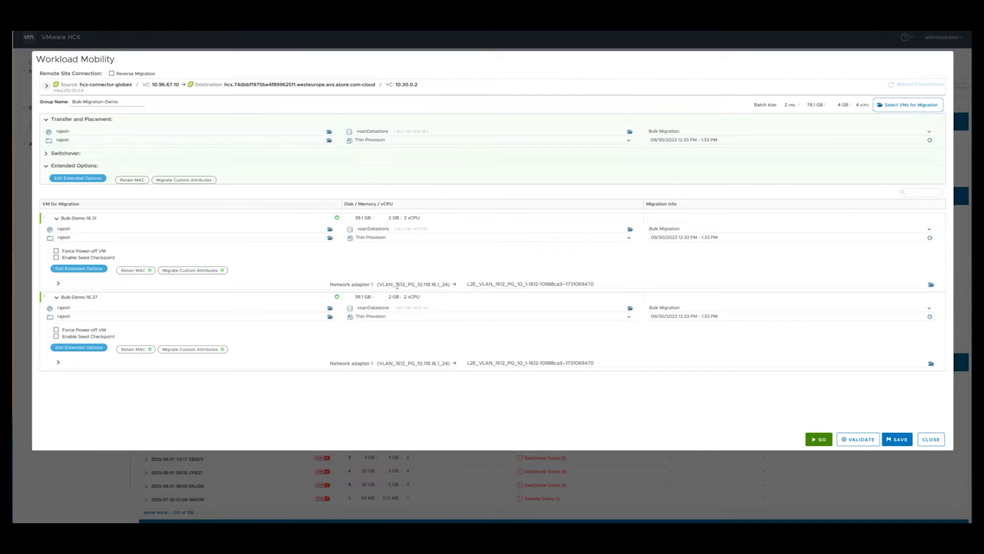
pyautogui.moveTo(311, 272)
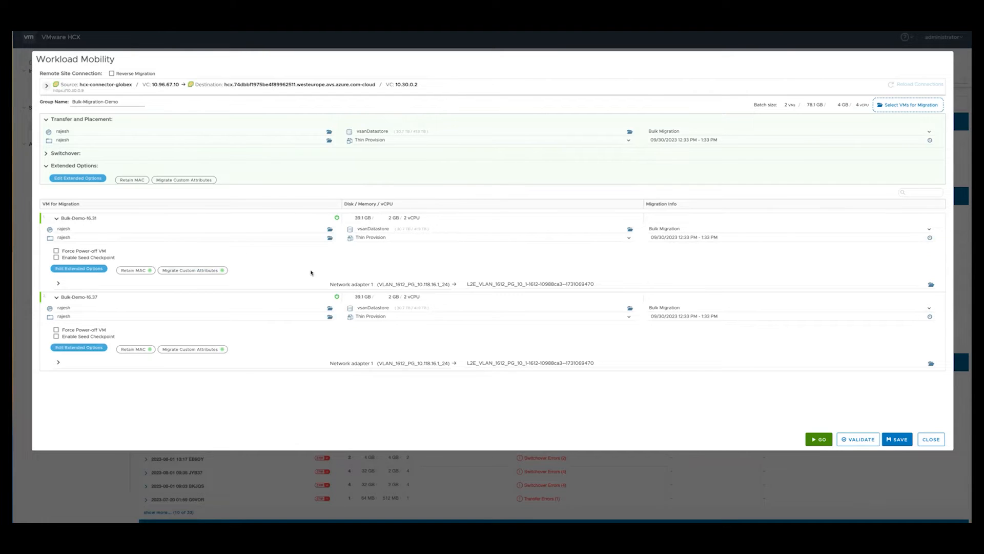
pyautogui.click(56, 218)
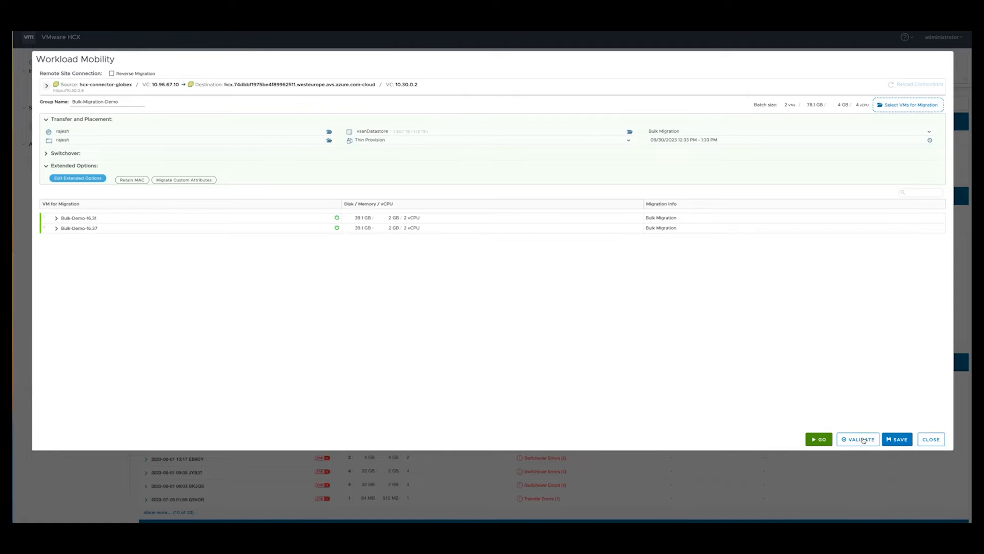
pyautogui.click(858, 439)
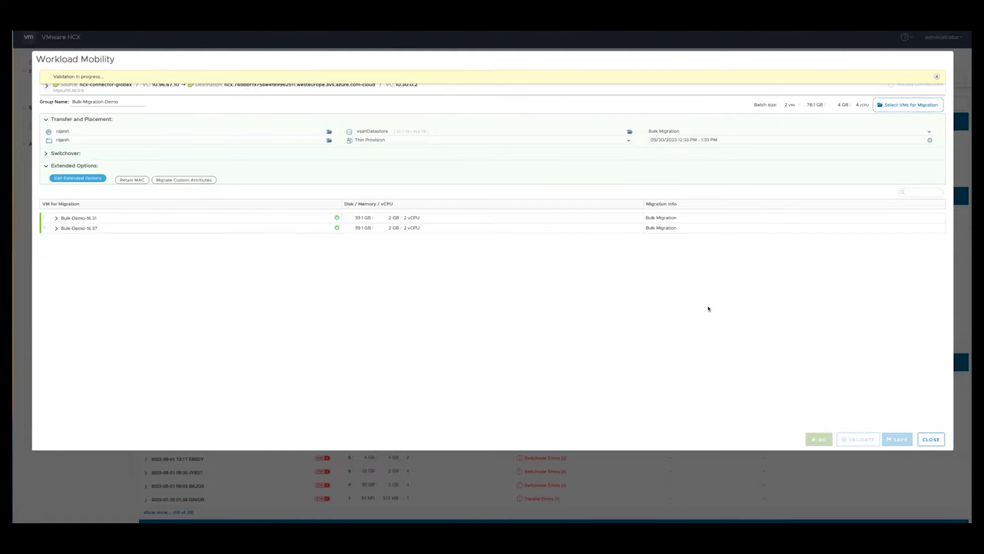
pyautogui.click(858, 439)
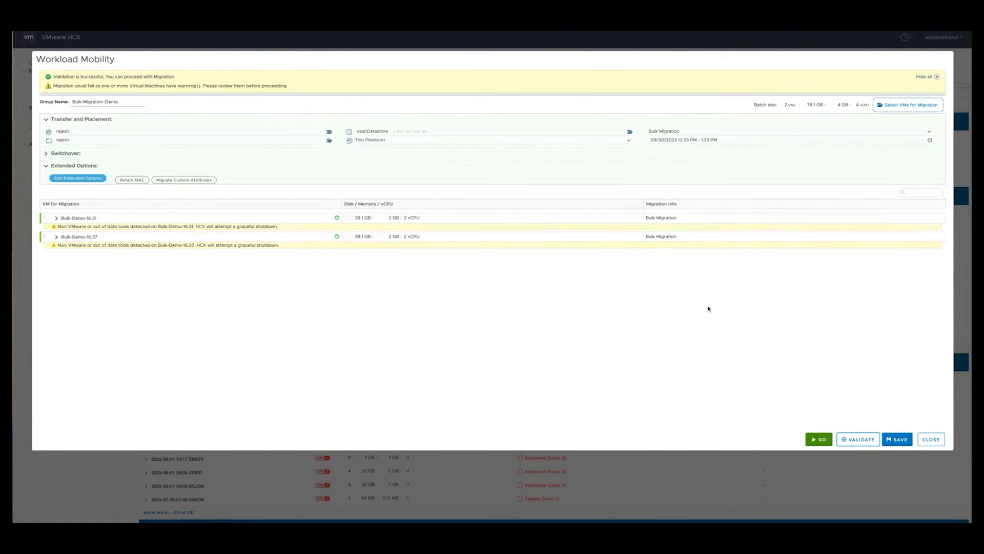
pyautogui.click(818, 438)
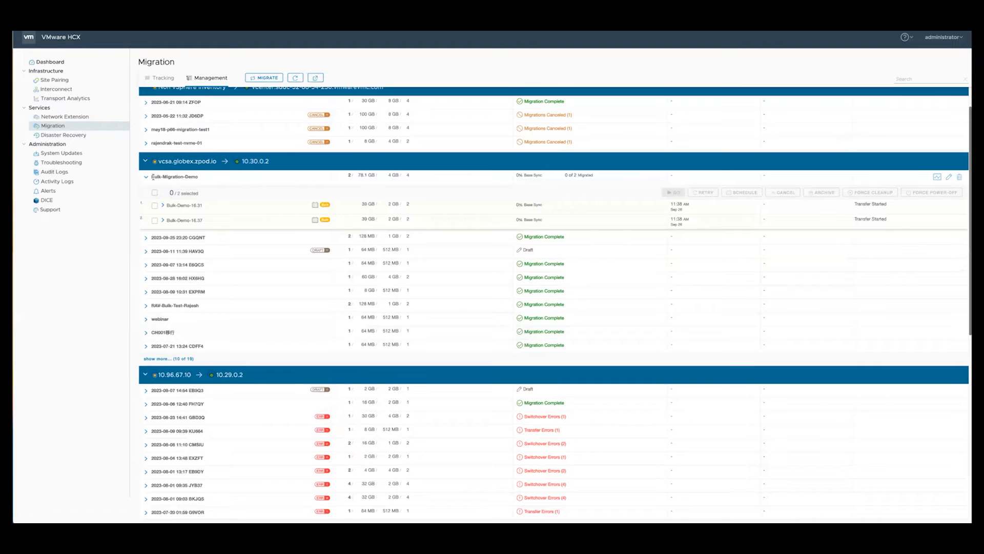
# Step: Expand details for Bulk-Demo-16.31 and Bulk-Demo-16.37 and list their transfer events
pyautogui.doubleClick(172, 176)
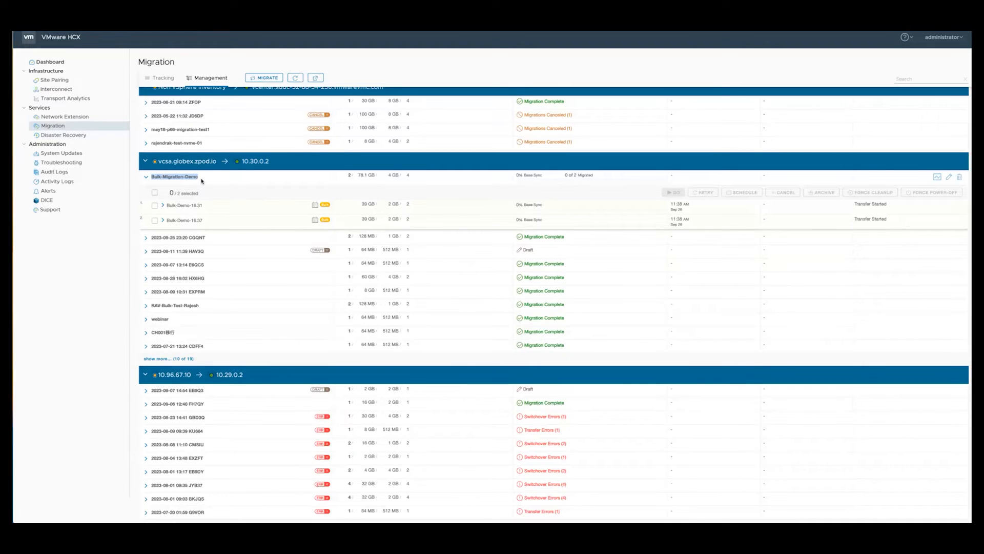
pyautogui.moveTo(157, 207)
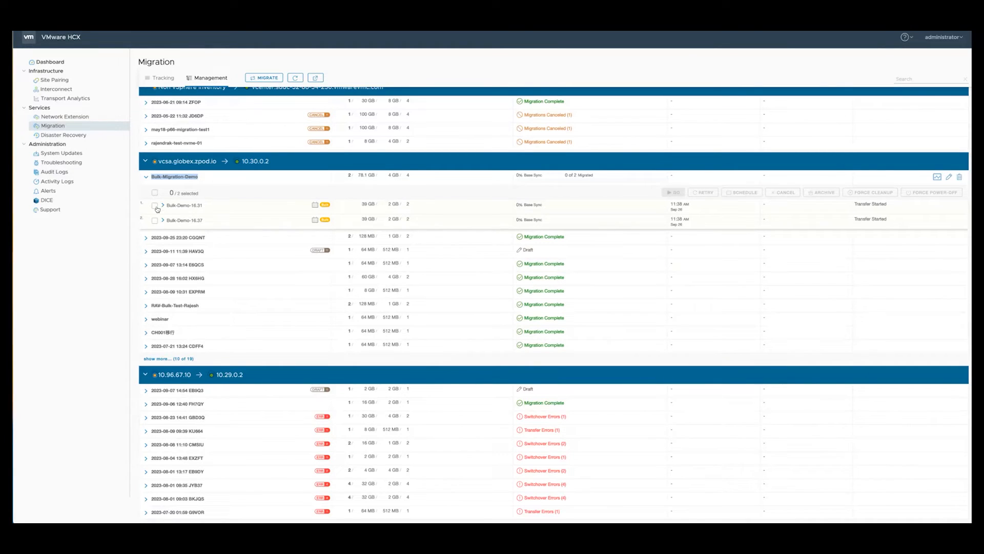
pyautogui.click(162, 205)
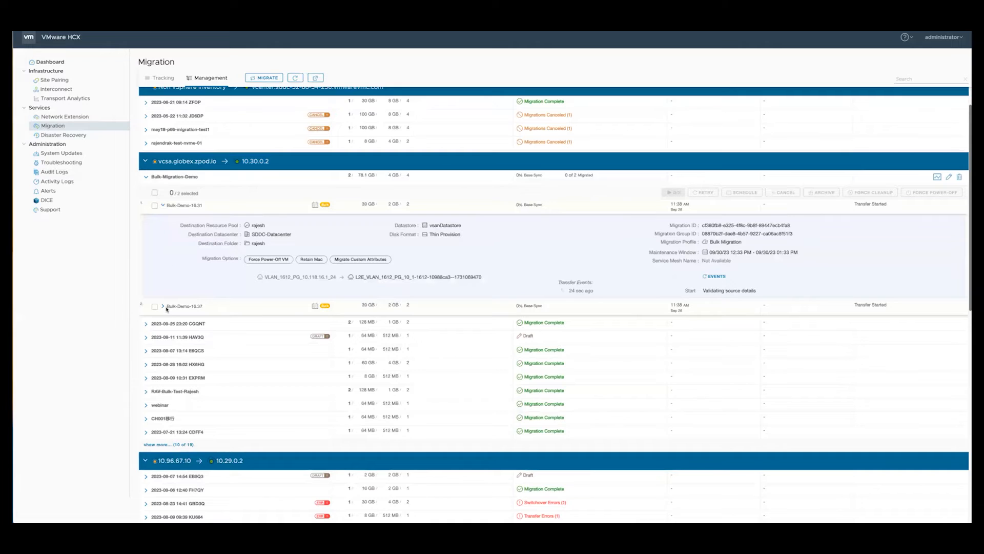
pyautogui.click(163, 306)
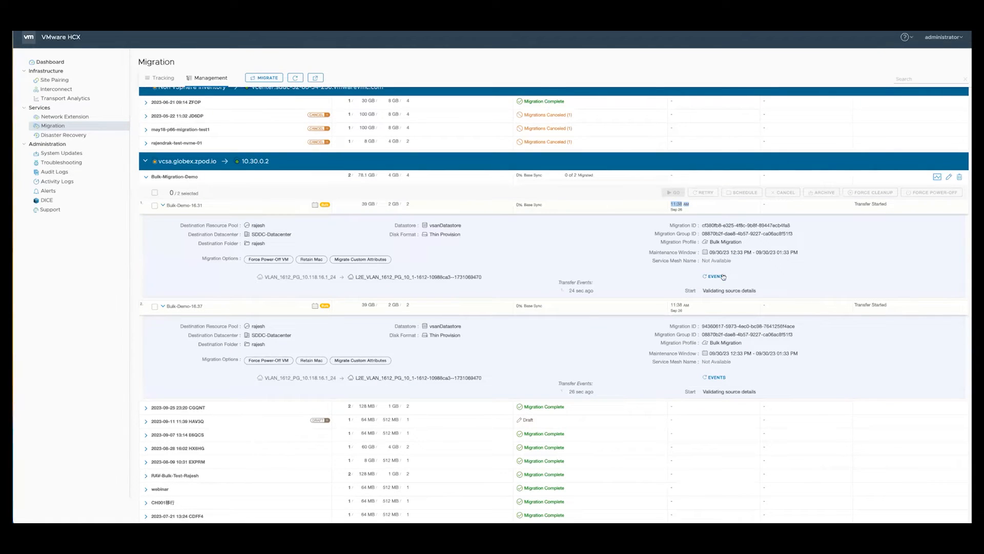
pyautogui.click(716, 276)
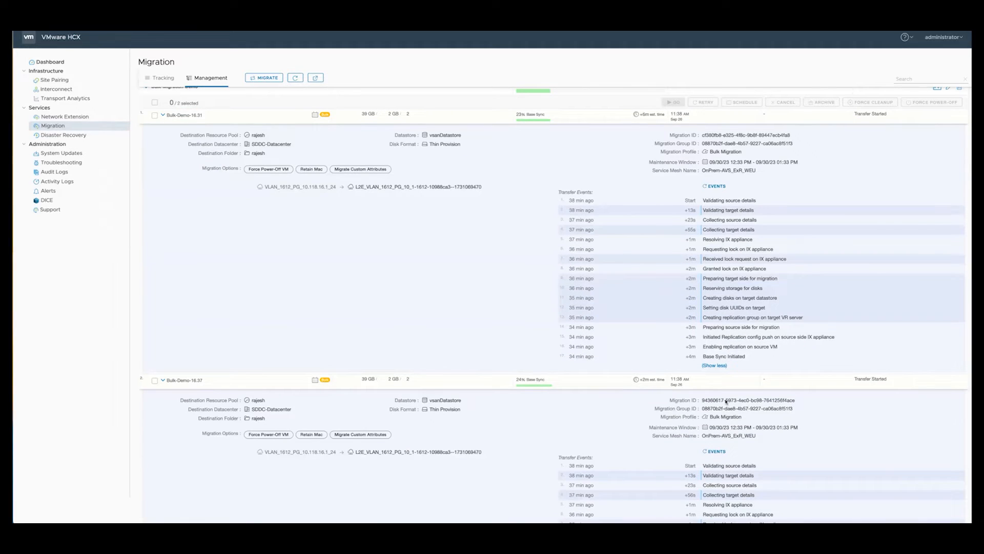
# Step: Show Bulk-Demo-16.31's full replication event history, then switch to Bulk-Demo-16.37's console
pyautogui.scroll(-3)
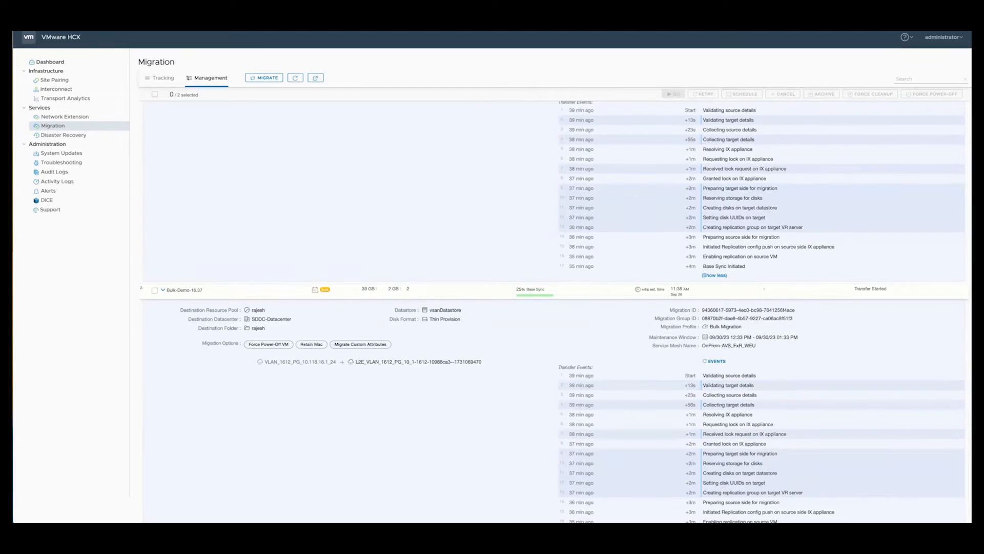
pyautogui.scroll(-3)
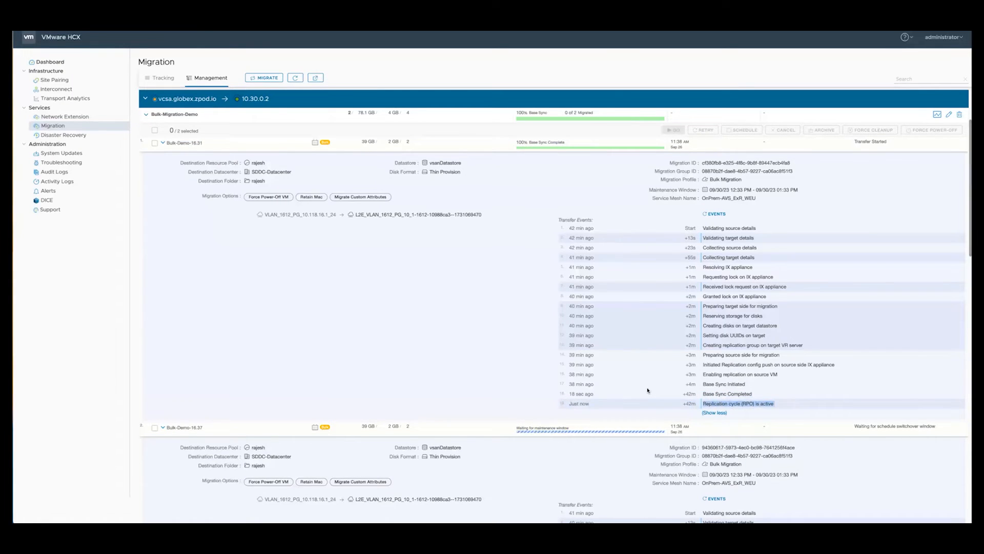
pyautogui.scroll(-3)
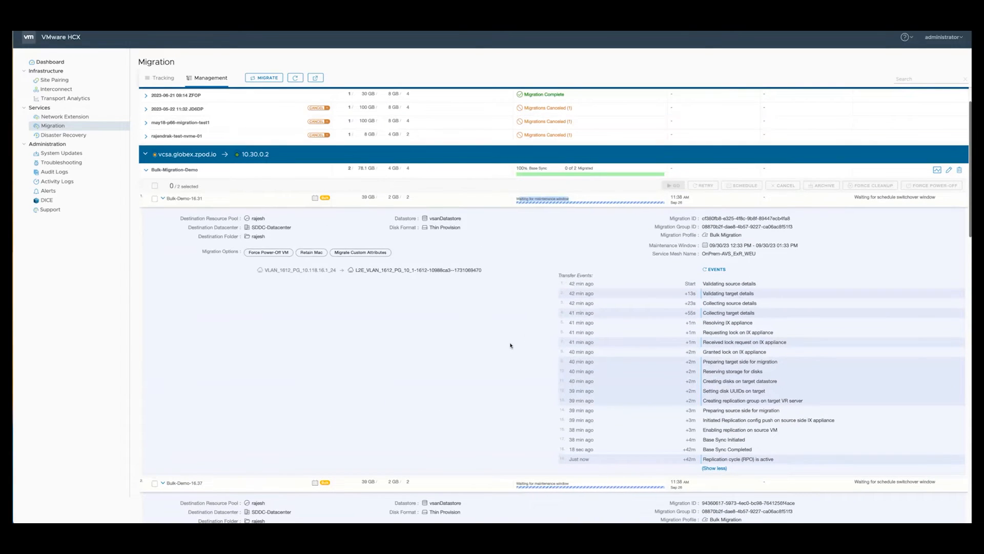
pyautogui.scroll(-3)
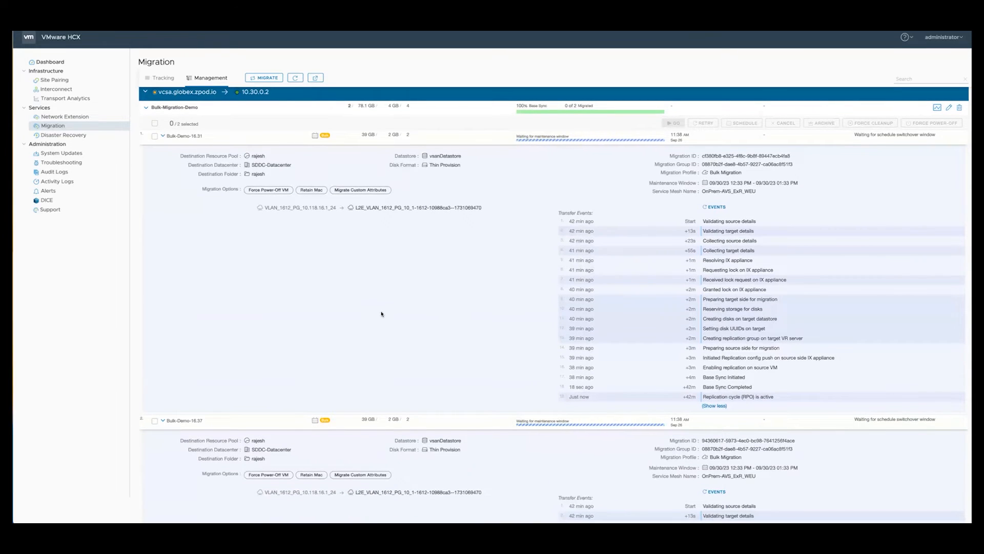
pyautogui.click(162, 420)
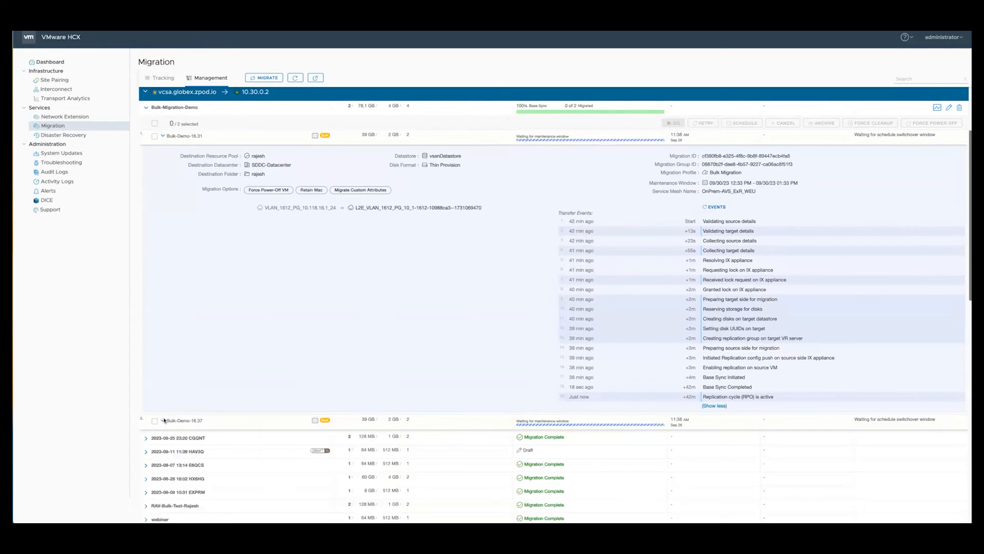
pyautogui.click(145, 136)
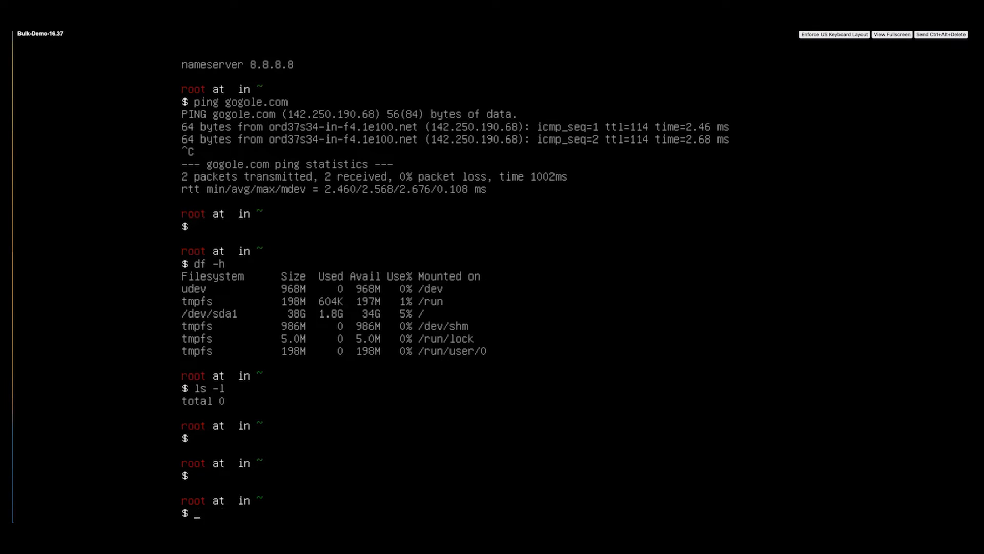
# Step: Run 'ls -l' and ping gateway 10.118.16.1 in Bulk-Demo-16.37's console
pyautogui.write('ls -l')
pyautogui.write('ping 10')
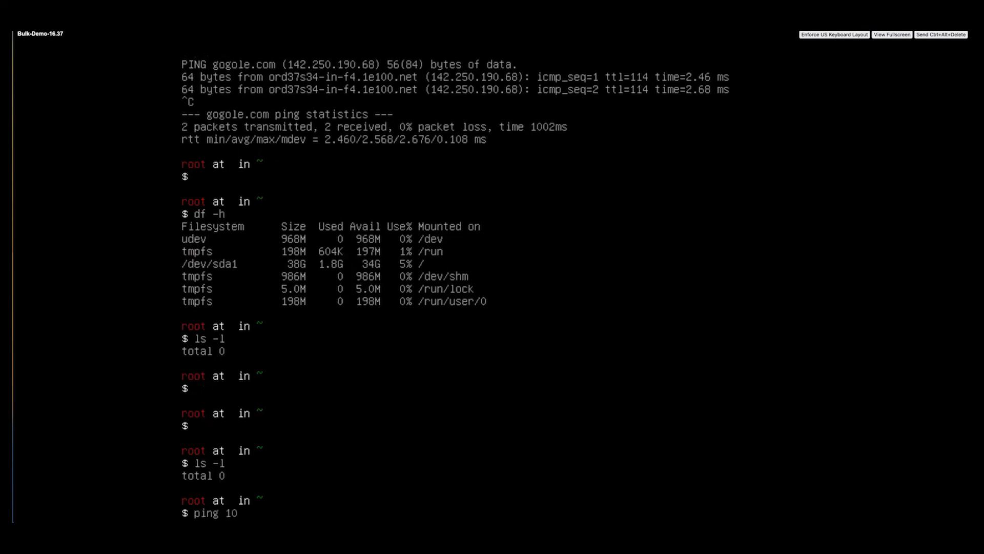
pyautogui.write('.118.16.1')
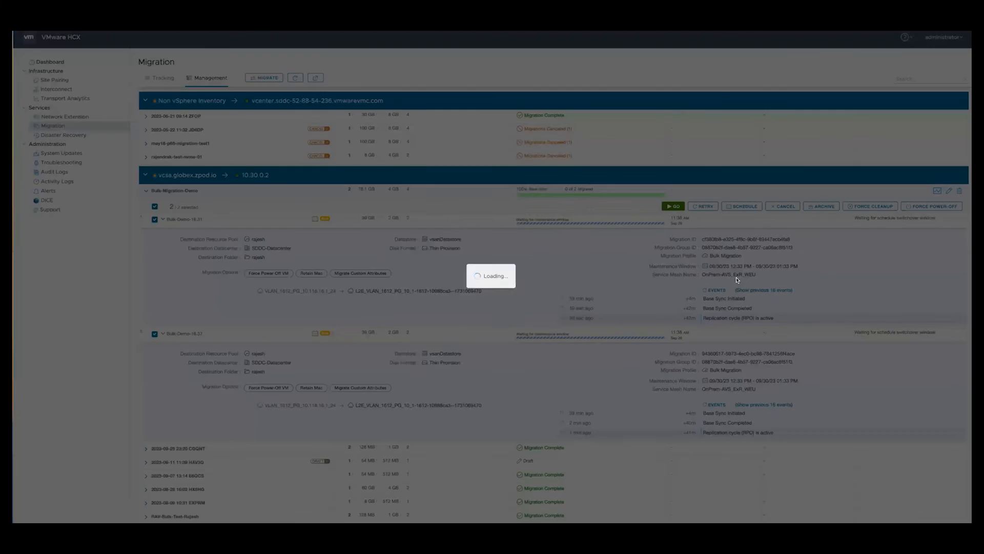
# Step: Schedule both Bulk-Demo VMs to ignore the failover window and switch over as soon as possible
pyautogui.click(741, 206)
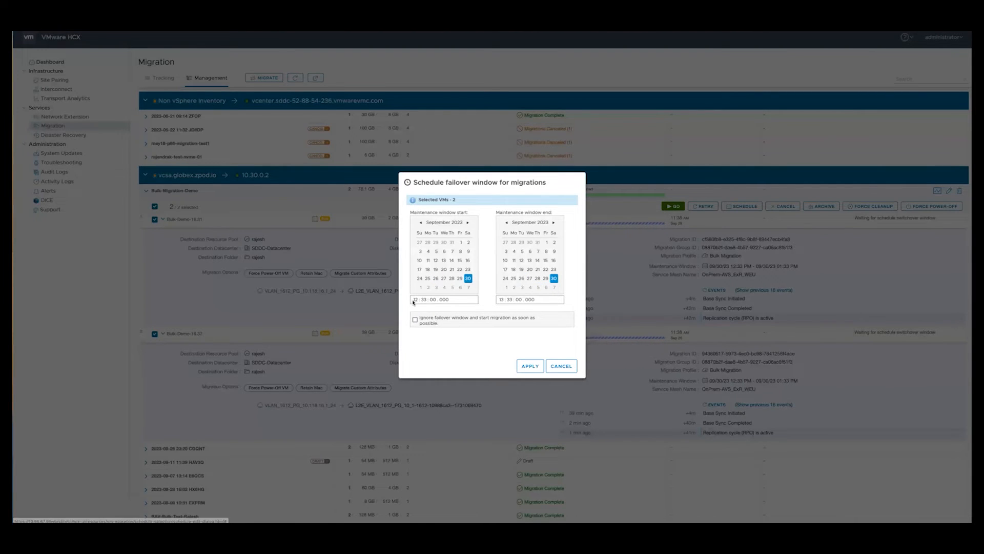
pyautogui.moveTo(431, 319)
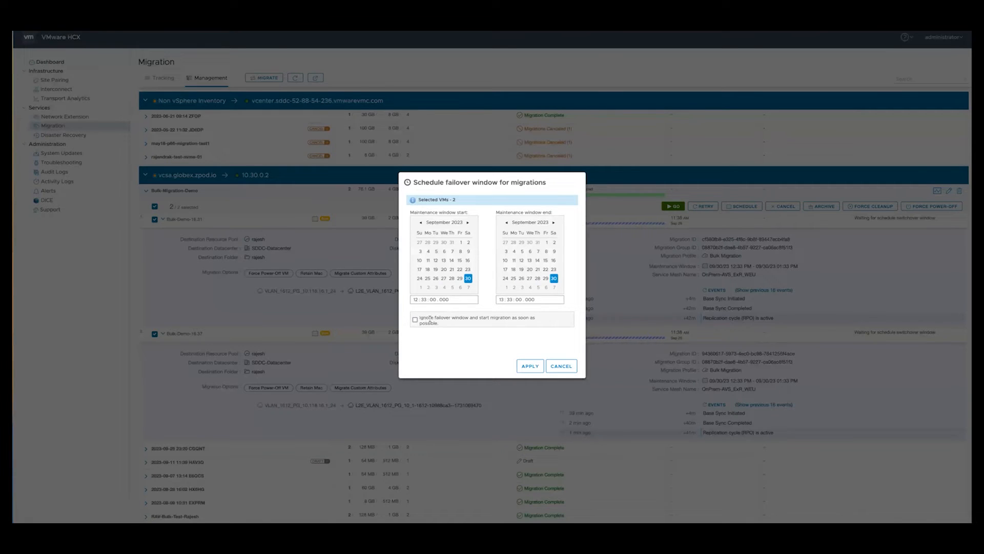
pyautogui.moveTo(447, 328)
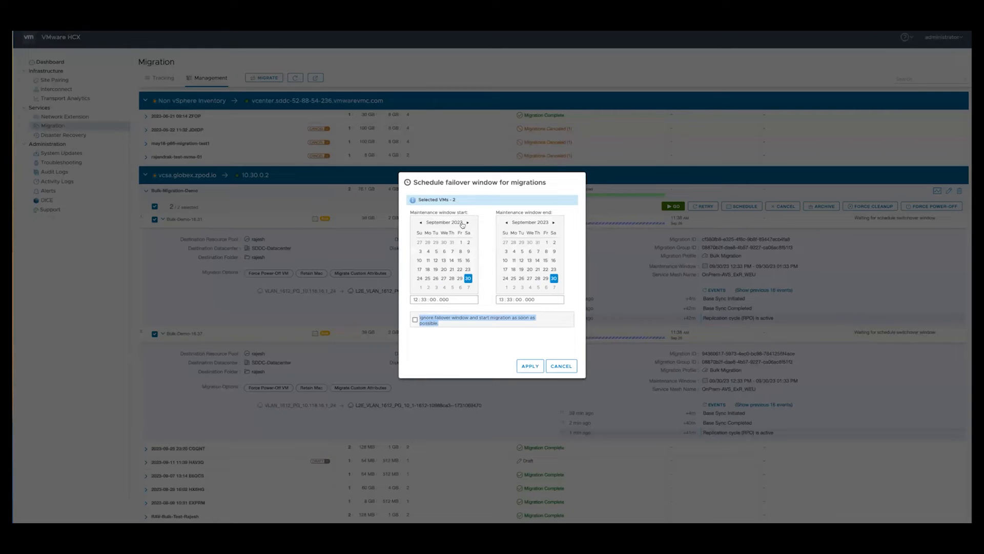
pyautogui.click(467, 221)
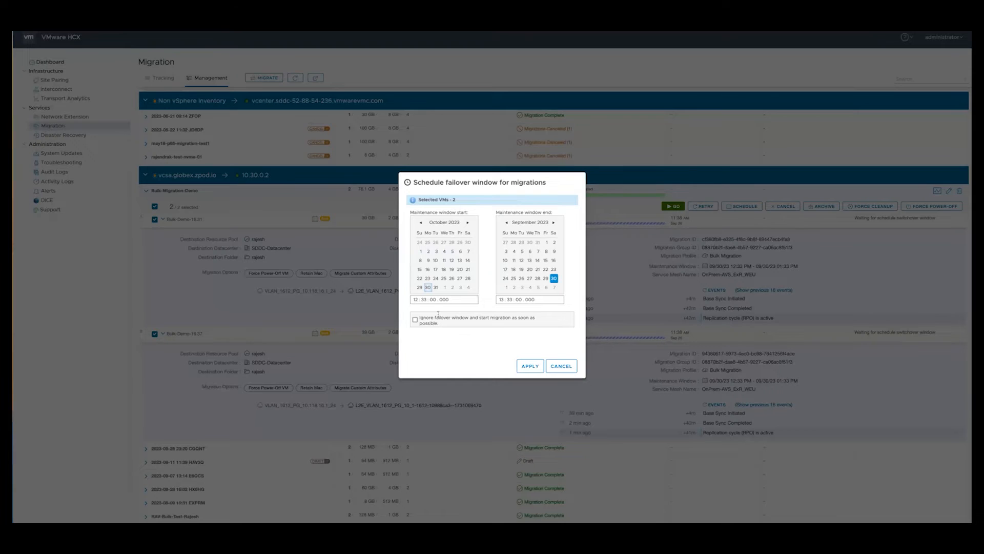
pyautogui.click(420, 222)
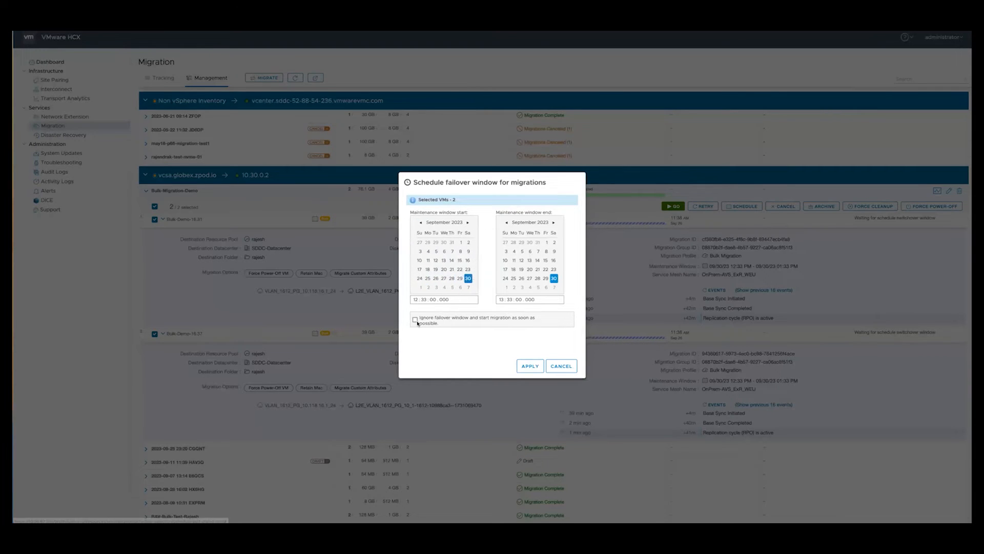
pyautogui.click(414, 320)
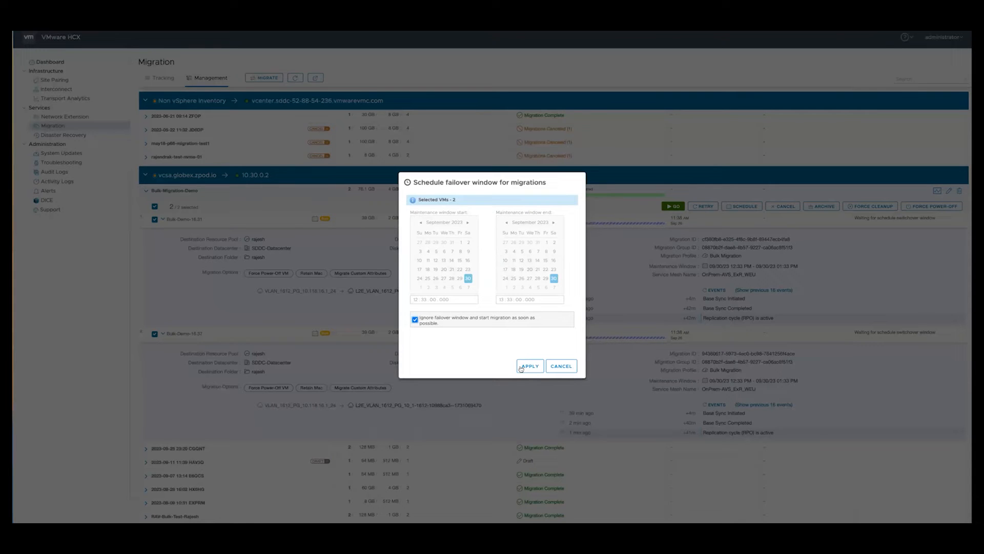
pyautogui.click(529, 366)
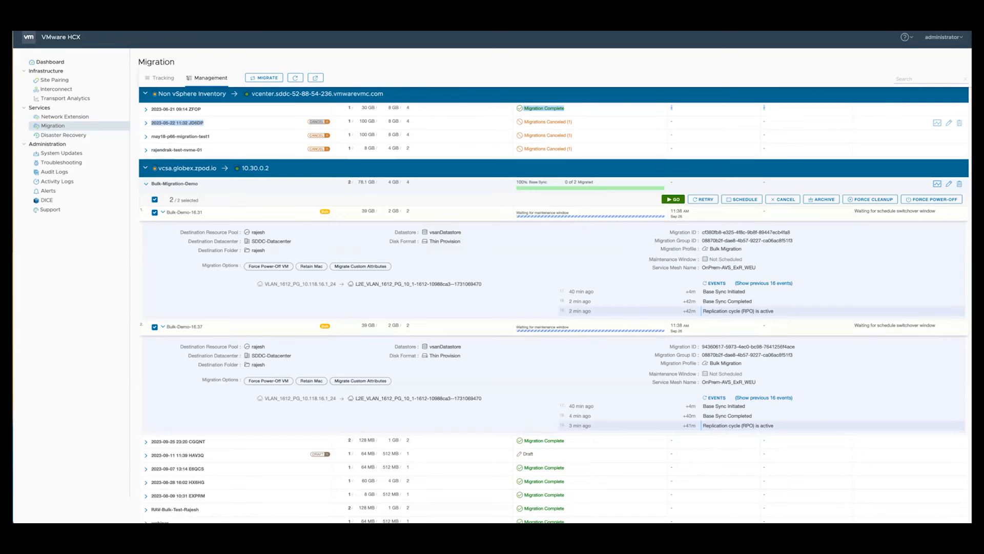
pyautogui.click(763, 283)
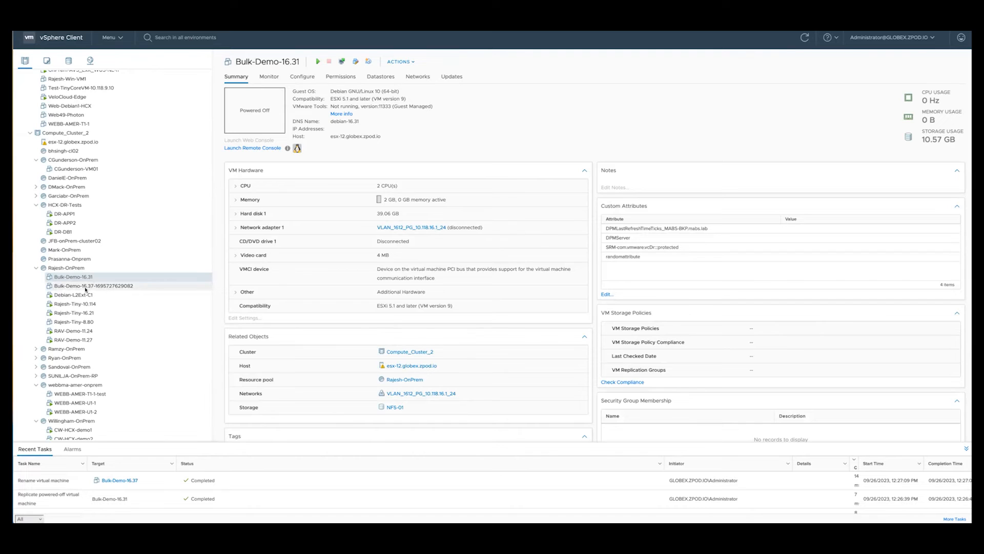
# Step: Compare Bulk-Demo-16.37 and Bulk-Demo-16.31 power states in the AVS rajesh folder
pyautogui.click(92, 286)
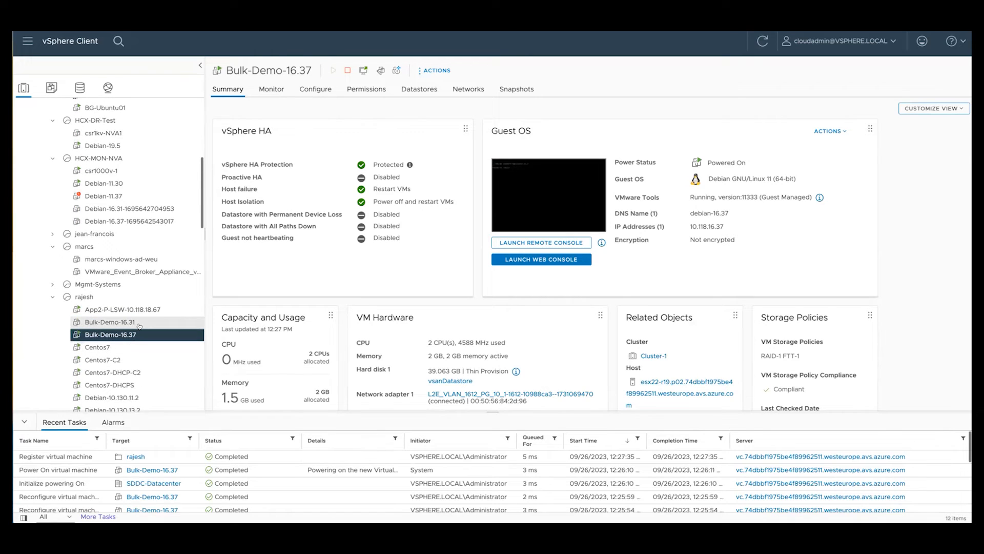
pyautogui.click(109, 322)
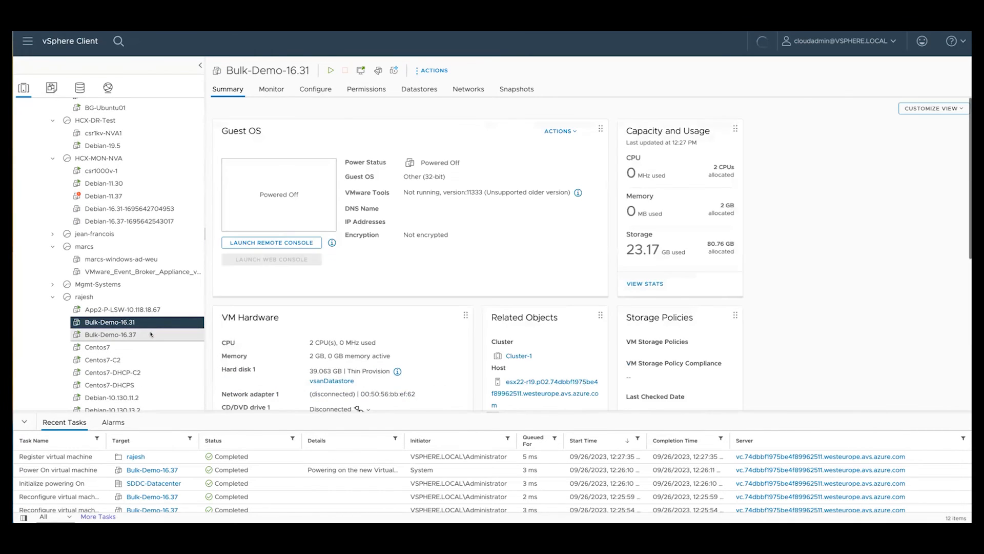
pyautogui.click(271, 243)
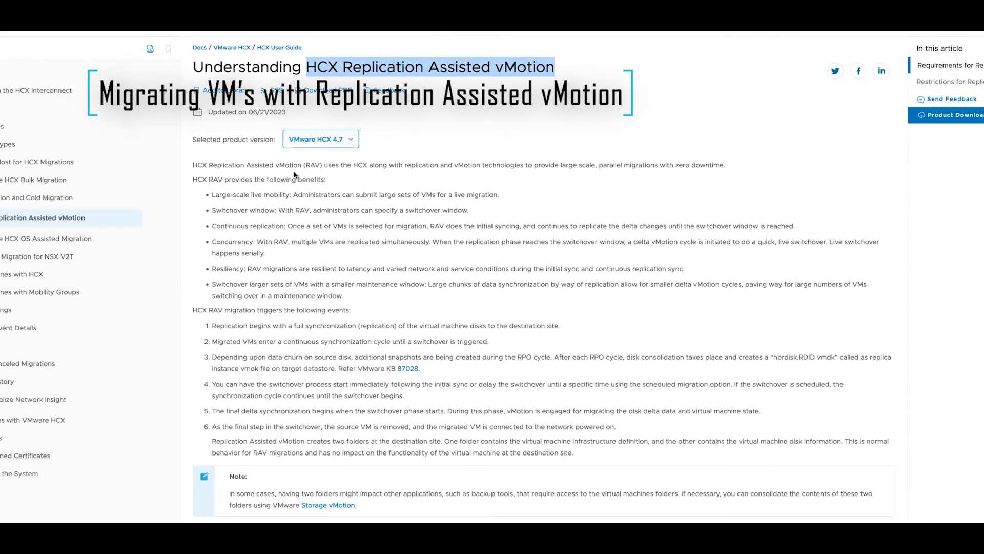
pyautogui.moveTo(526, 177)
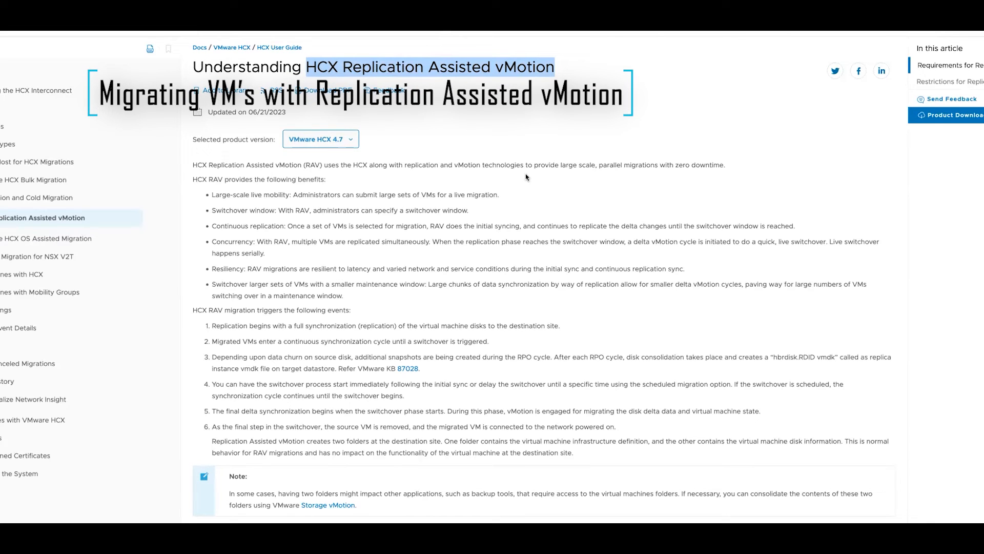
pyautogui.moveTo(302, 222)
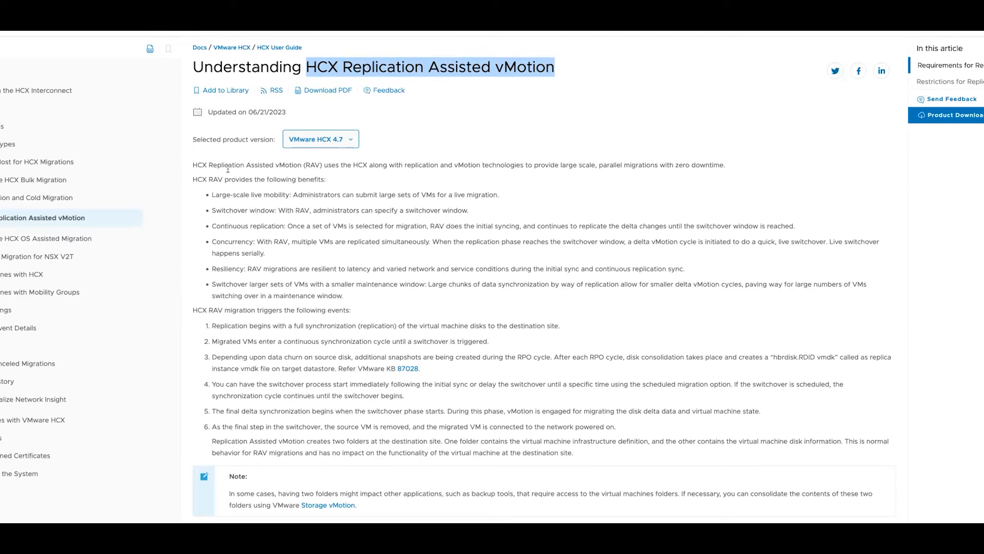
# Step: Open the Minimum Network Underlay Requirements for HCX section in VMware Docs
pyautogui.click(30, 236)
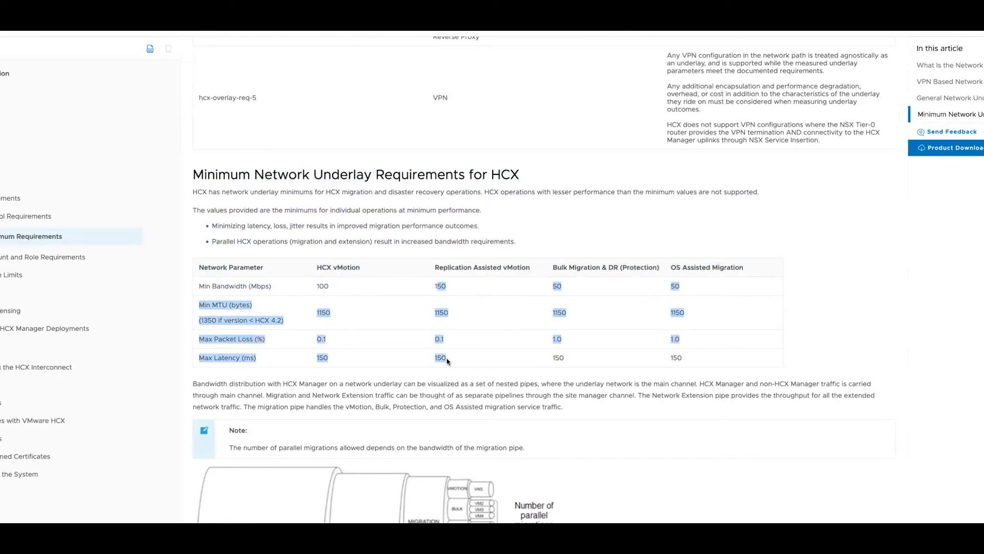
pyautogui.moveTo(428, 223)
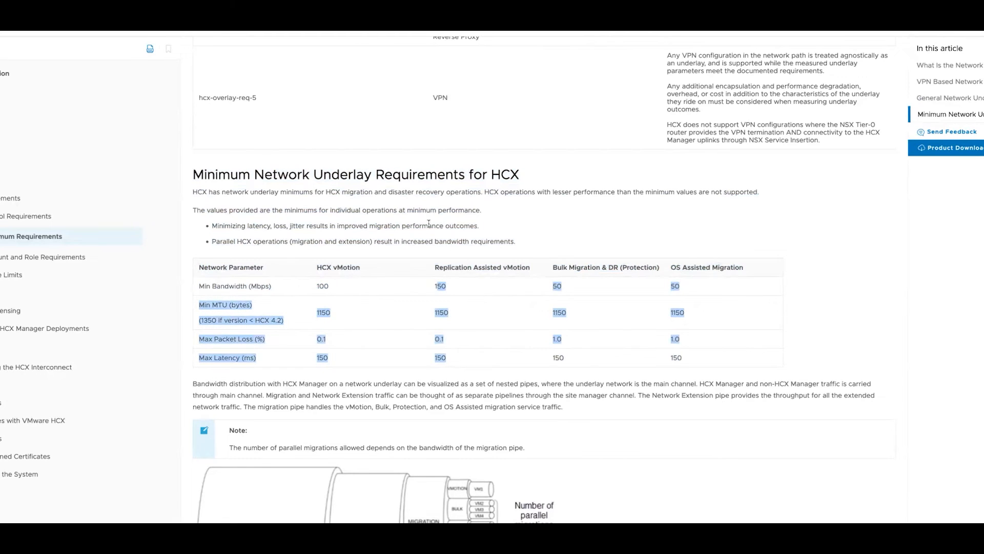
pyautogui.moveTo(491, 264)
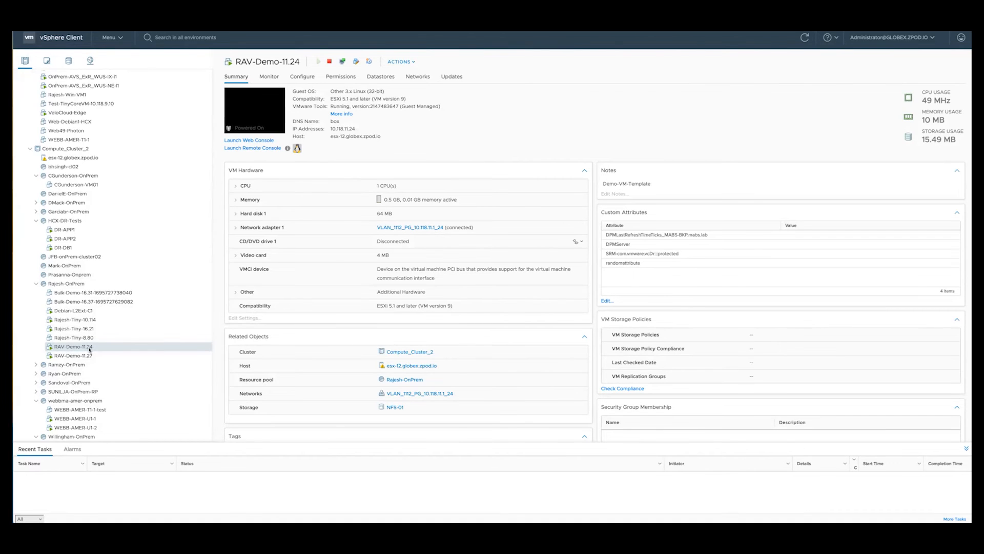
# Step: Open RAV-Demo-11.24's web console, run ifconfig, and ping 10.118.11.1
pyautogui.click(248, 140)
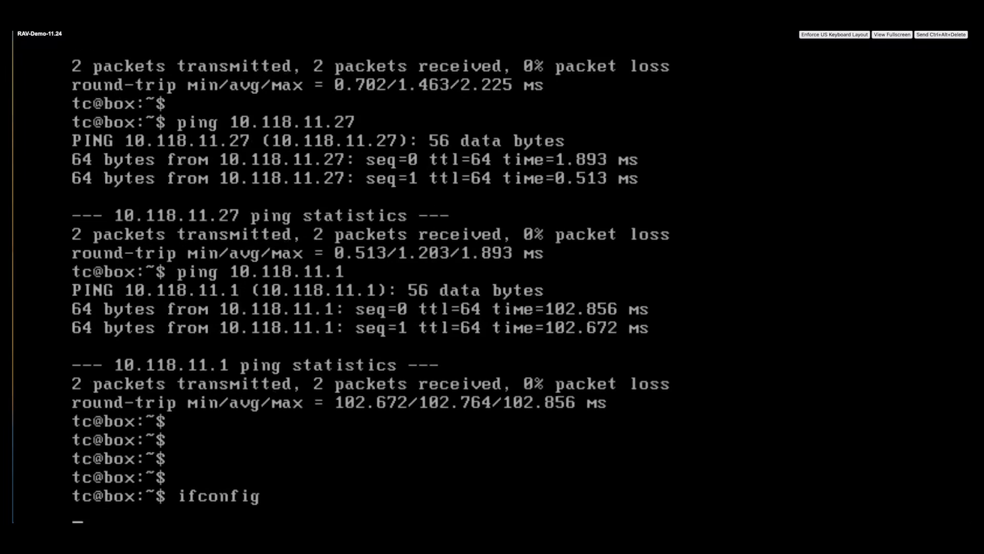
pyautogui.press('Return')
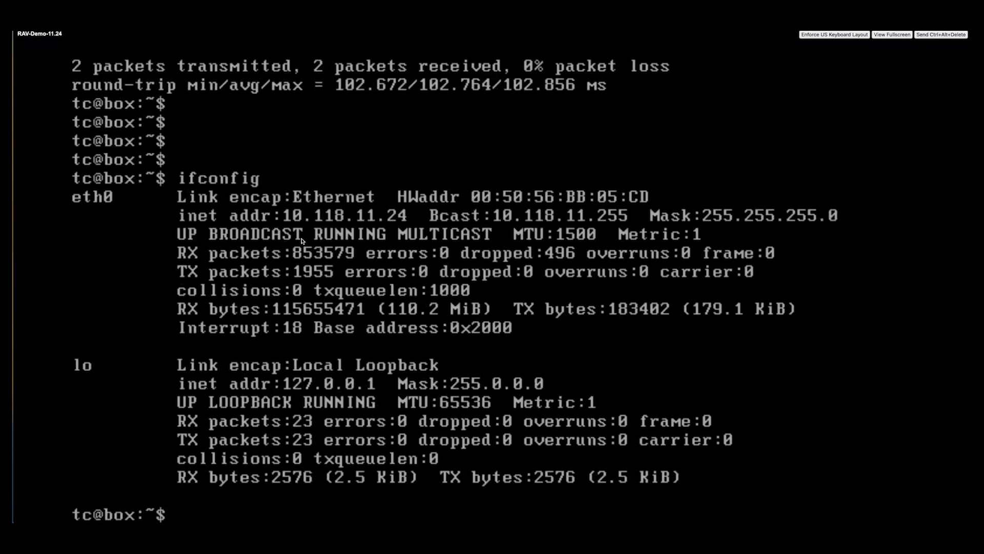
pyautogui.moveTo(300, 215)
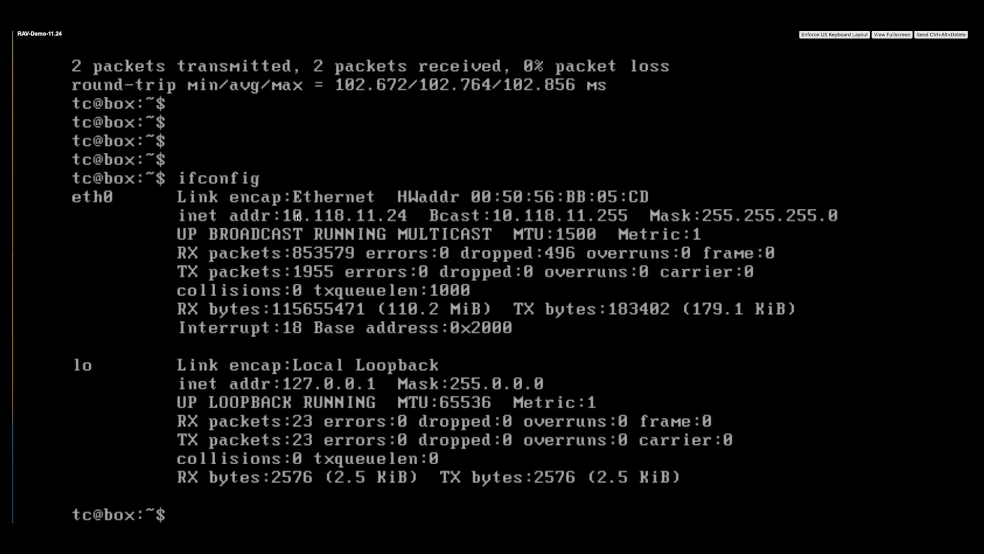
pyautogui.write('ping 10')
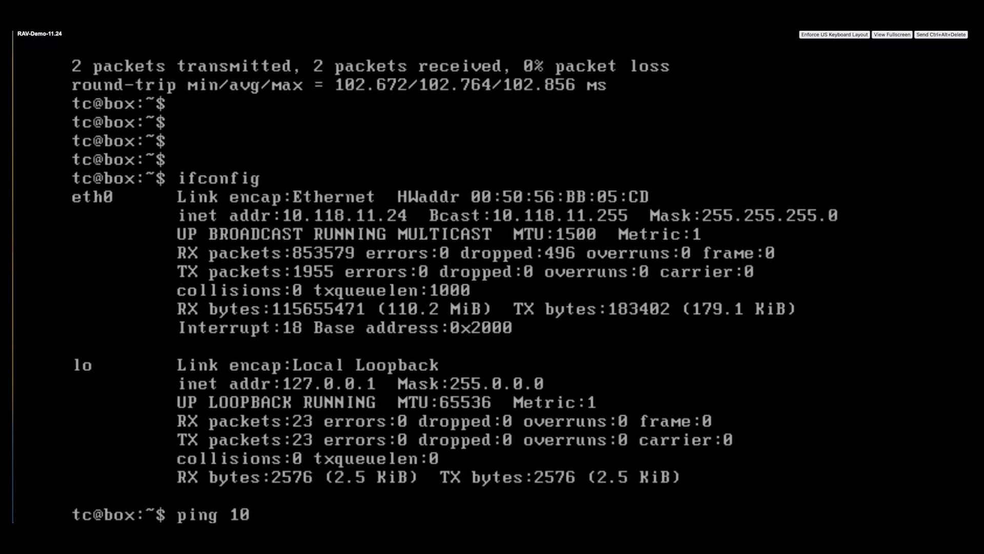
pyautogui.write('.118.11.1')
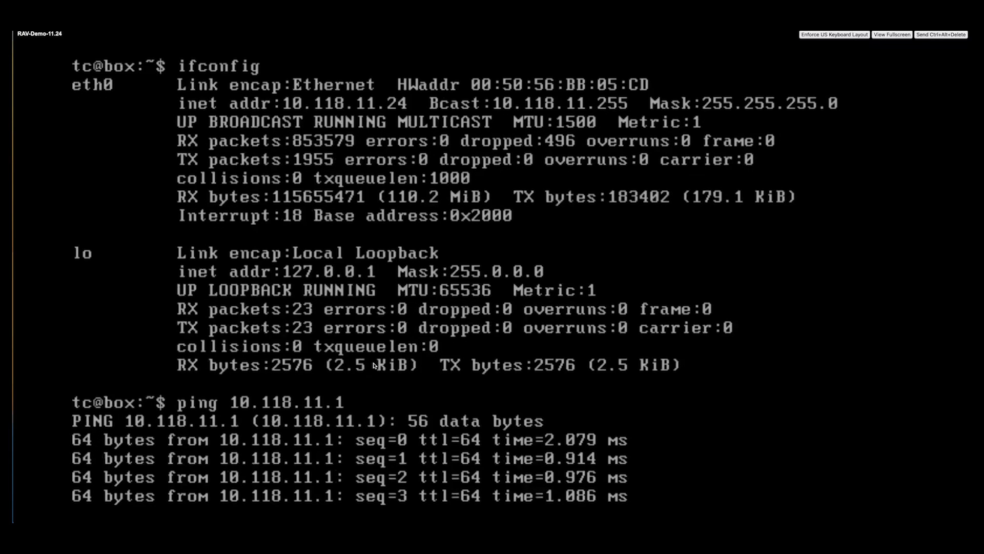
pyautogui.scroll(-3)
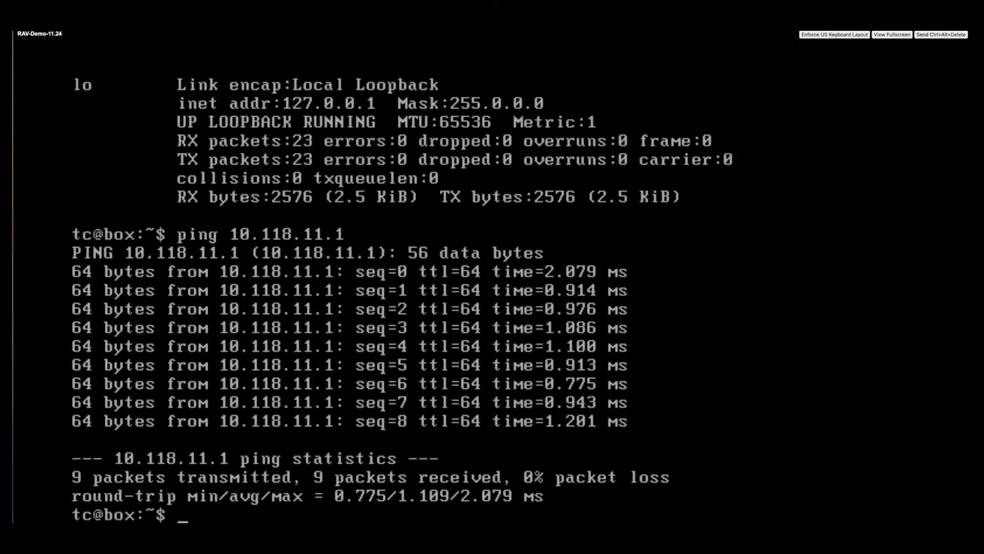
pyautogui.write('ping 10.118.11.1')
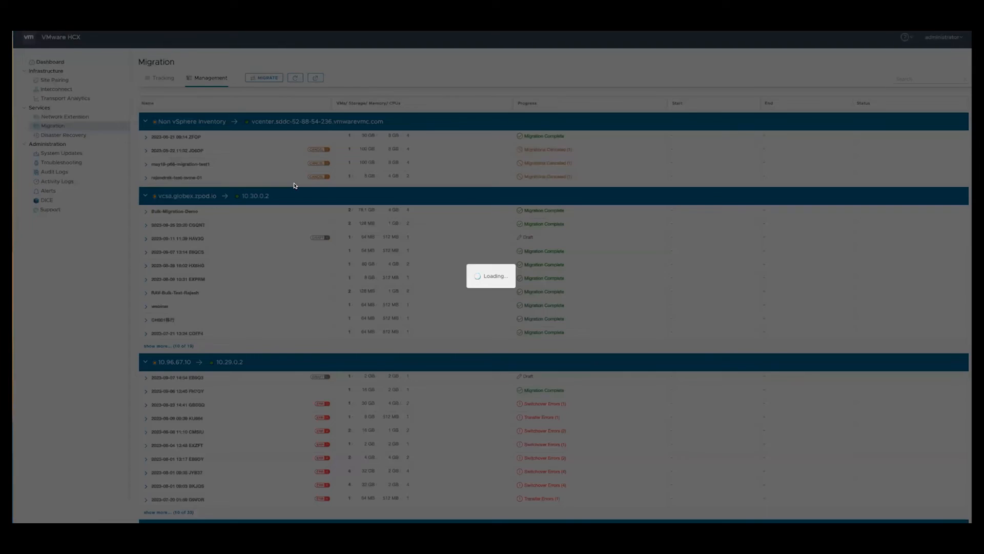
# Step: Filter by 'RAV', select RAV-Demo-11.24 and RAV-Demo-11.27, and add them as RAV-Migration-Demo
pyautogui.click(265, 77)
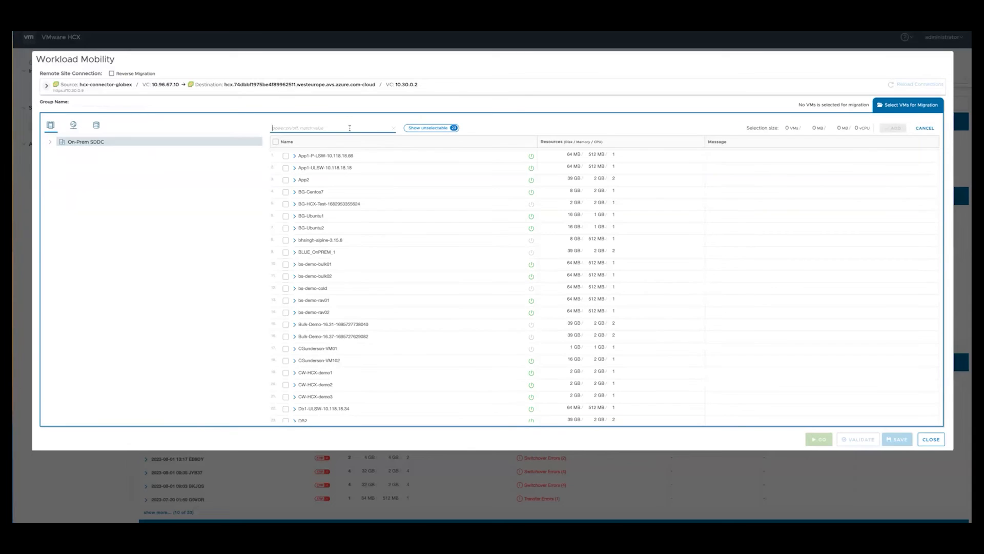
pyautogui.write('RAV')
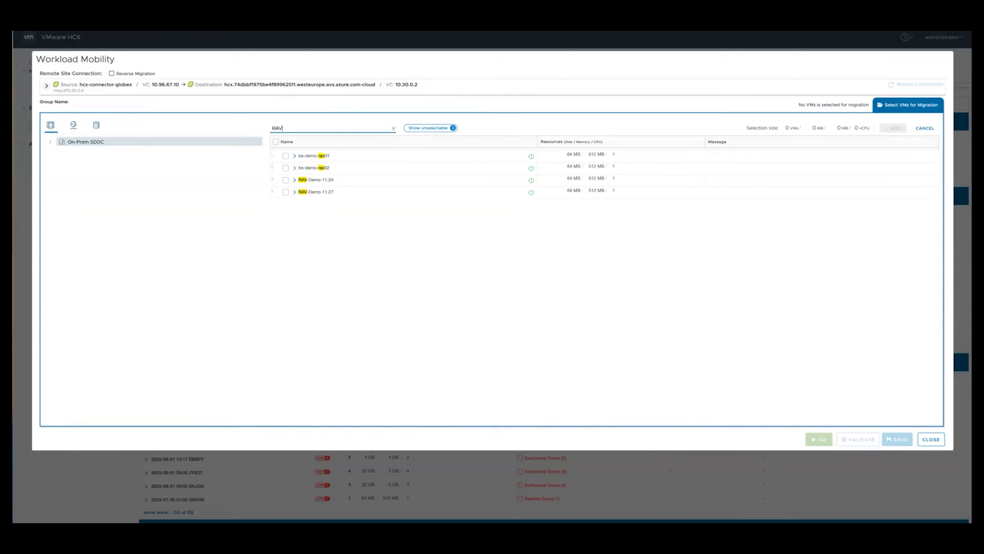
pyautogui.click(286, 180)
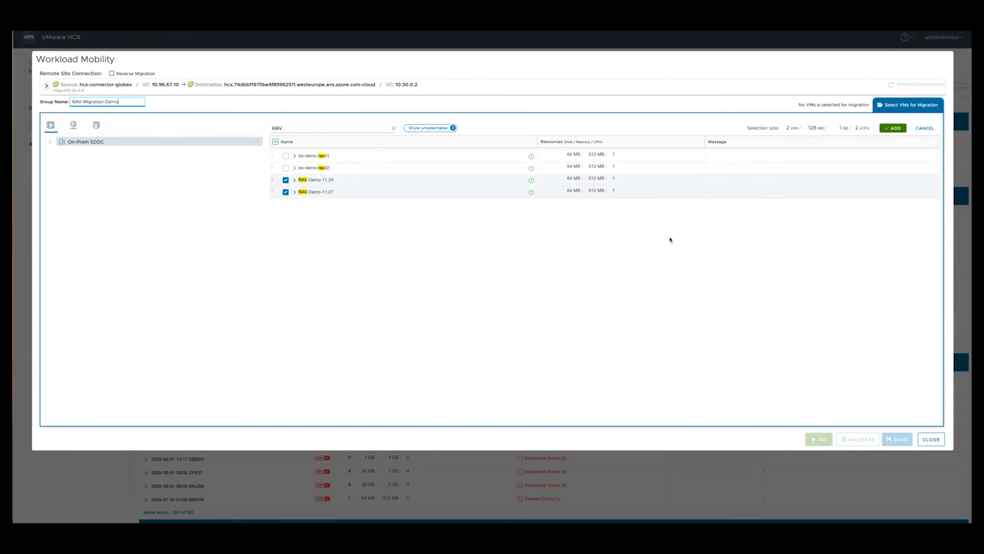
pyautogui.click(892, 128)
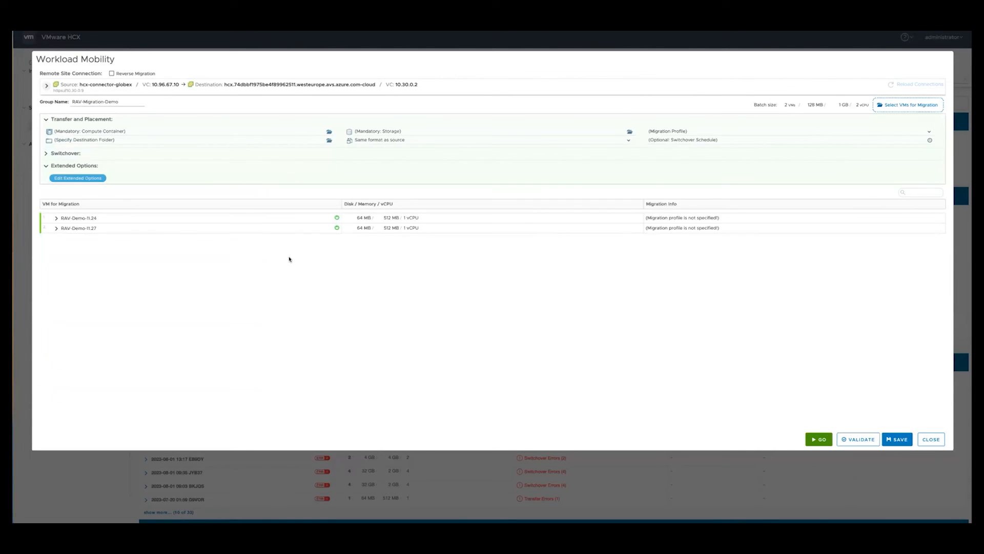
pyautogui.moveTo(82, 131)
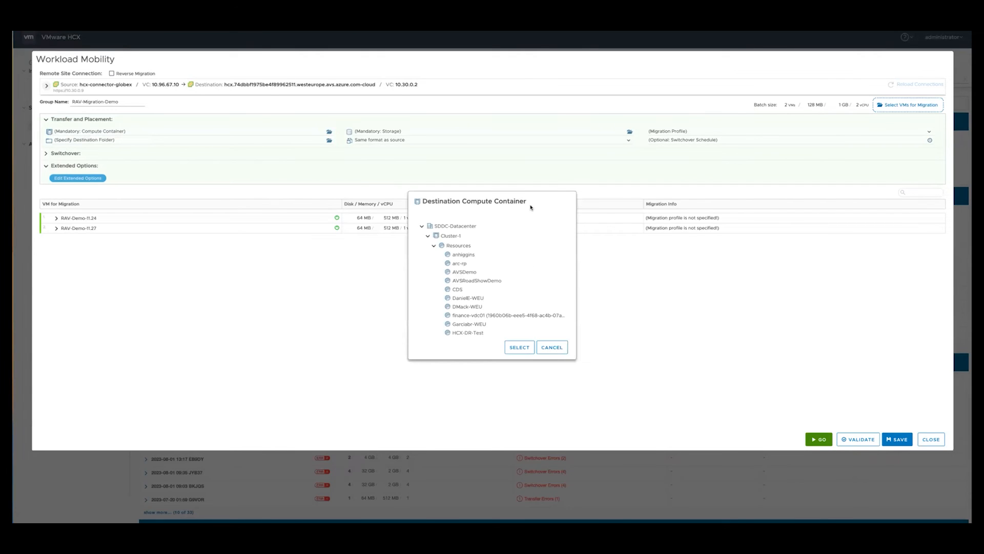
pyautogui.moveTo(522, 234)
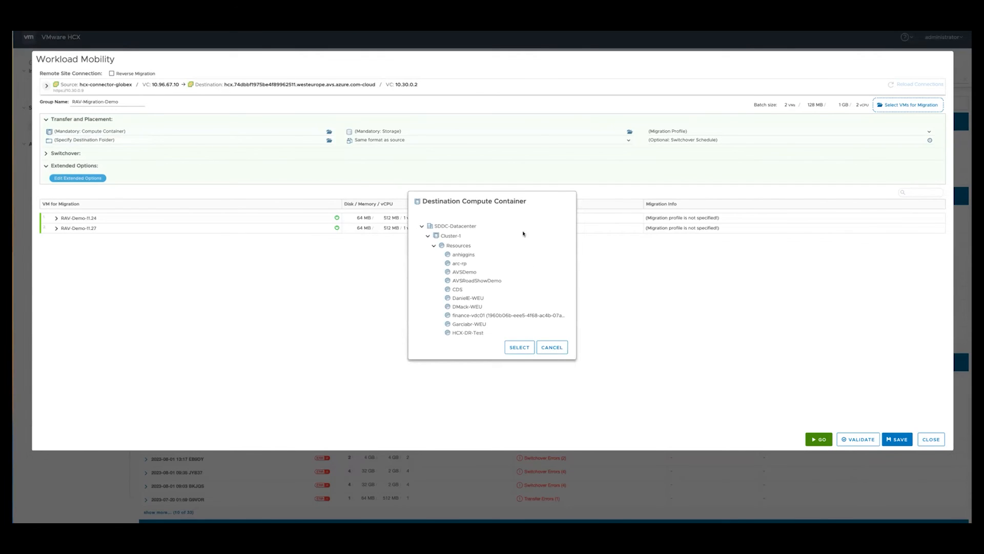
# Step: Set the destination to the rajesh resource pool and vsanDatastore
pyautogui.scroll(-3)
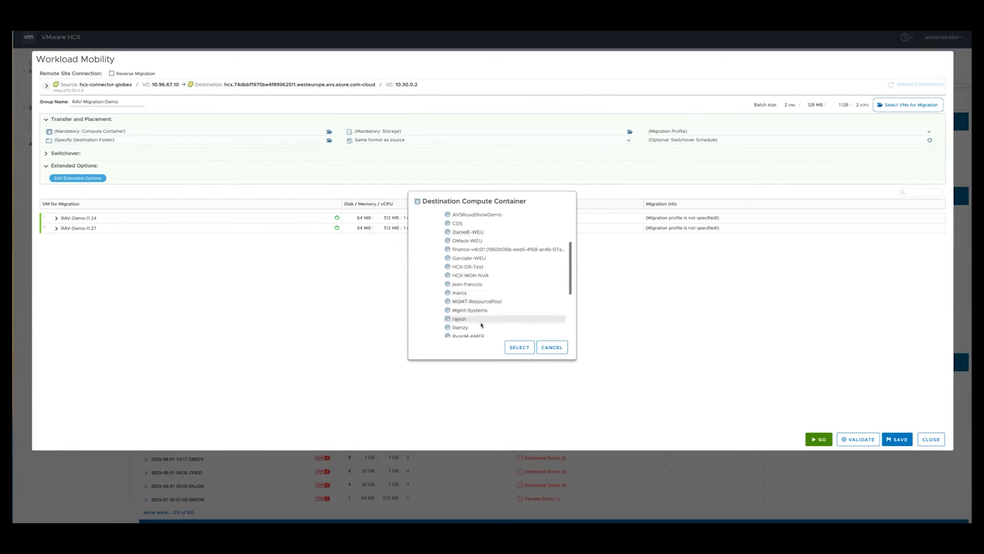
pyautogui.click(519, 347)
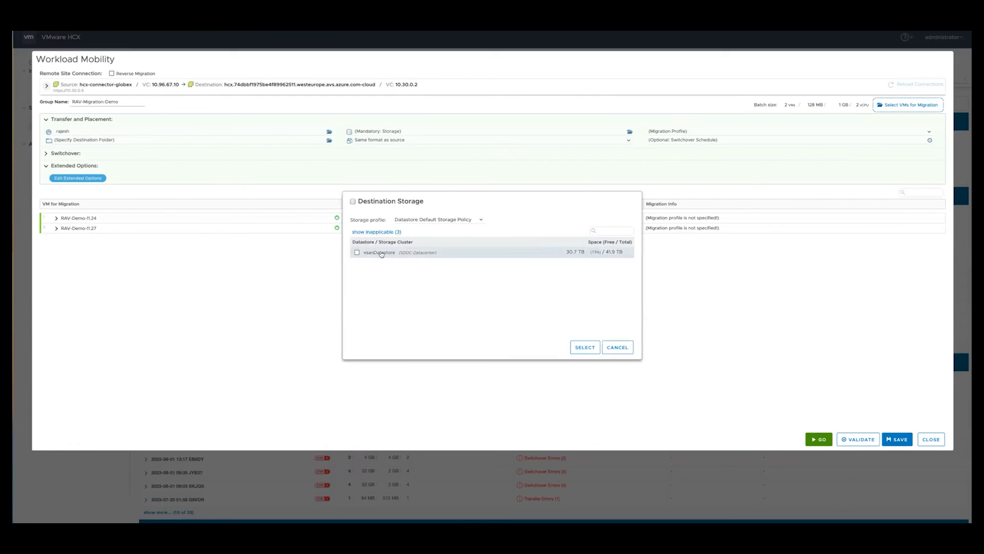
pyautogui.click(584, 347)
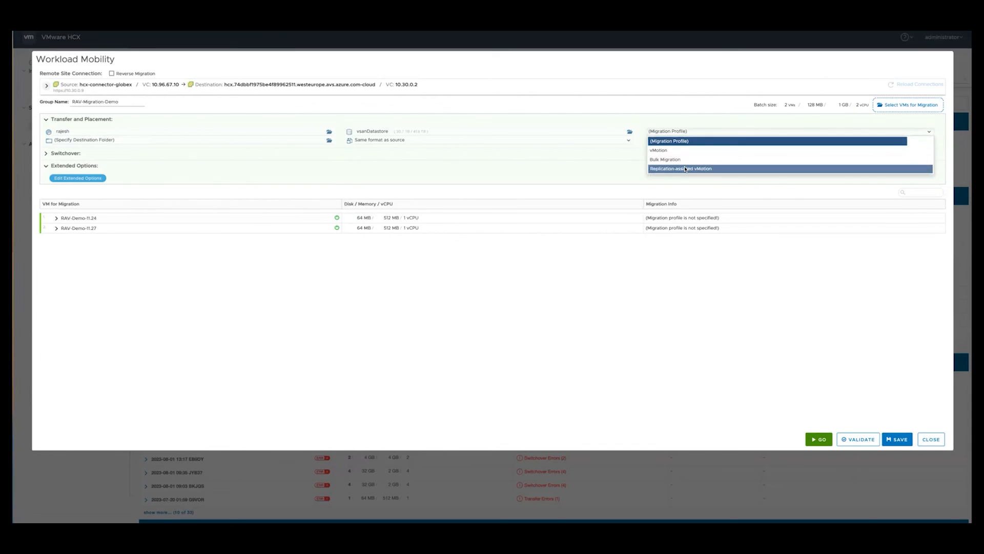
pyautogui.moveTo(693, 170)
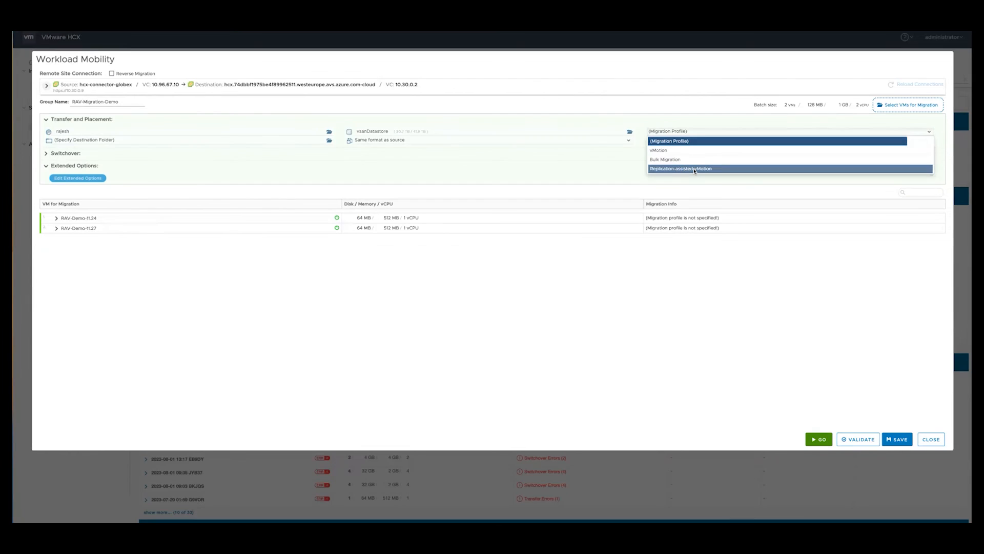
# Step: Choose Replication-assisted vMotion with Thin Provision disks
pyautogui.click(680, 168)
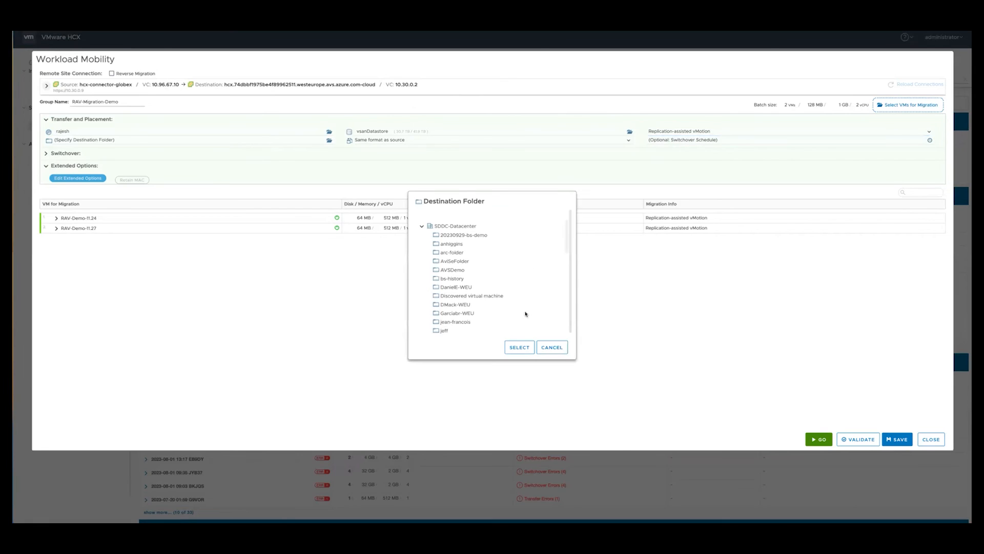
pyautogui.scroll(-3)
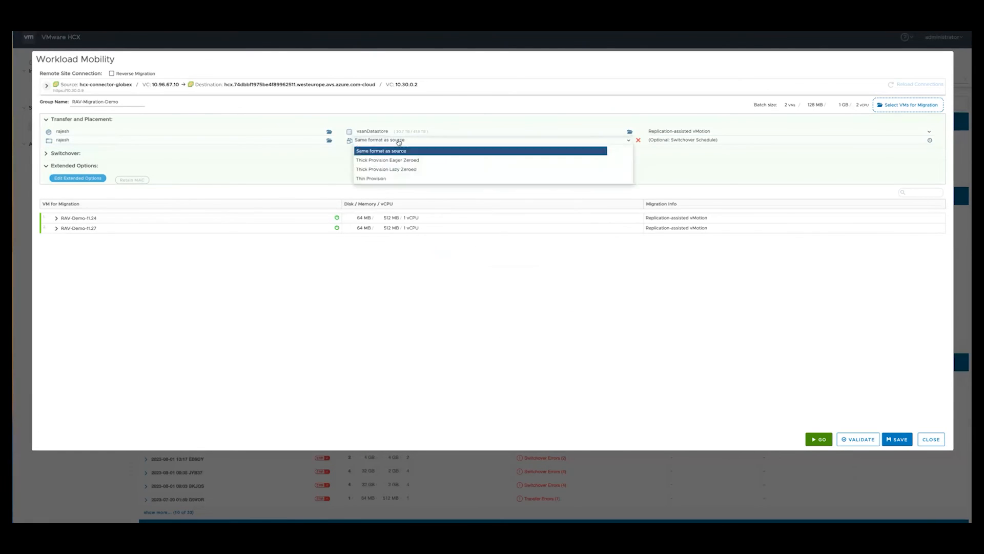
pyautogui.click(371, 178)
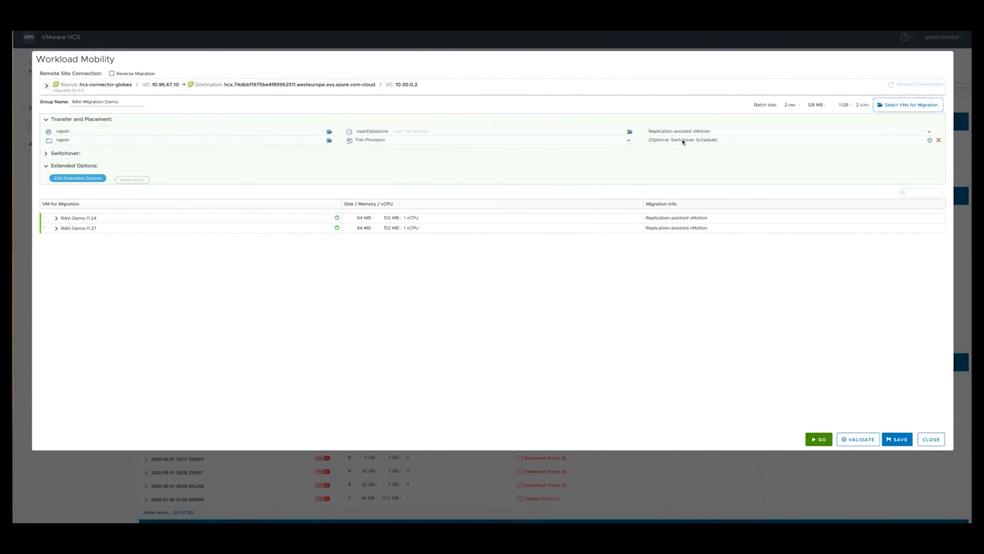
pyautogui.click(77, 178)
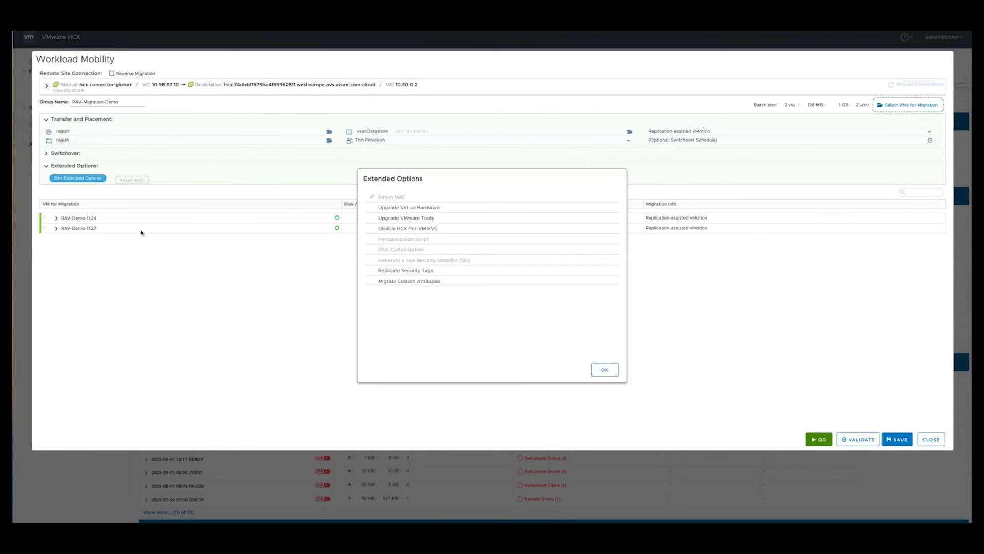
# Step: Apply Migrate Custom Attributes to RAV-Migration-Demo, review RAV-Demo-11.24, and validate the group
pyautogui.click(409, 280)
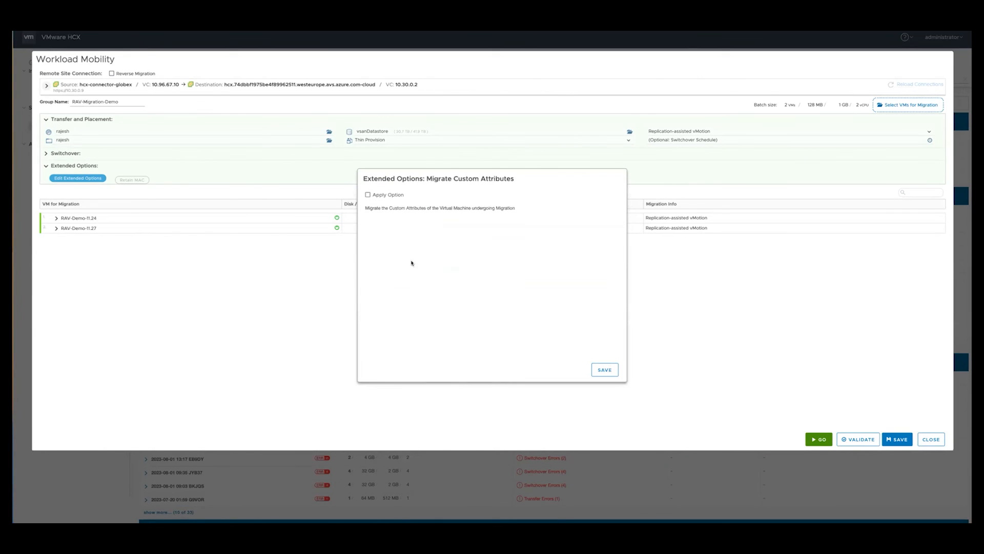
pyautogui.click(604, 369)
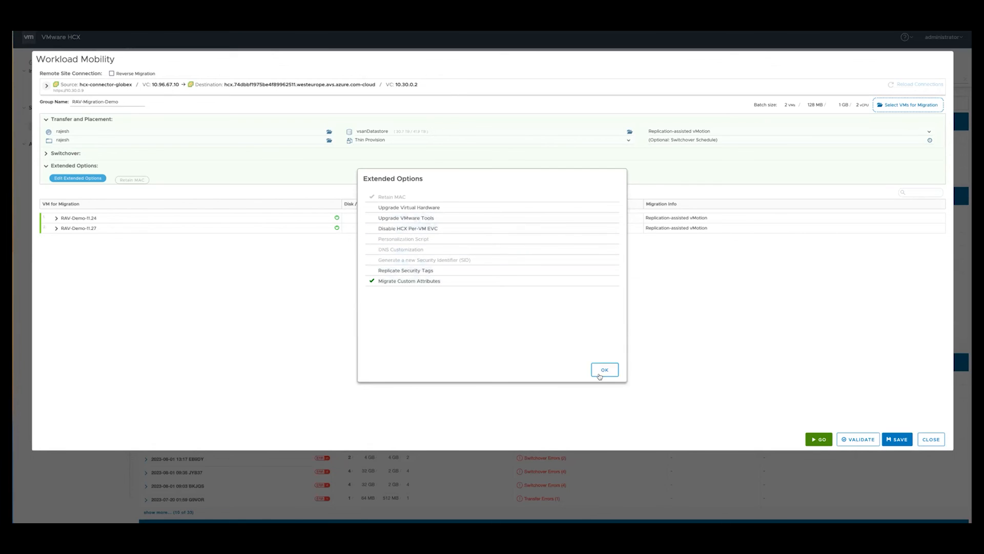
pyautogui.moveTo(394, 199)
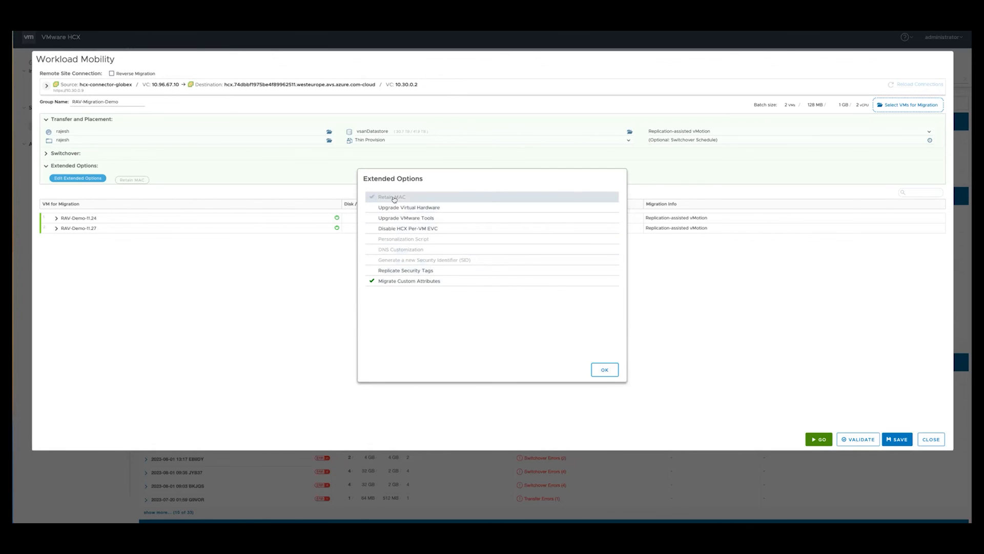
pyautogui.click(604, 370)
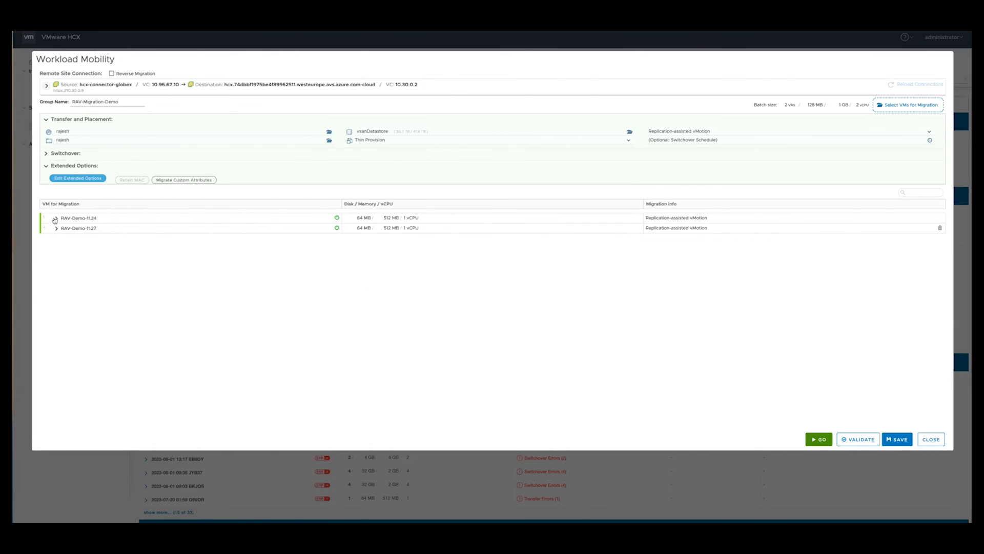
pyautogui.click(56, 218)
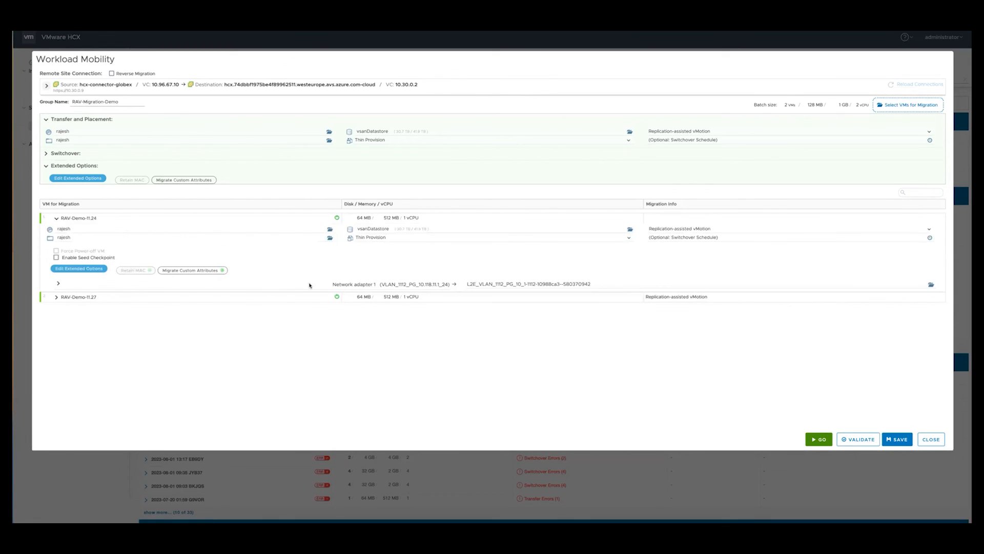
pyautogui.moveTo(124, 277)
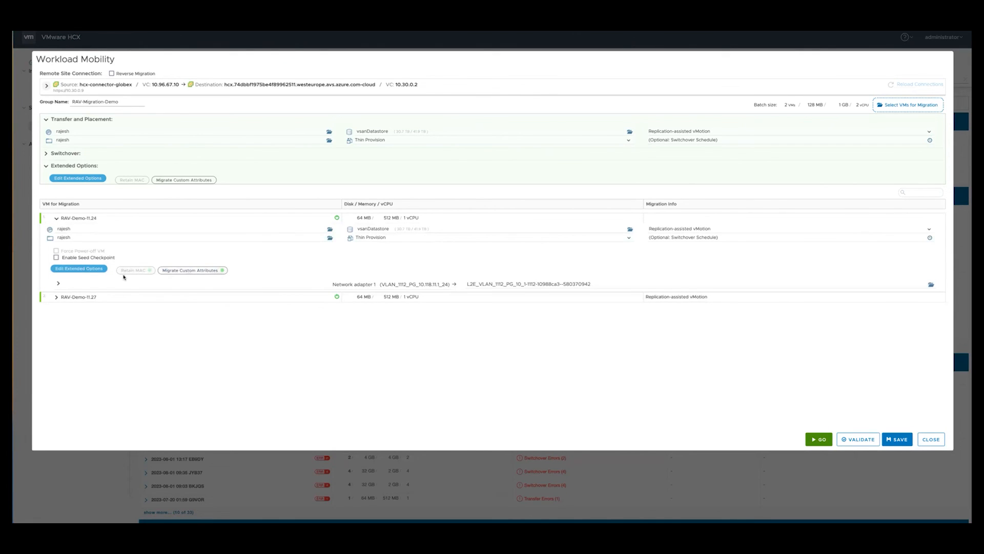
pyautogui.moveTo(375, 287)
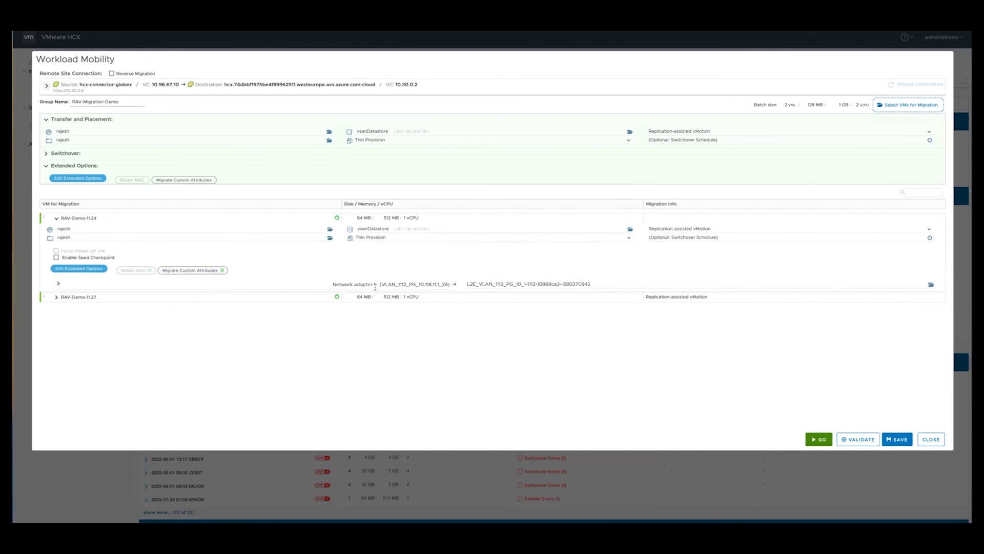
pyautogui.click(858, 438)
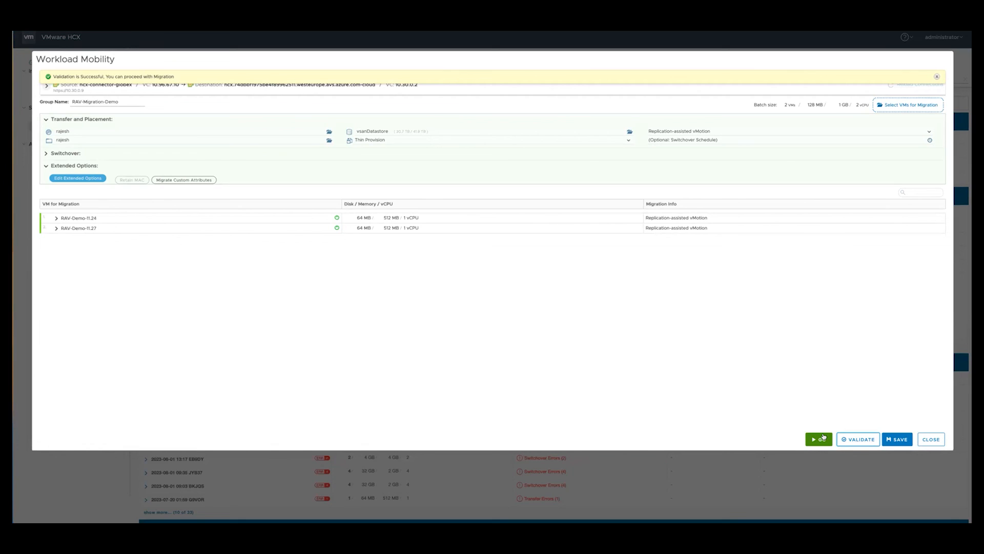
# Step: Start migrating both RAV-Demo VMs and review their transfer and switchover events
pyautogui.click(818, 439)
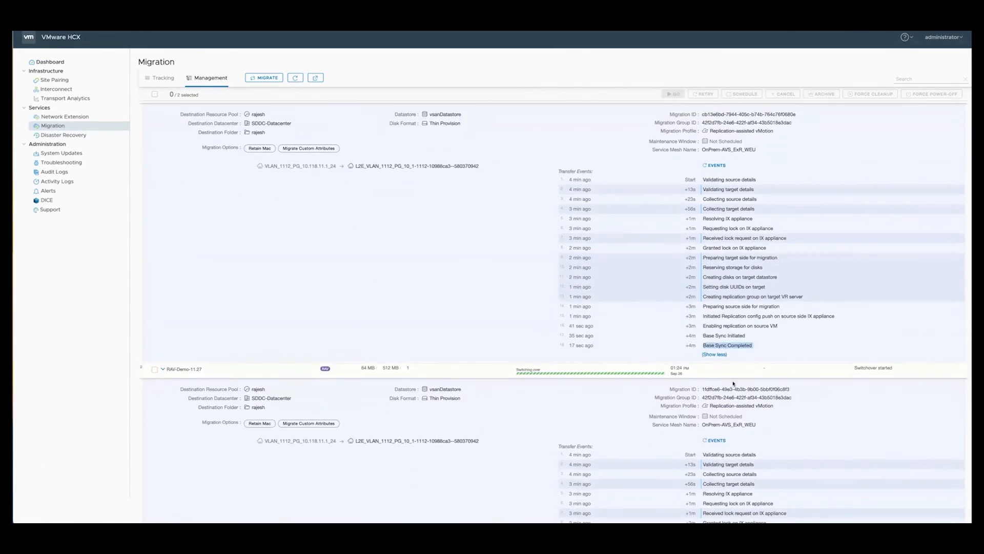
pyautogui.scroll(-3)
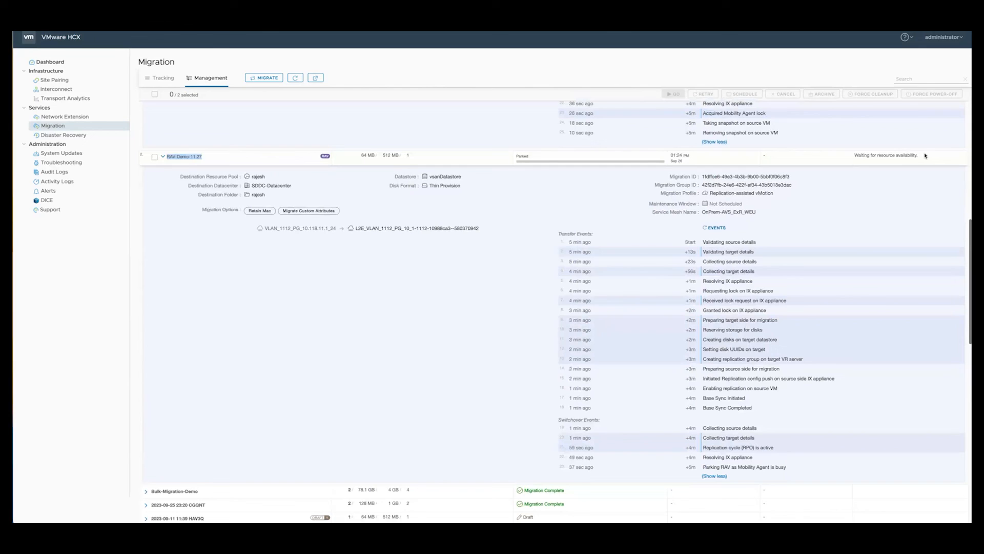
pyautogui.moveTo(767, 482)
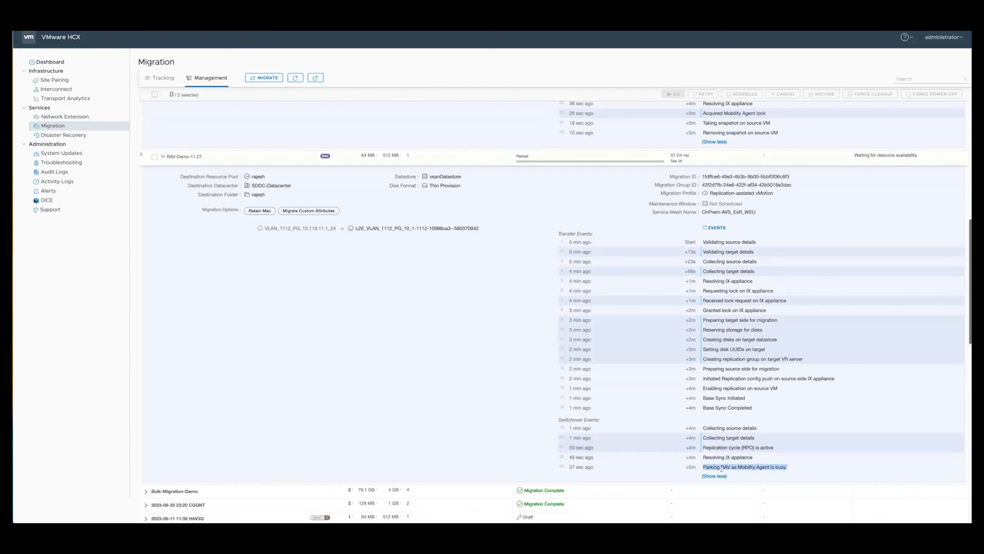
pyautogui.scroll(-3)
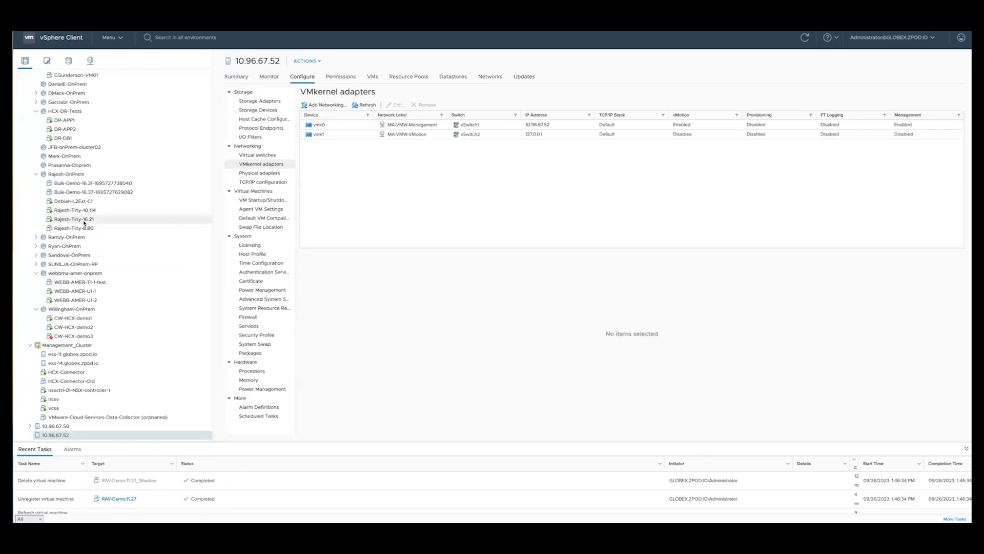
# Step: Inspect the Rajesh-OnPrem pool on-prem and RAV-Demo-11.24's summary in AVS West Europe
pyautogui.click(66, 173)
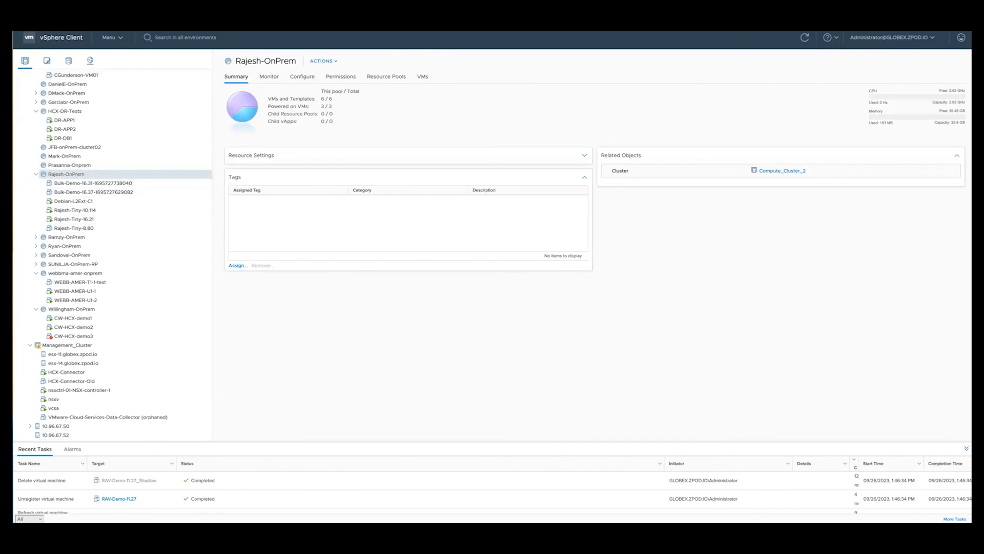
pyautogui.moveTo(137, 466)
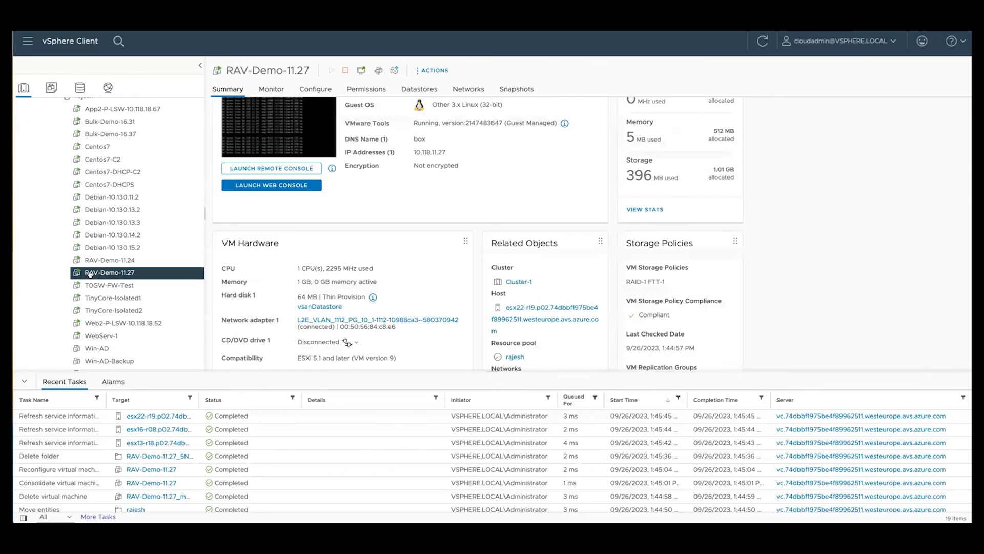
pyautogui.click(109, 259)
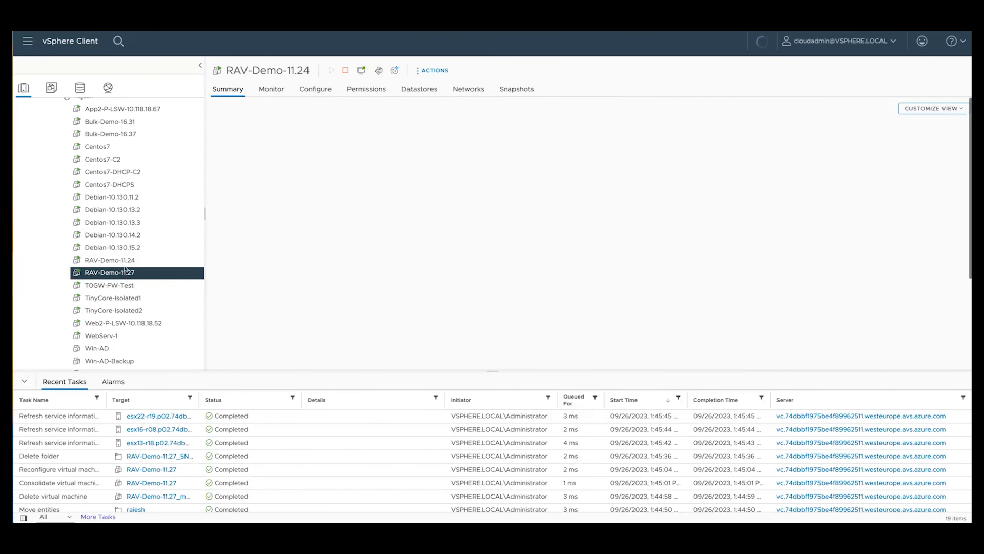